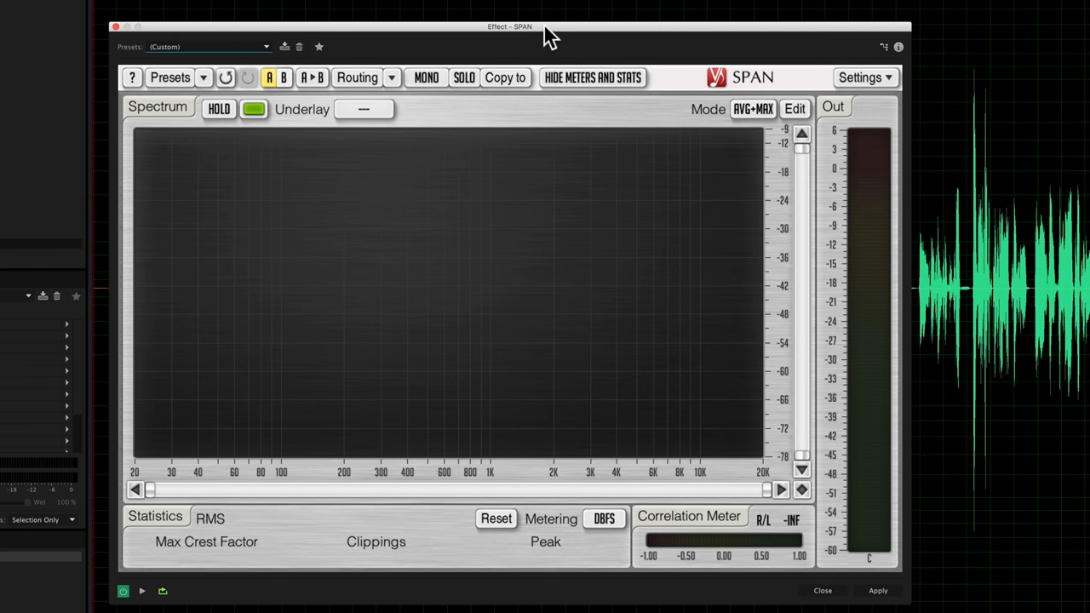
mouse_move(560, 39)
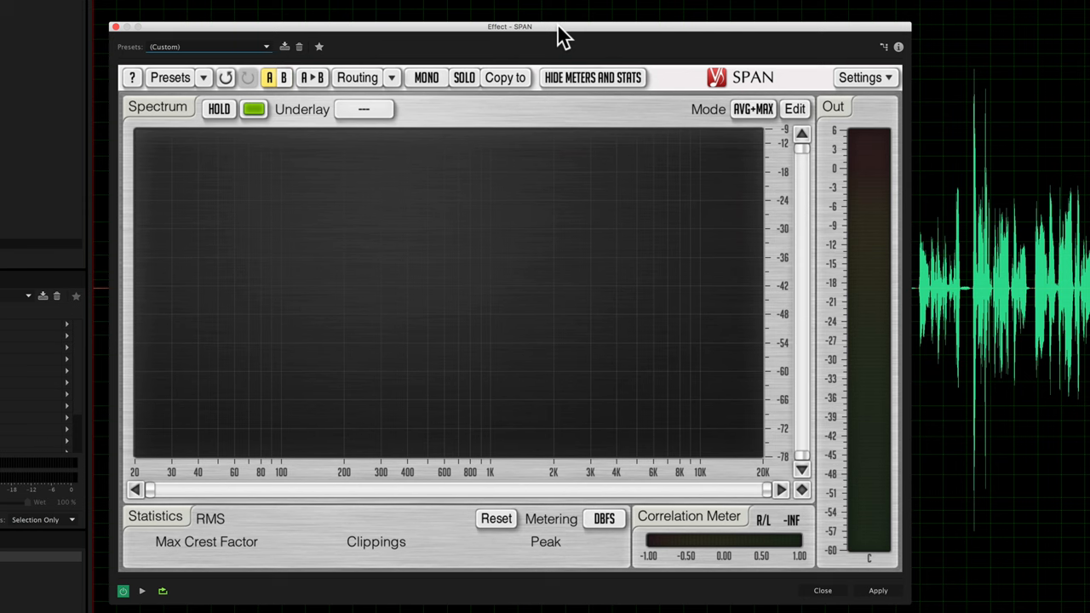
mouse_move(502, 41)
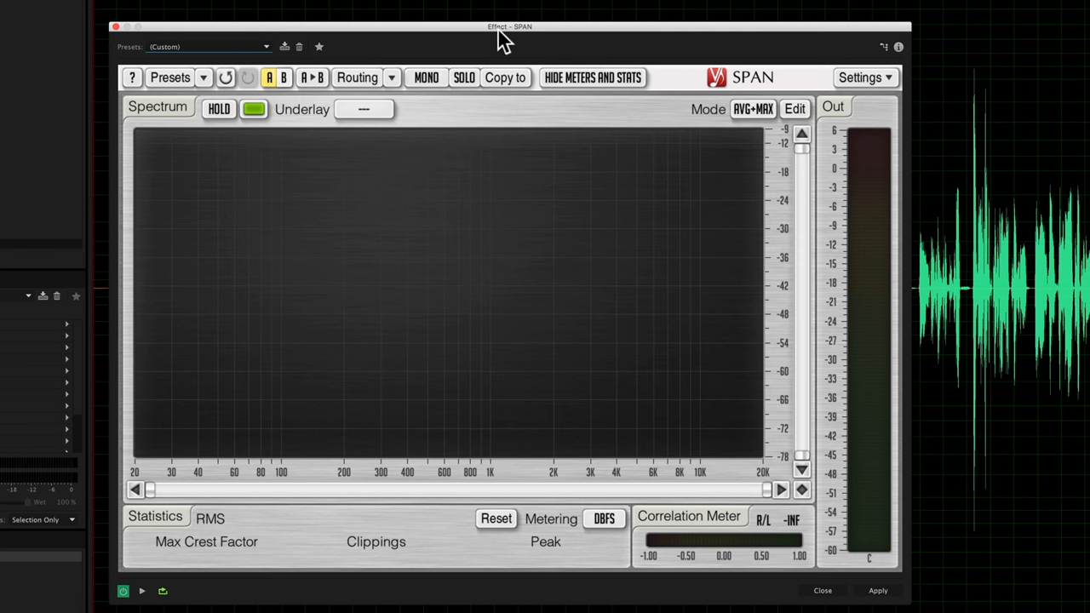
mouse_move(531, 41)
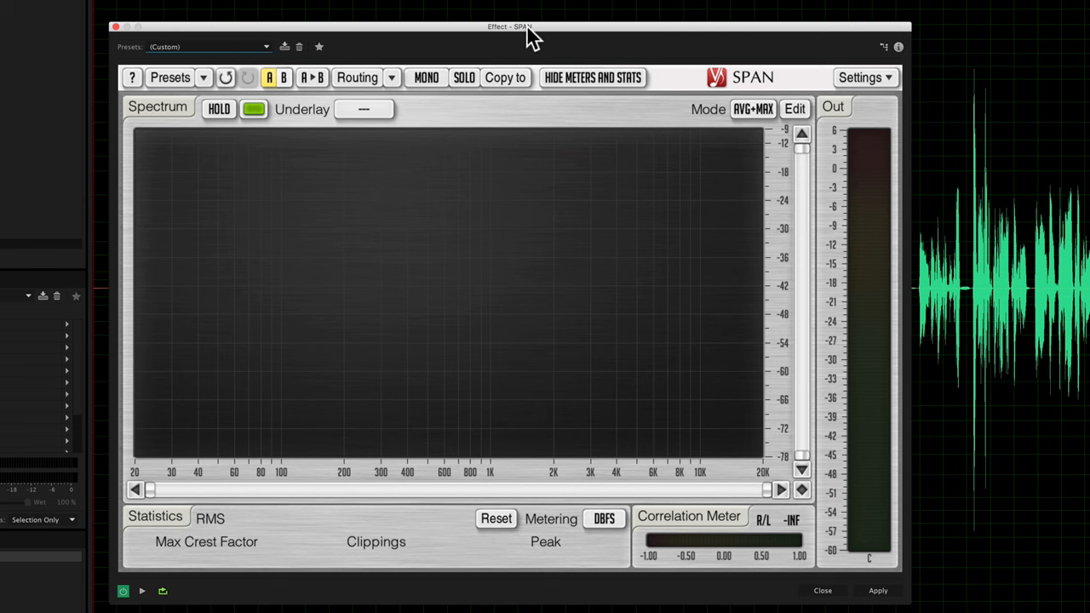
mouse_move(745, 92)
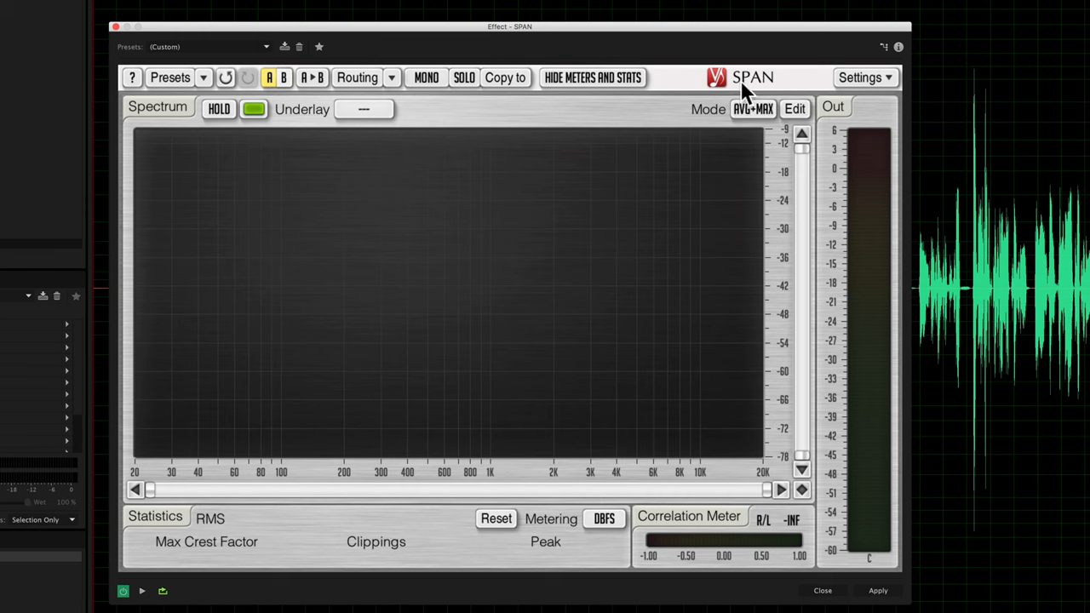
mouse_move(501, 292)
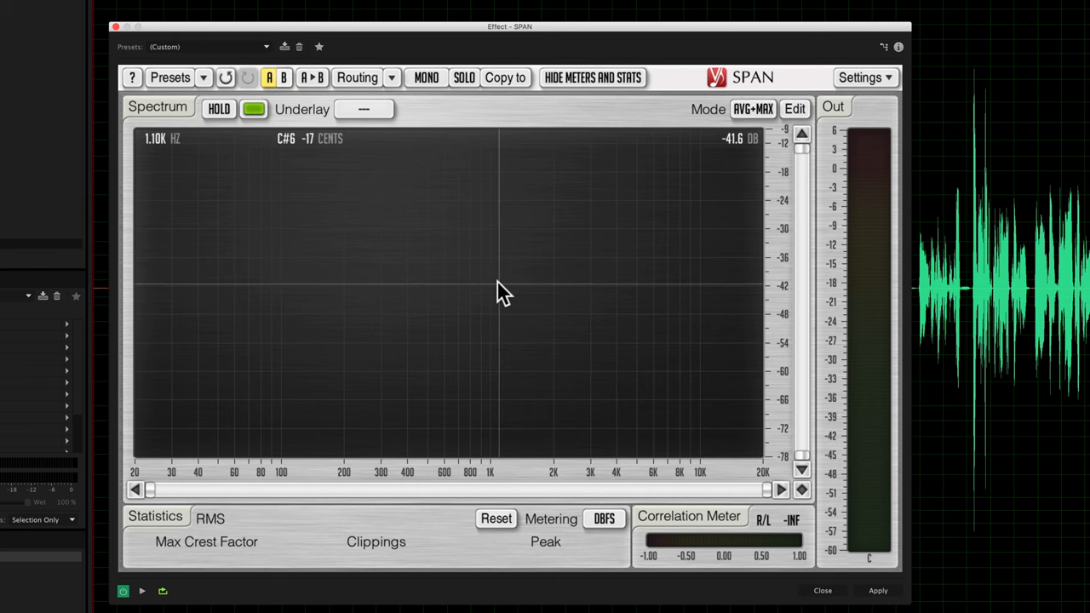
mouse_move(420, 117)
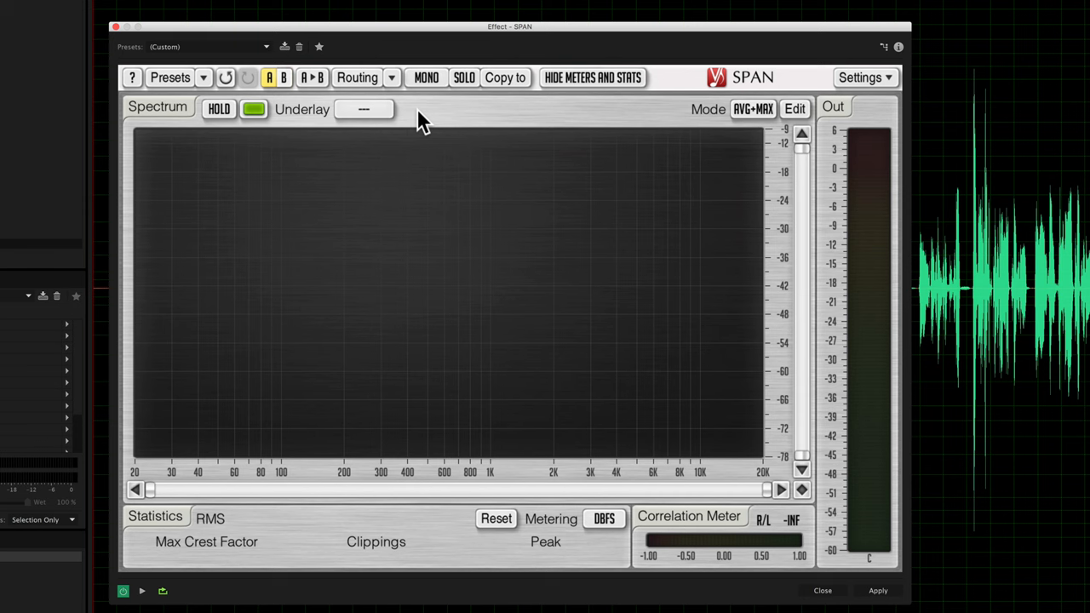
mouse_move(370, 162)
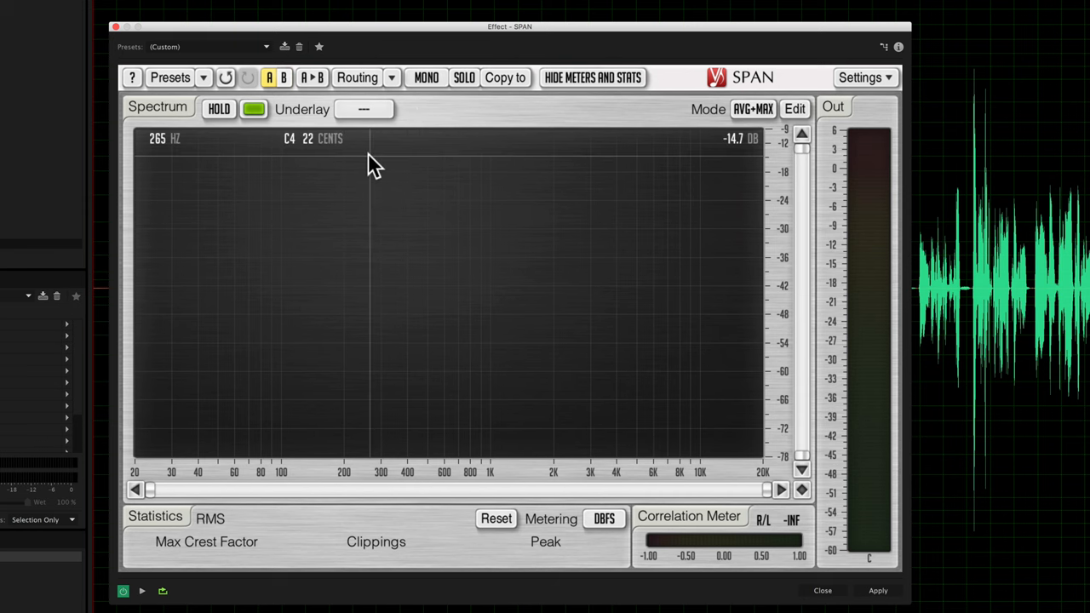
mouse_move(418, 128)
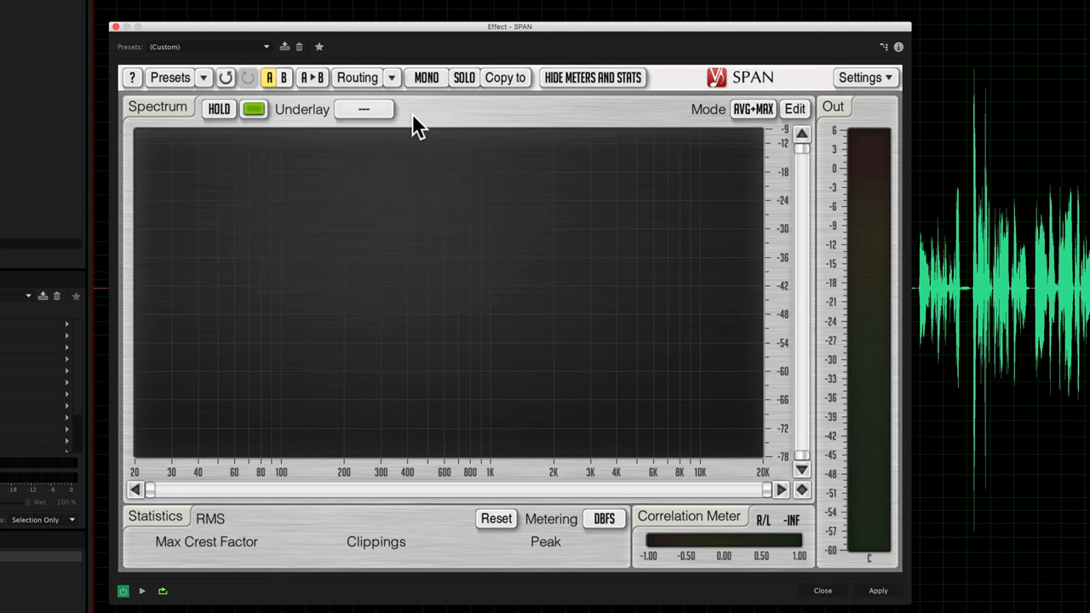
mouse_move(268, 243)
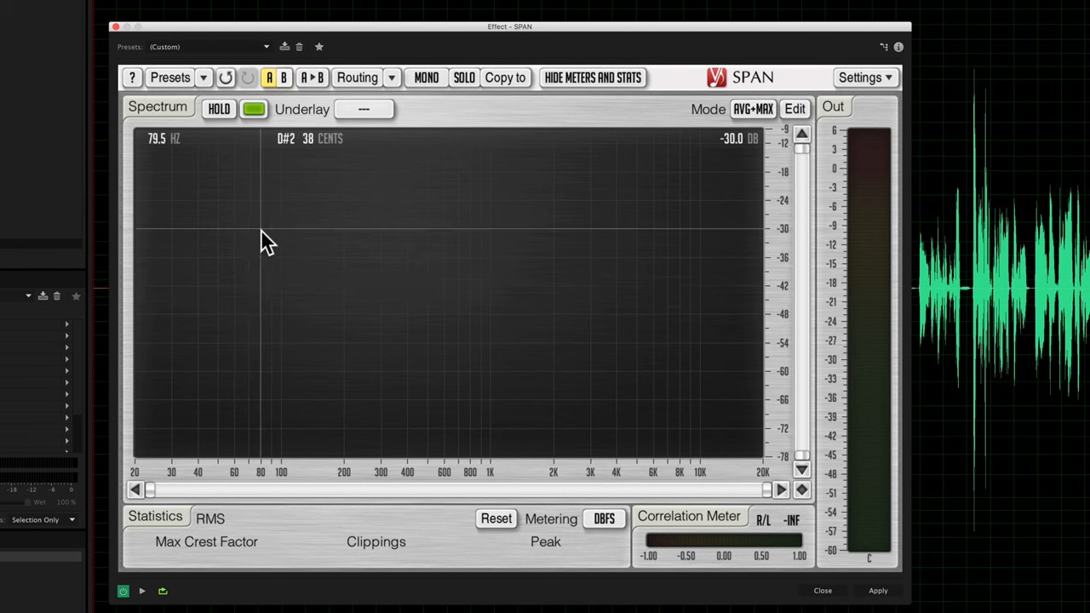
mouse_move(656, 211)
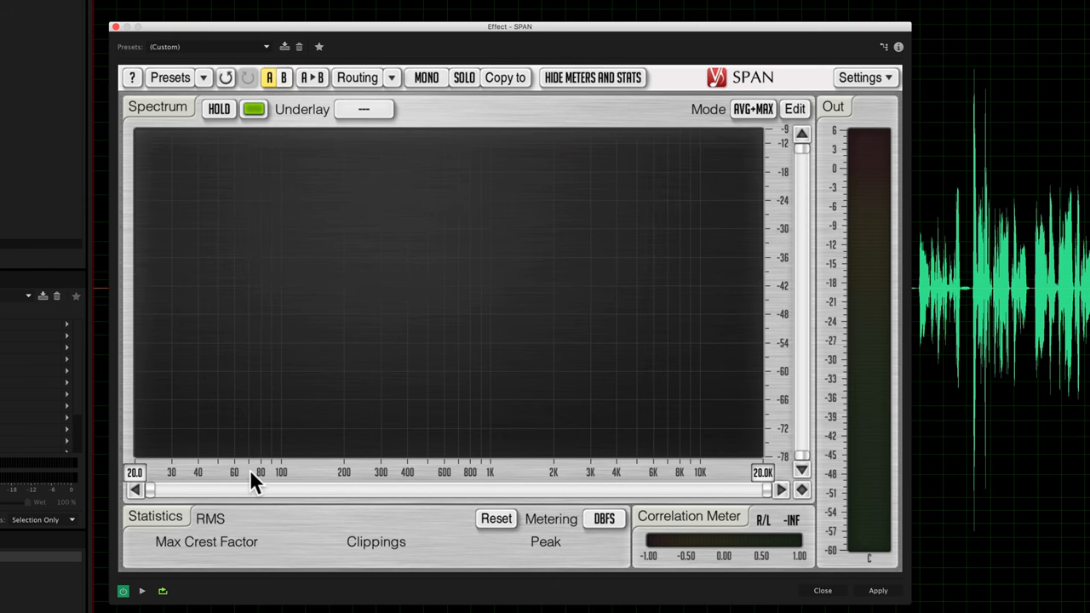
mouse_move(724, 468)
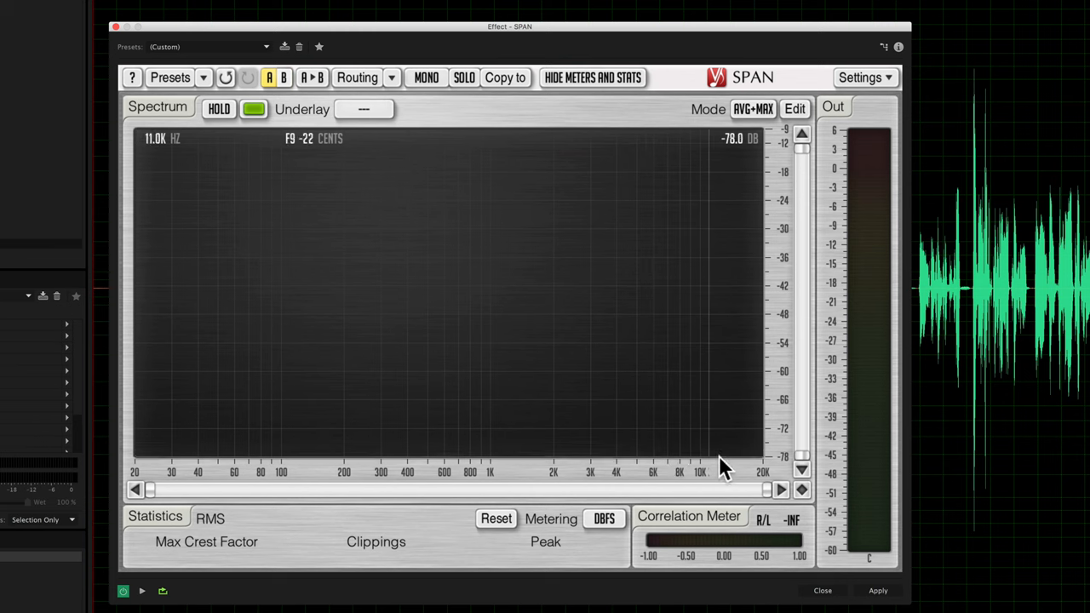
mouse_move(217, 469)
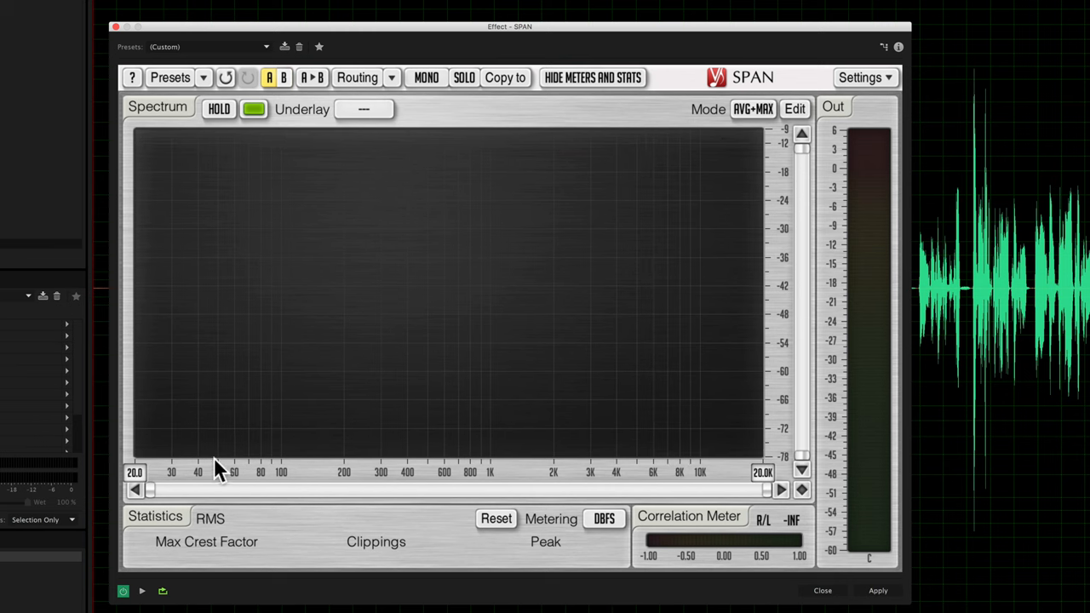
mouse_move(274, 417)
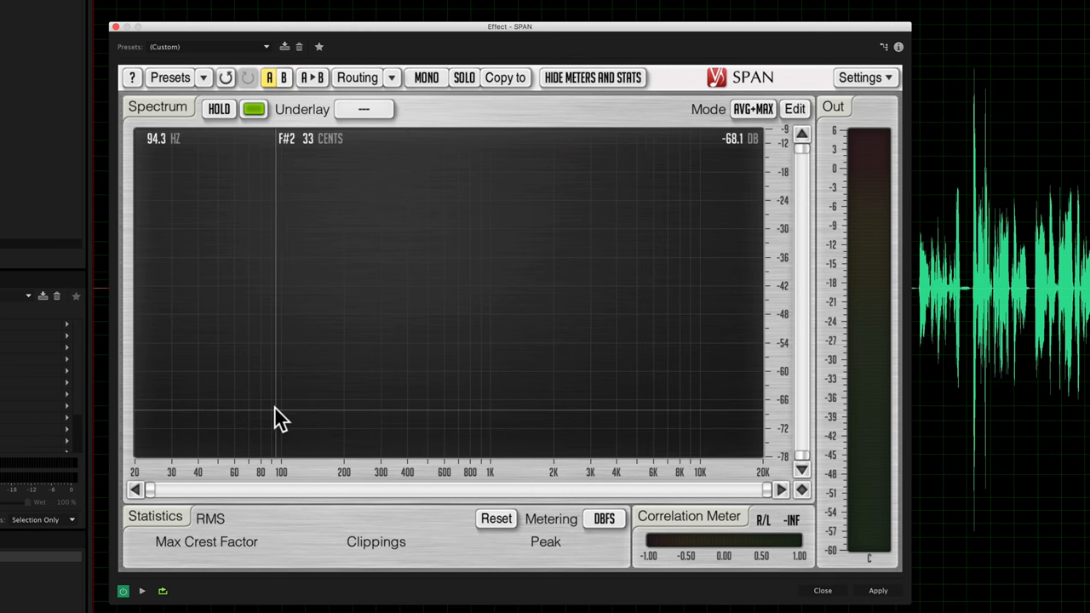
mouse_move(447, 416)
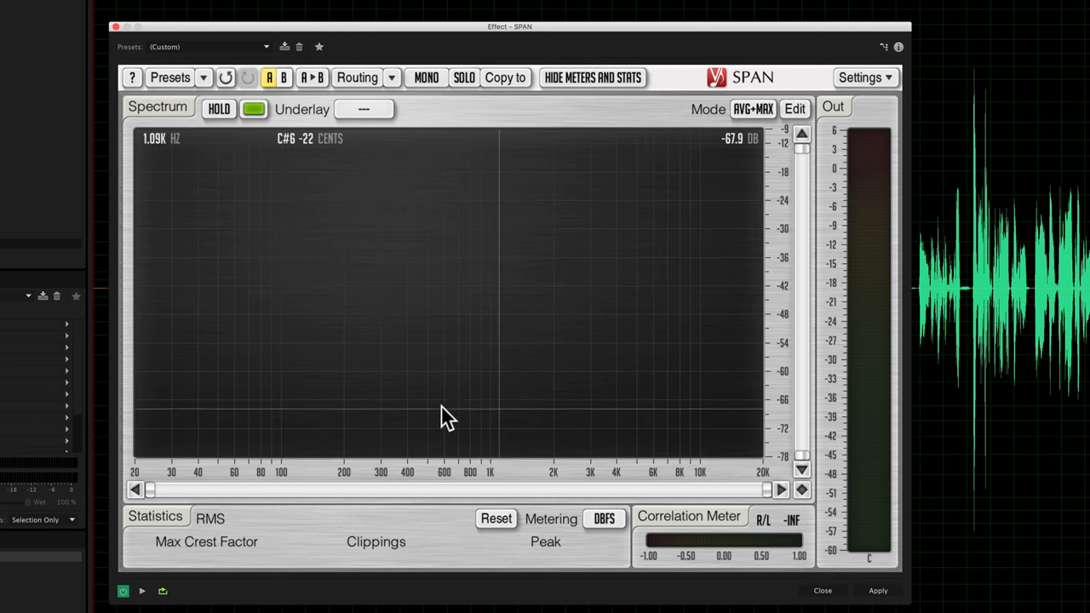
mouse_move(699, 417)
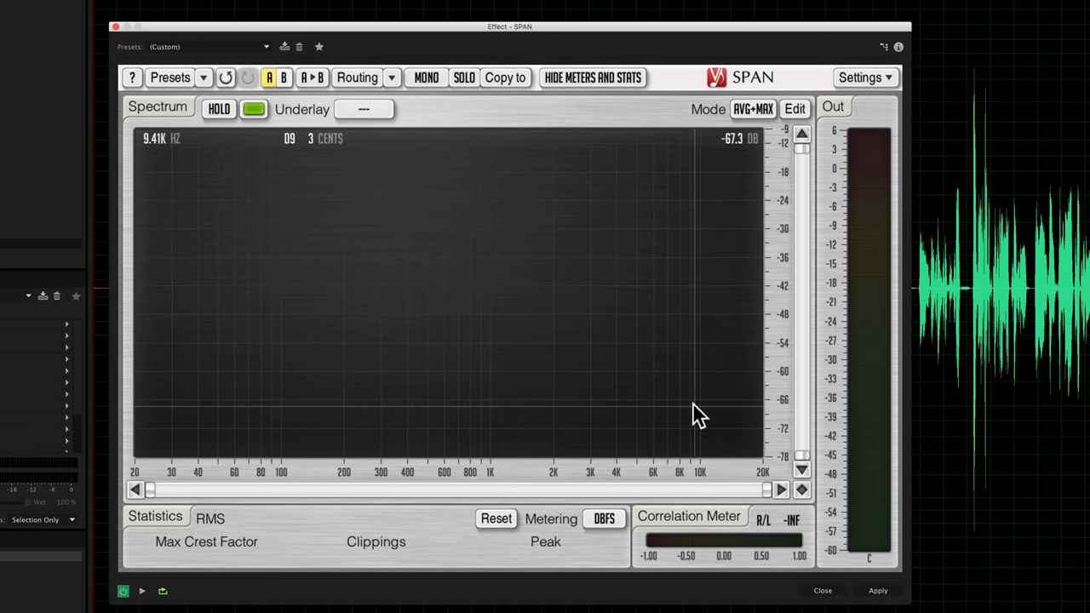
mouse_move(690, 407)
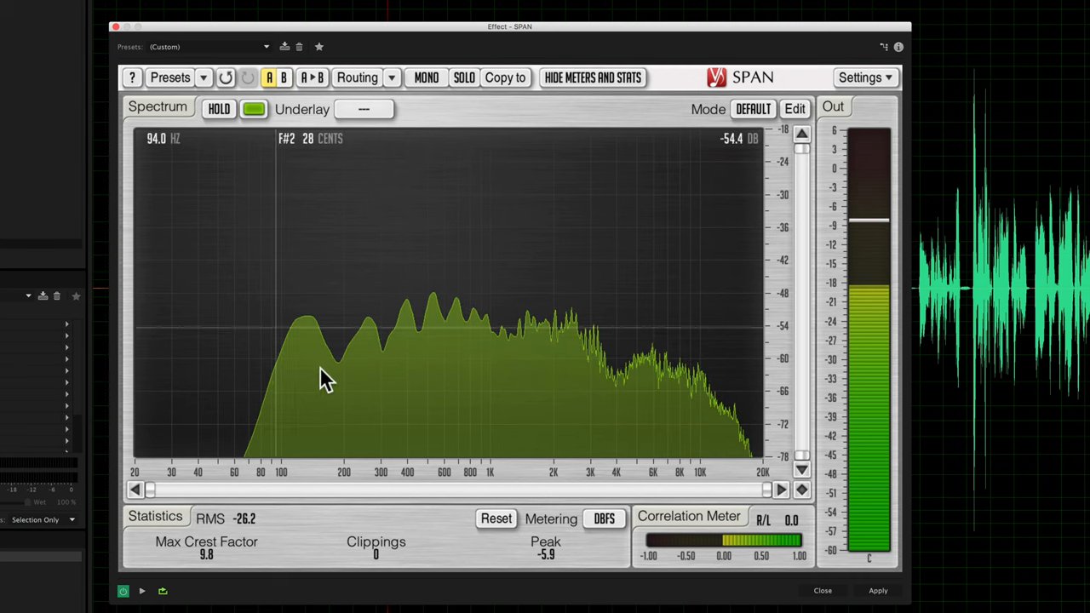
mouse_move(268, 404)
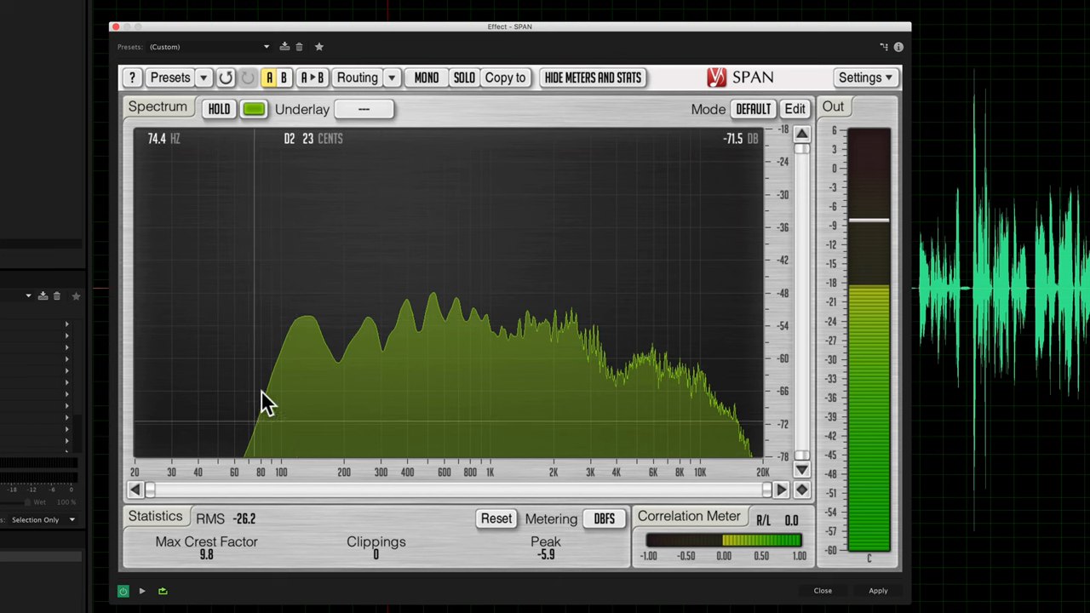
mouse_move(652, 354)
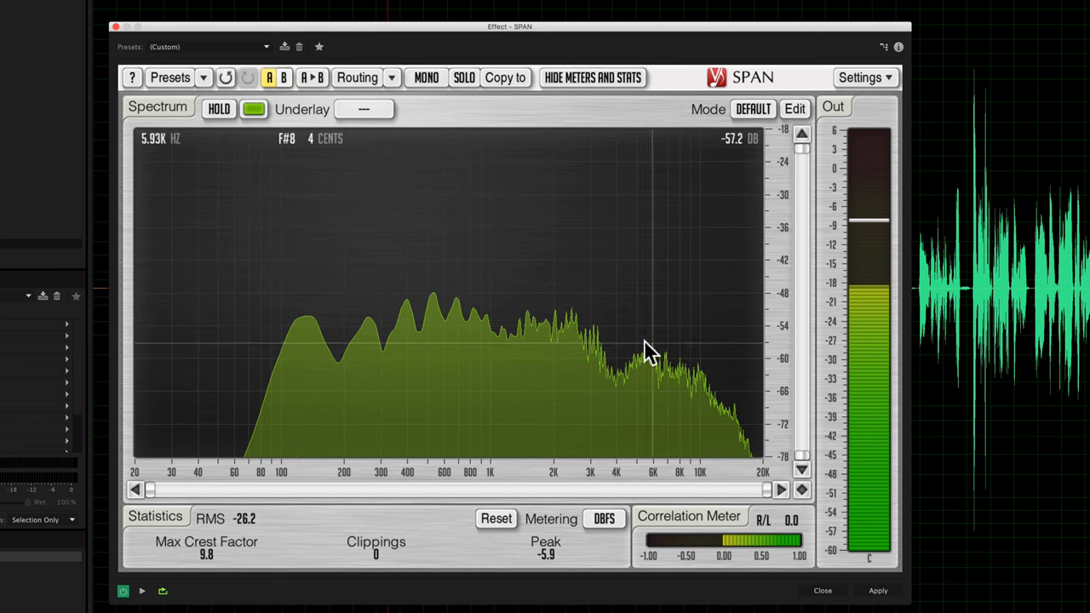
mouse_move(652, 322)
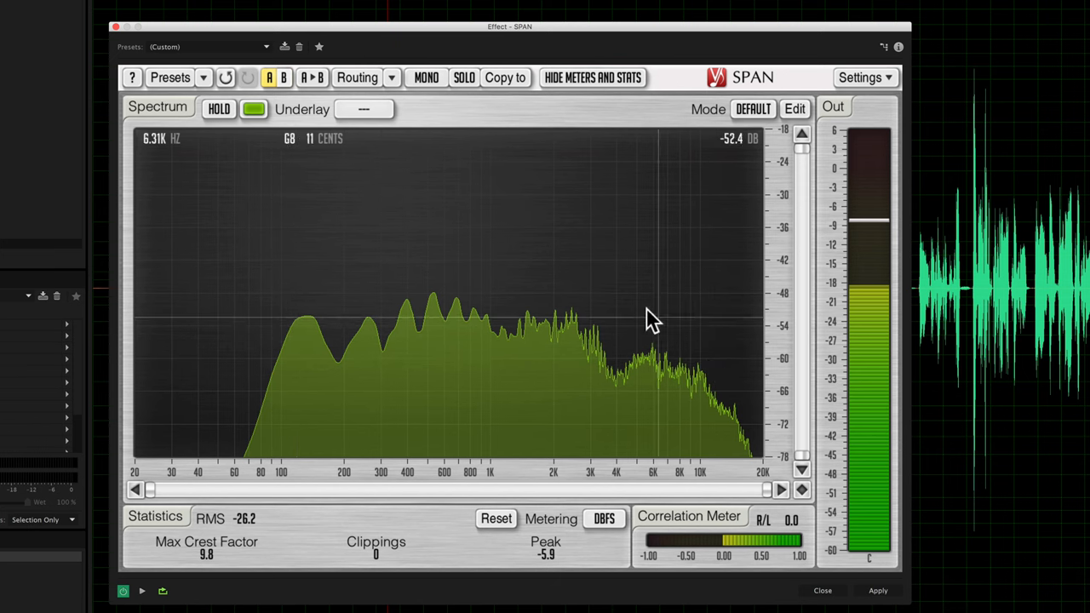
mouse_move(439, 281)
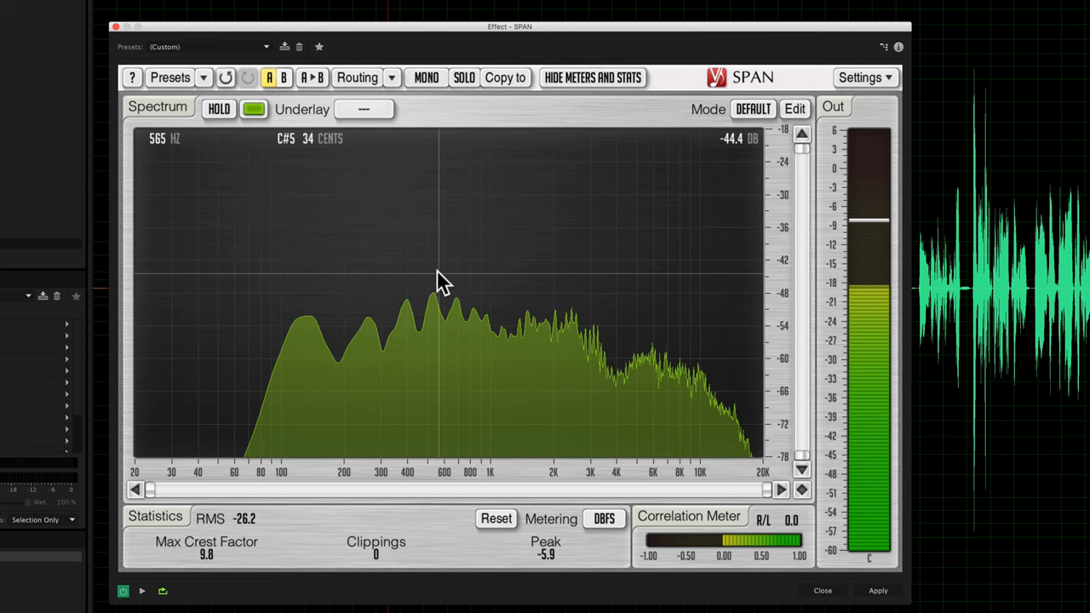
mouse_move(466, 281)
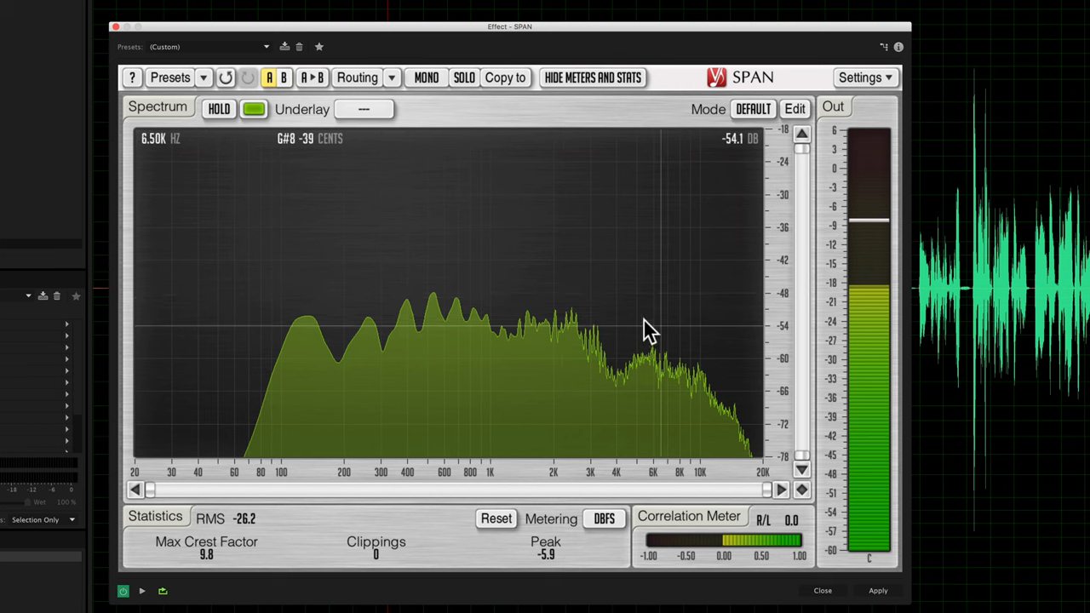
mouse_move(660, 335)
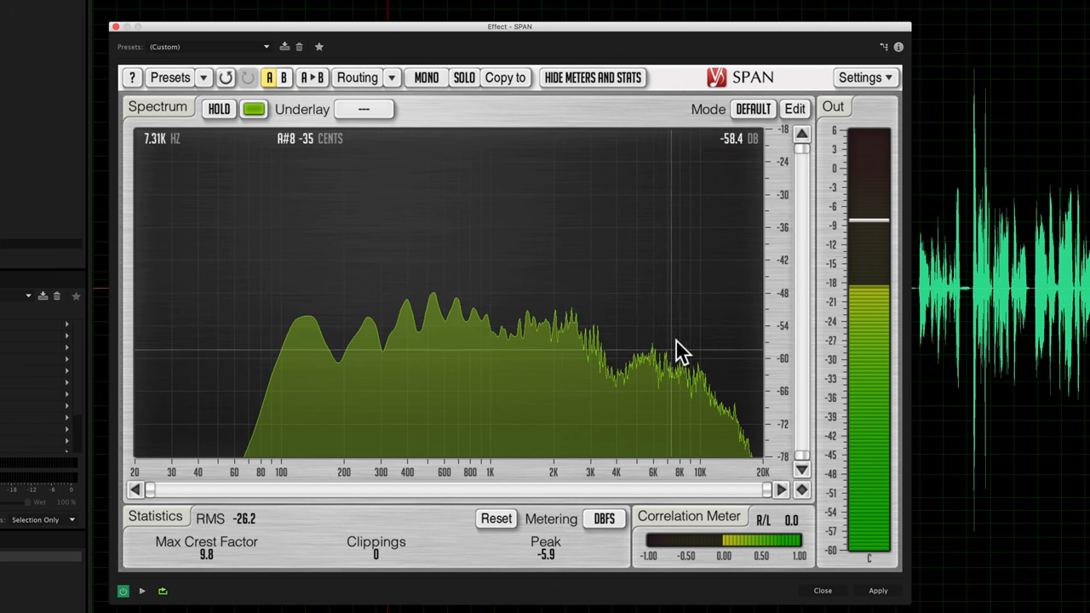
mouse_move(652, 328)
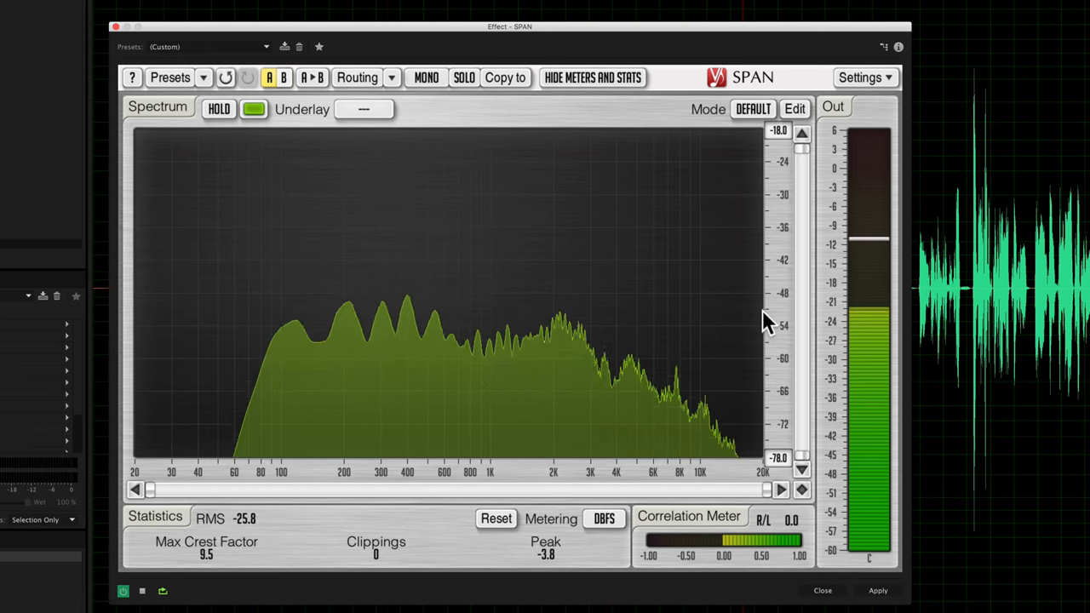
mouse_move(643, 285)
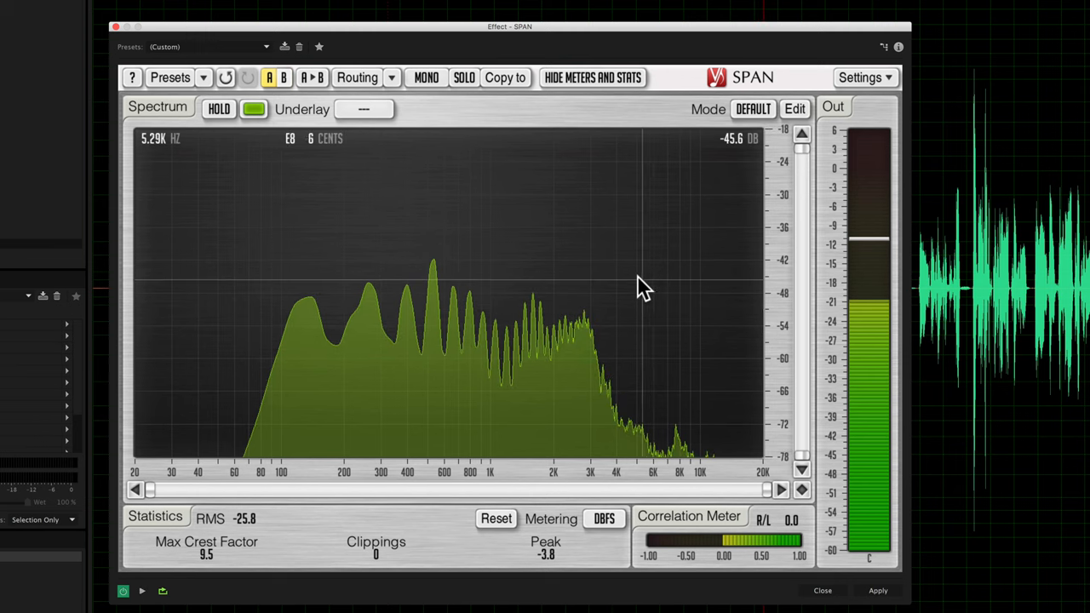
mouse_move(635, 371)
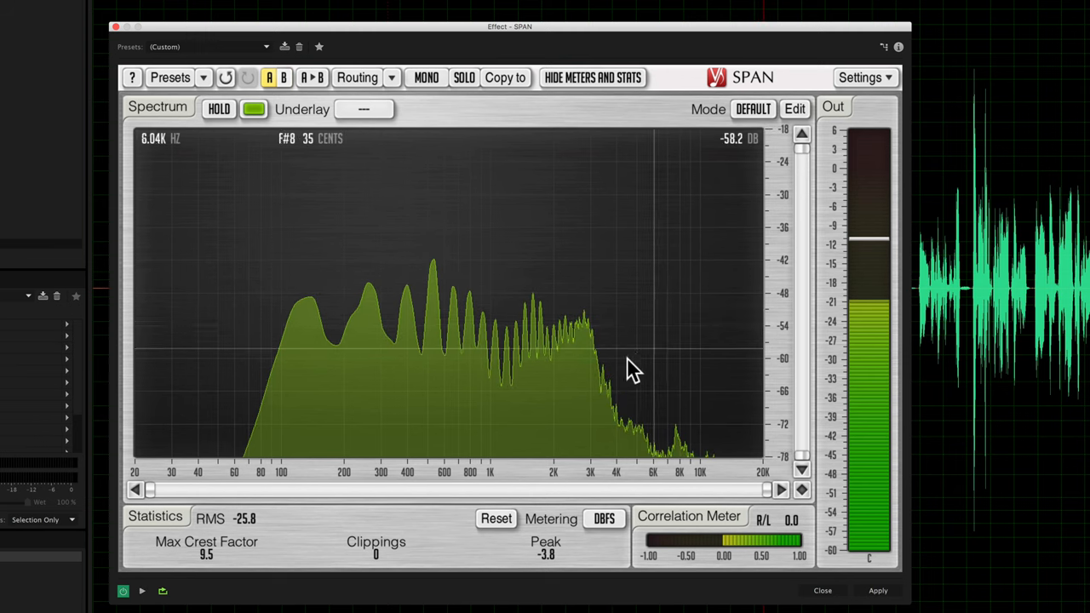
mouse_move(663, 277)
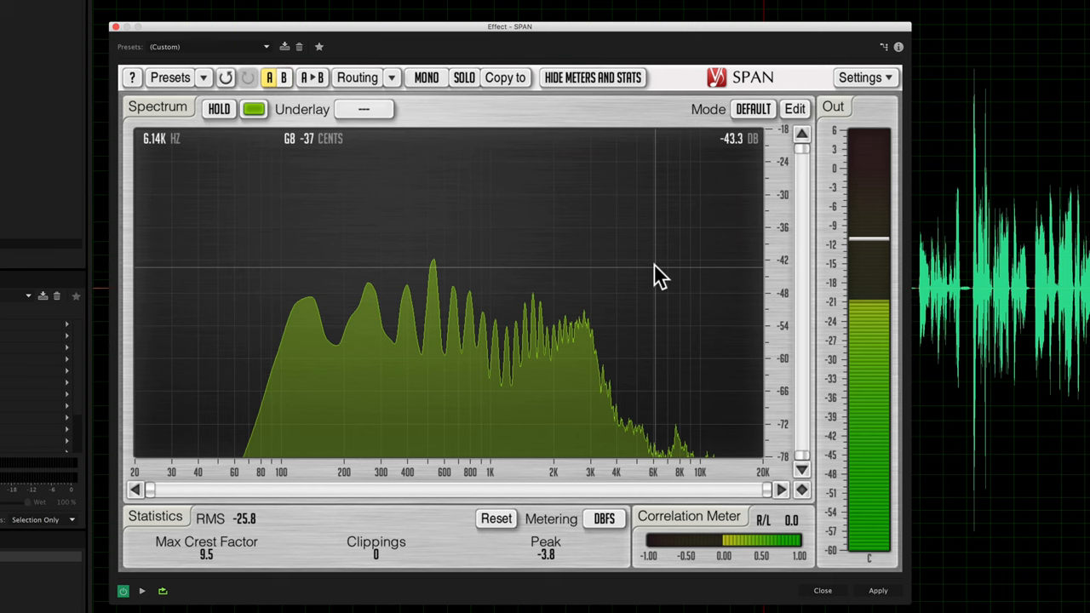
mouse_move(664, 281)
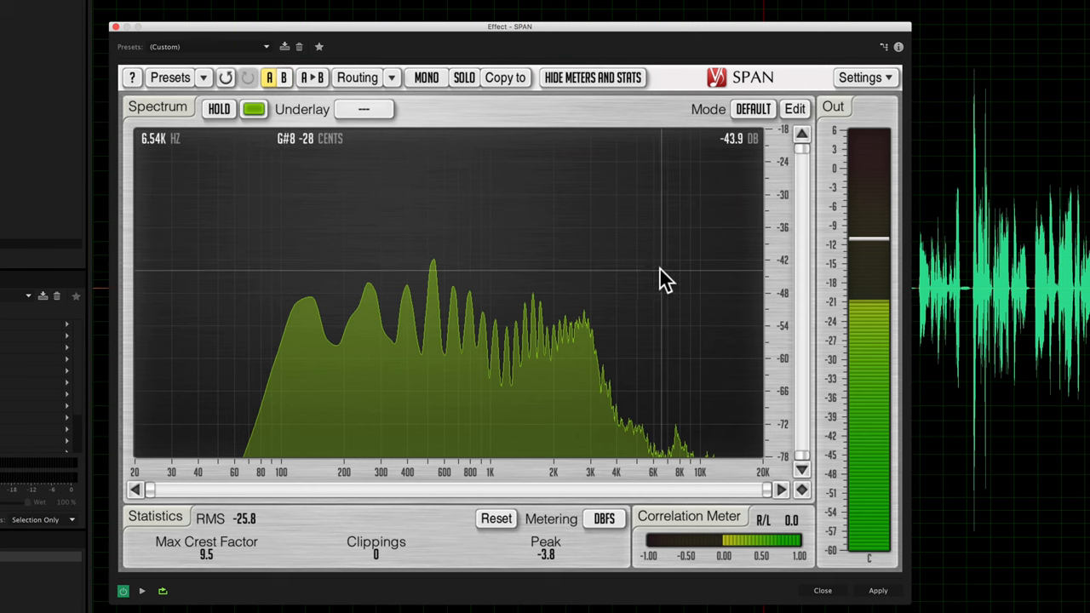
mouse_move(617, 274)
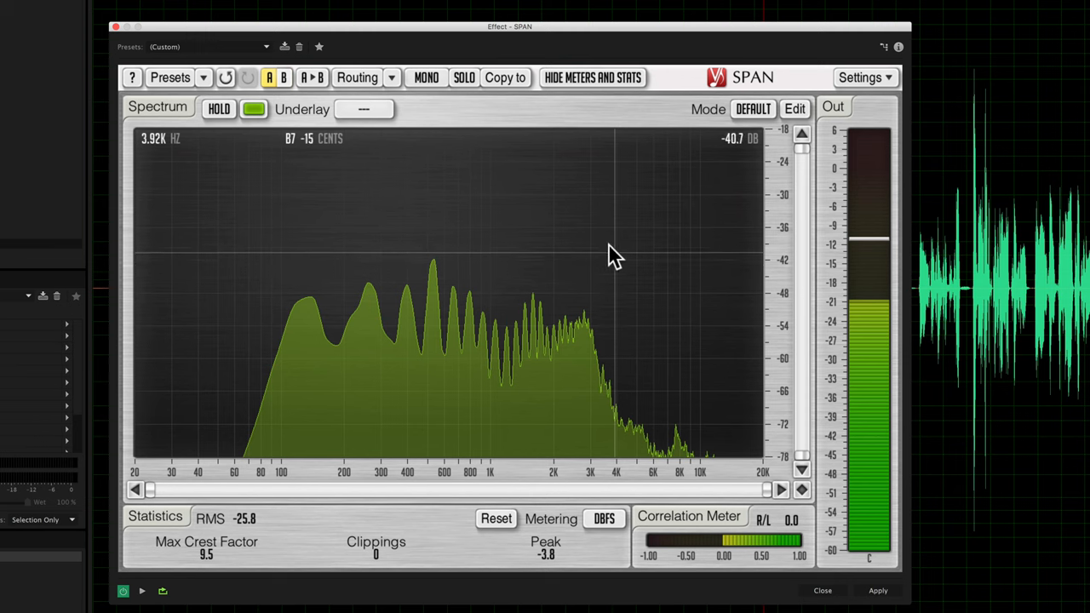
mouse_move(456, 224)
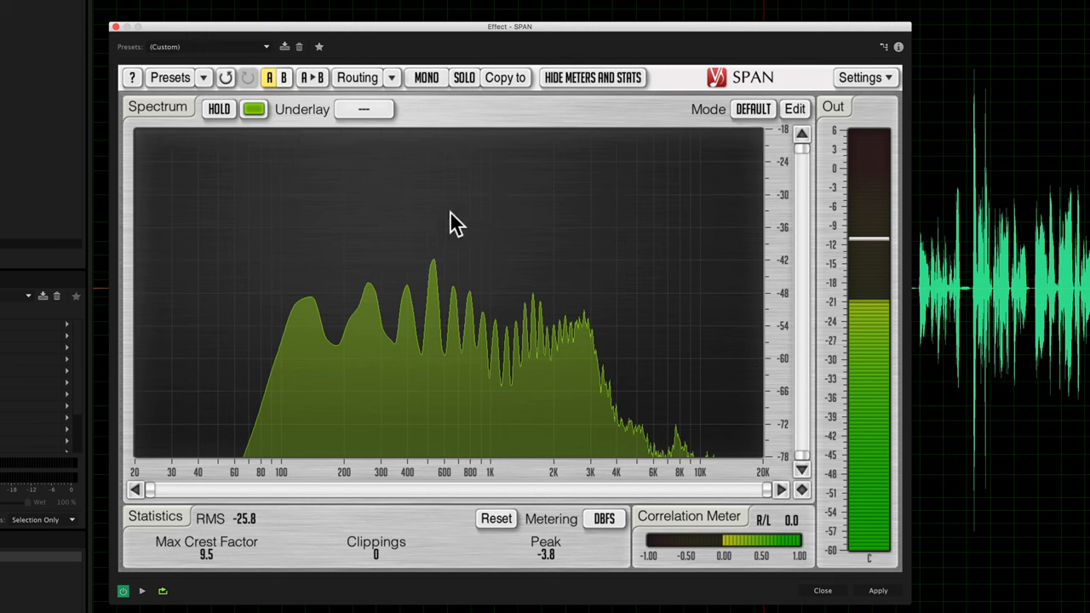
mouse_move(627, 279)
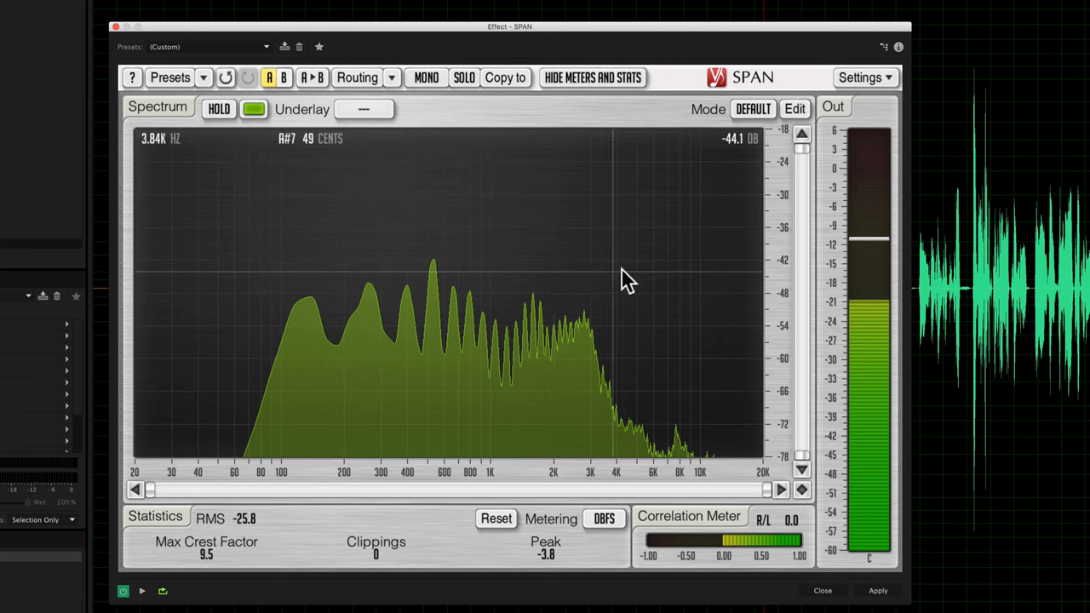
mouse_move(621, 281)
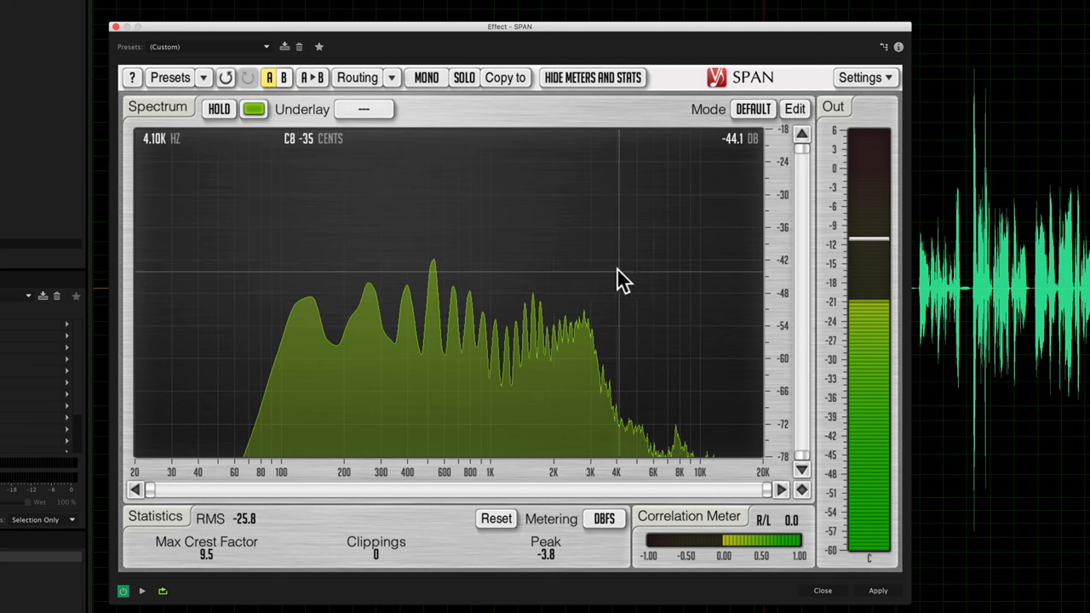
mouse_move(616, 326)
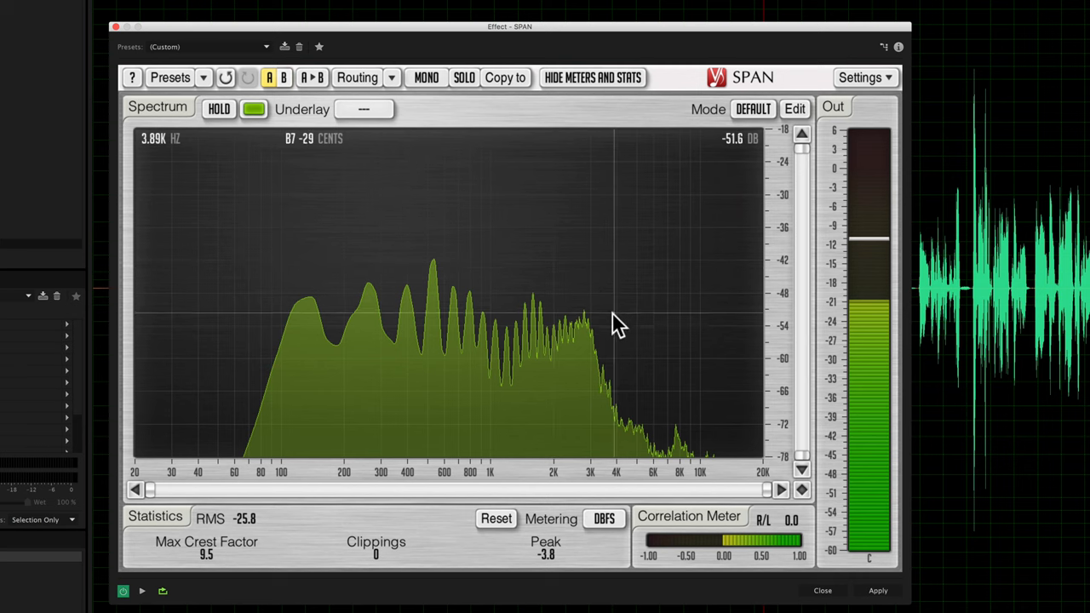
mouse_move(620, 345)
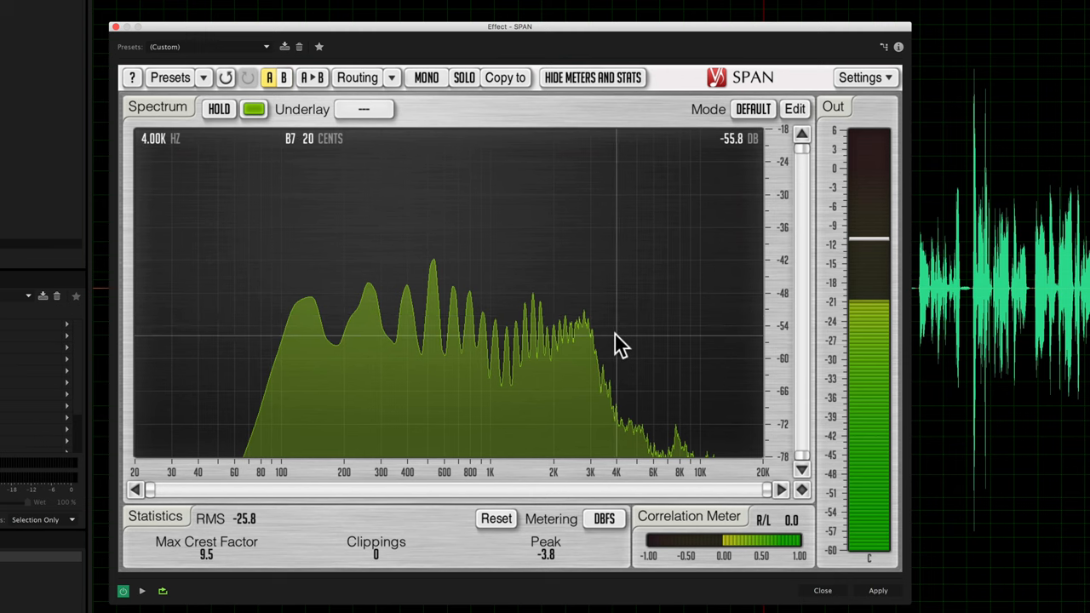
mouse_move(622, 332)
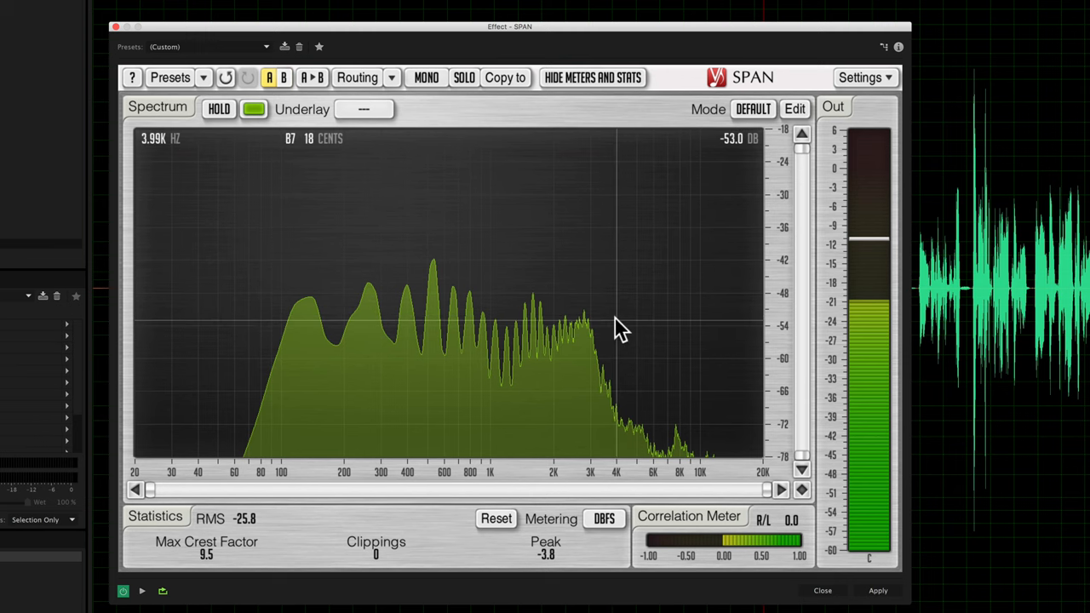
mouse_move(515, 336)
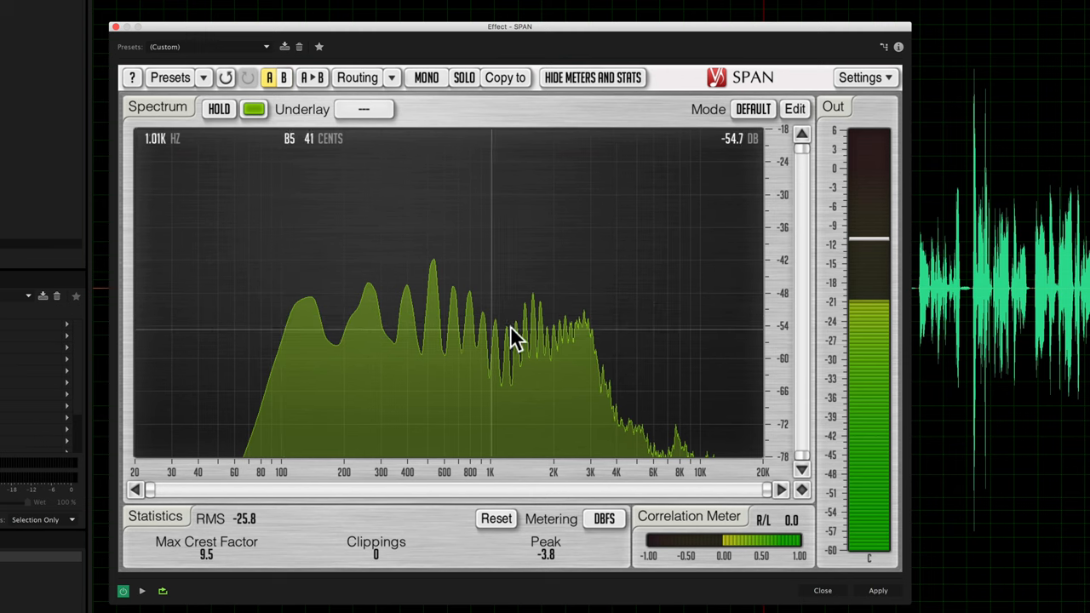
mouse_move(622, 345)
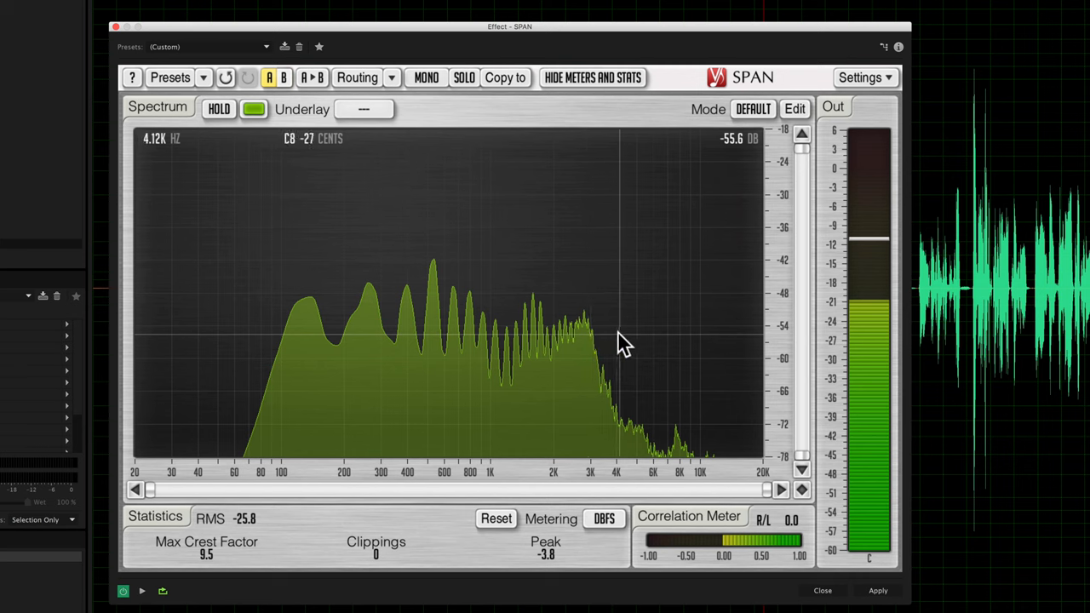
mouse_move(626, 345)
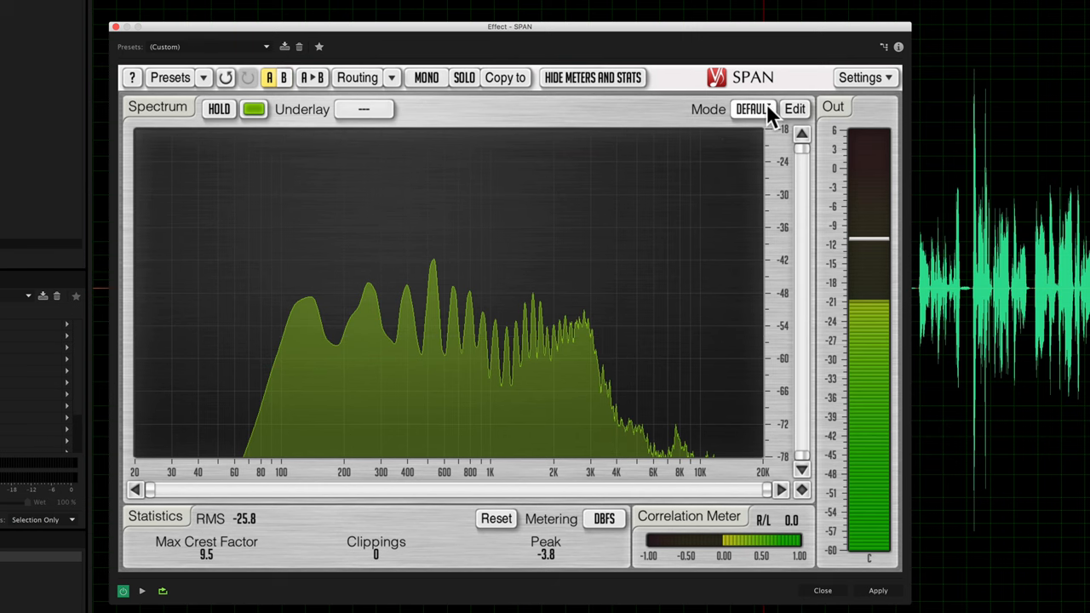
mouse_move(779, 119)
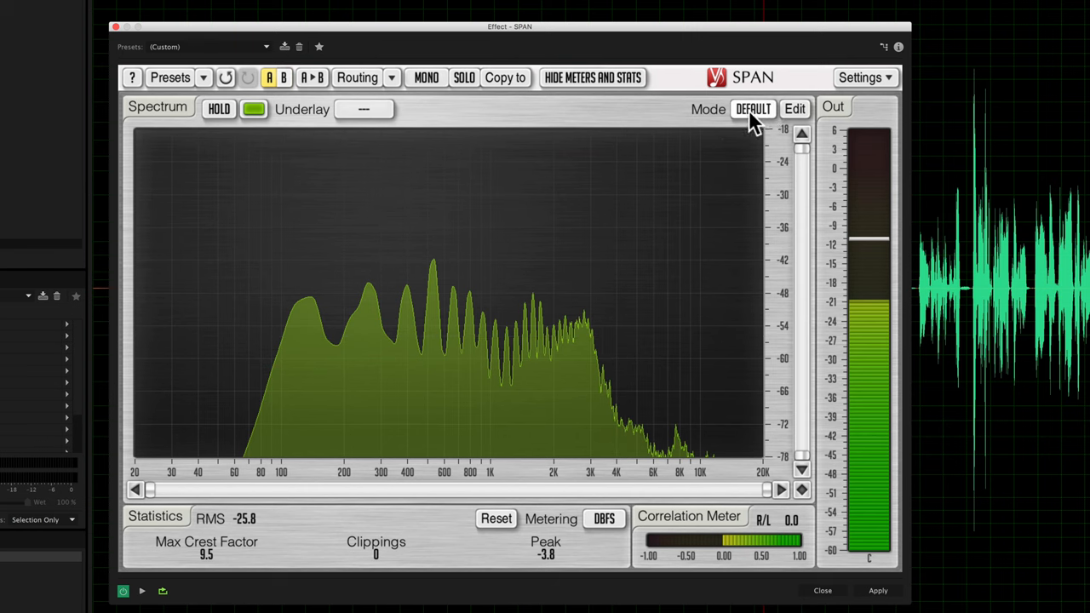
Switch SPAN's spectrum Mode dropdown to AVG+MAX
left_click(753, 108)
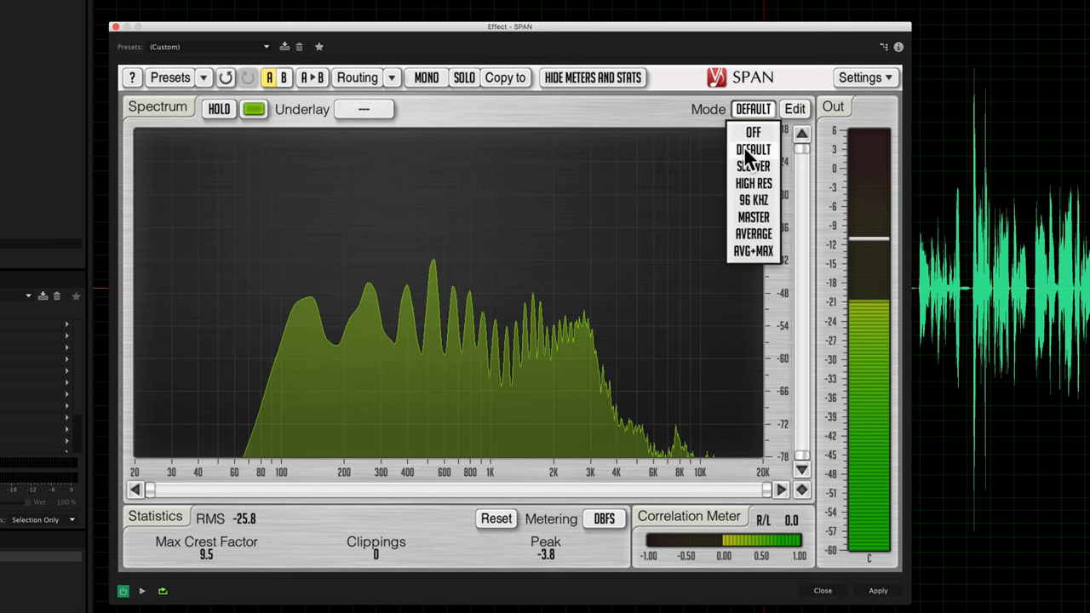
mouse_move(507, 311)
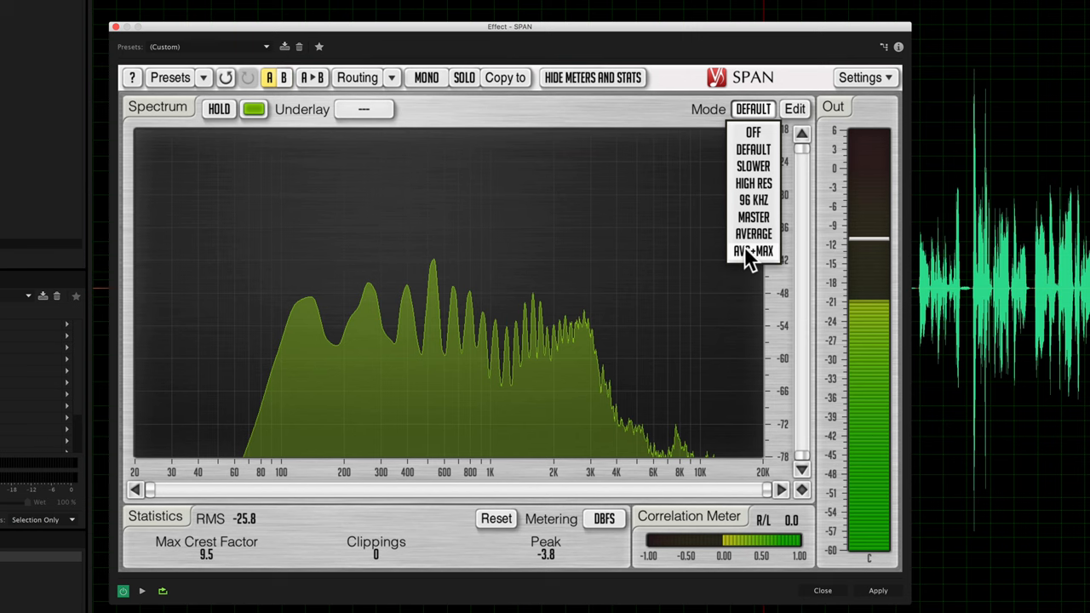
left_click(753, 251)
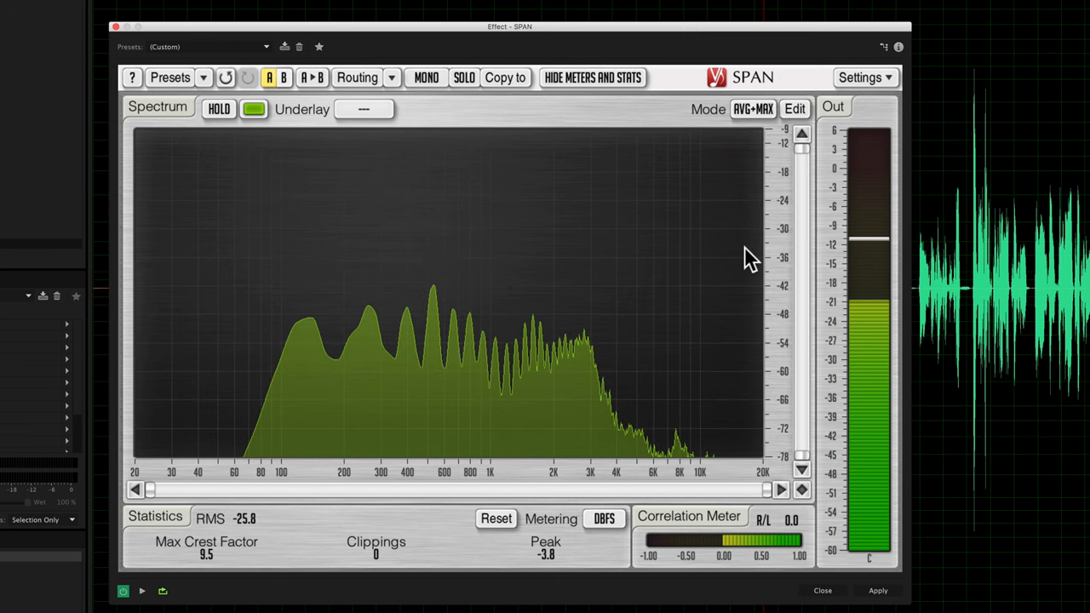
mouse_move(224, 220)
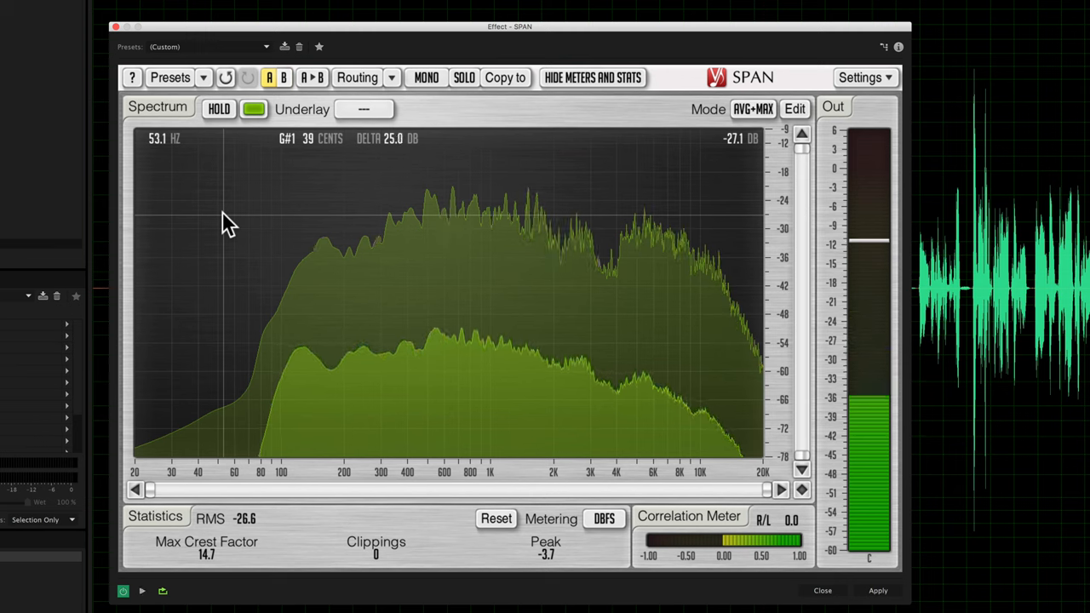
mouse_move(486, 382)
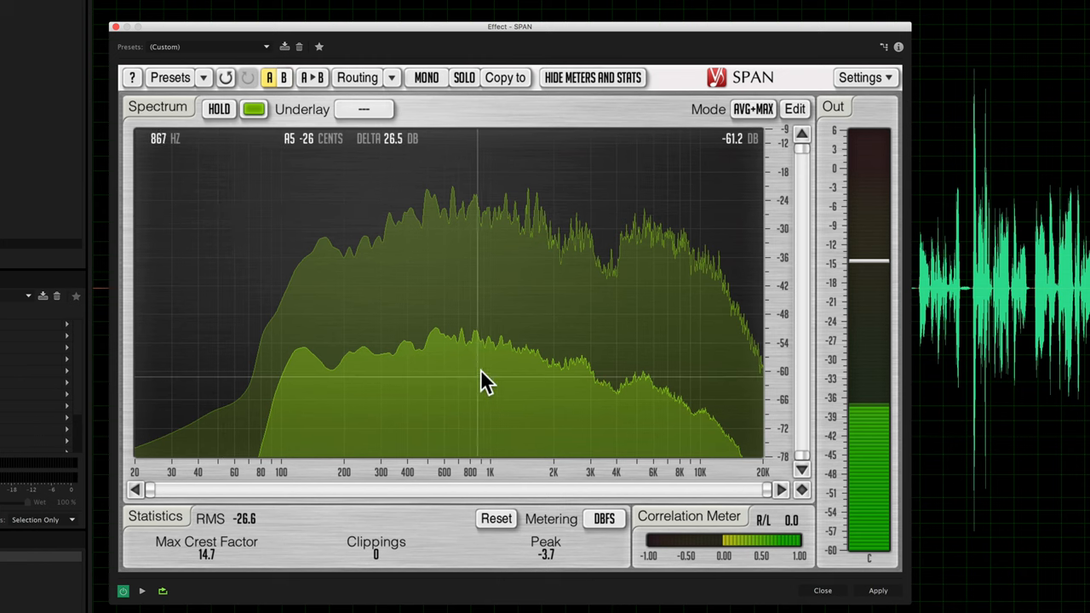
mouse_move(358, 373)
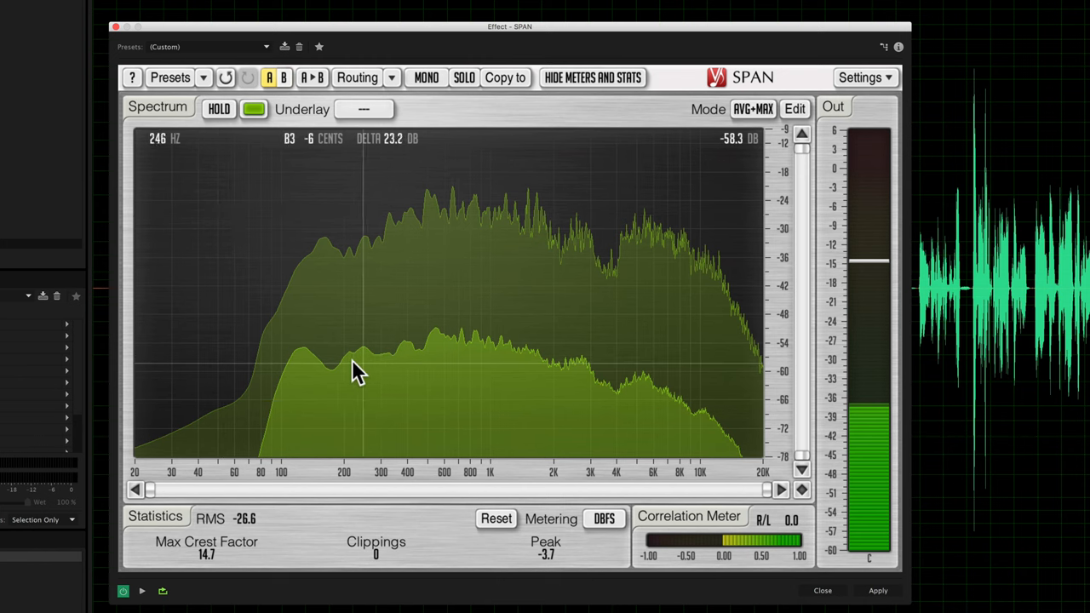
mouse_move(639, 384)
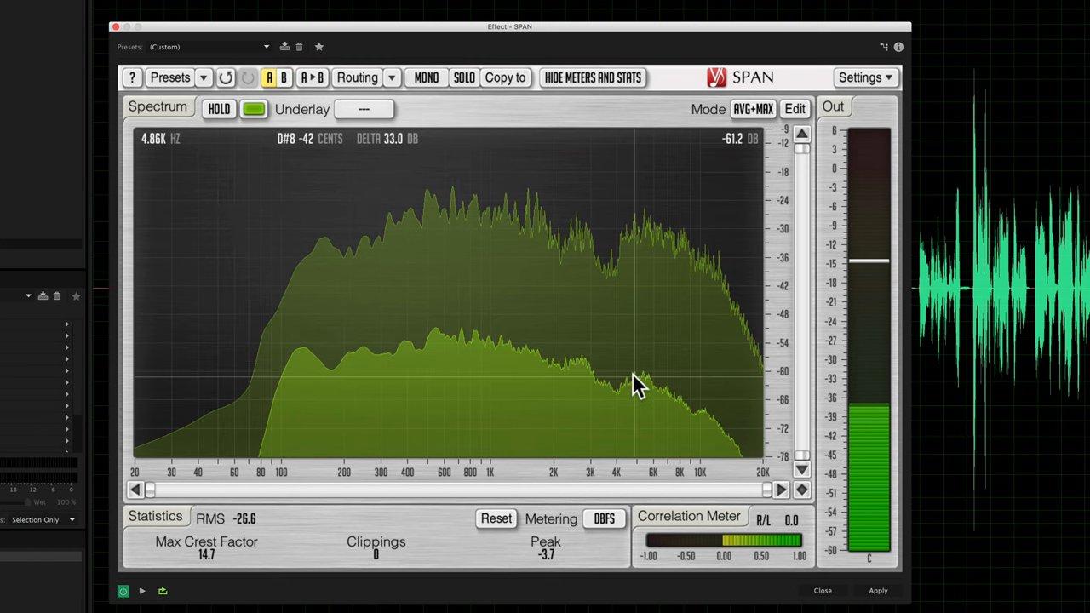
mouse_move(630, 251)
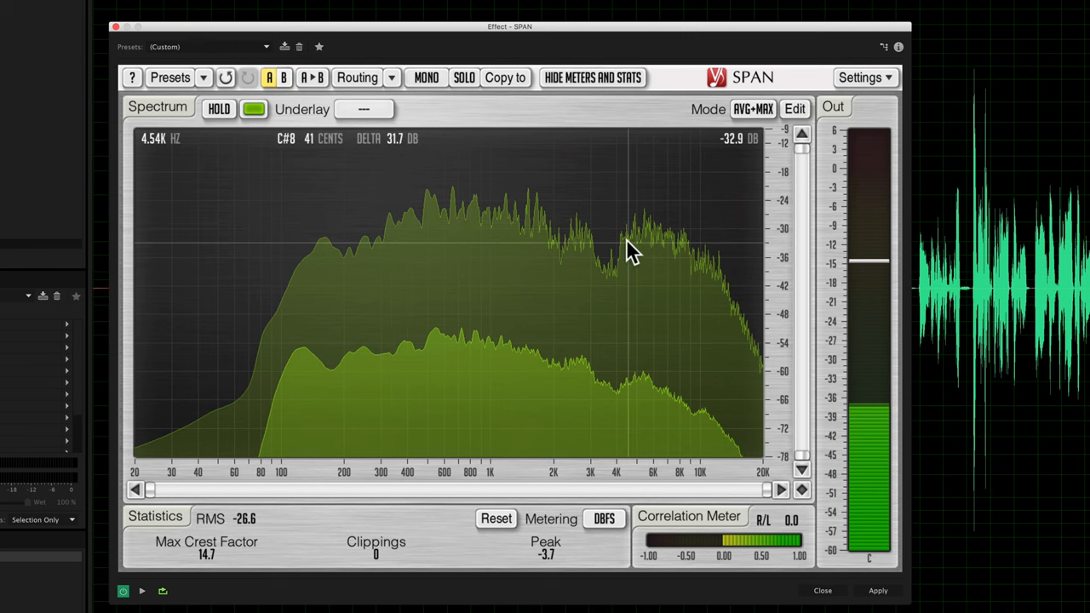
mouse_move(605, 358)
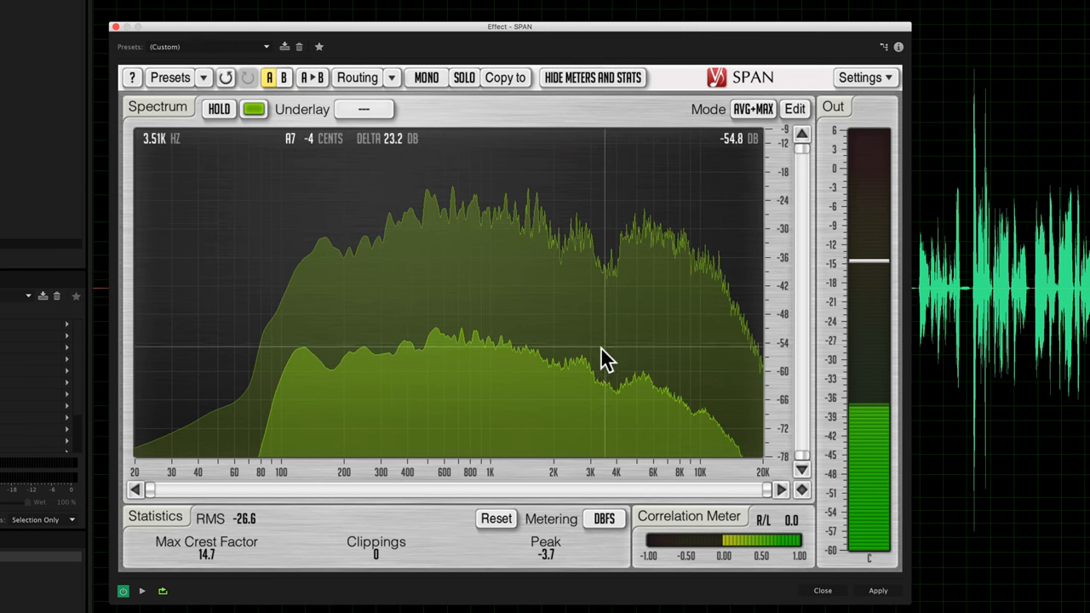
mouse_move(613, 378)
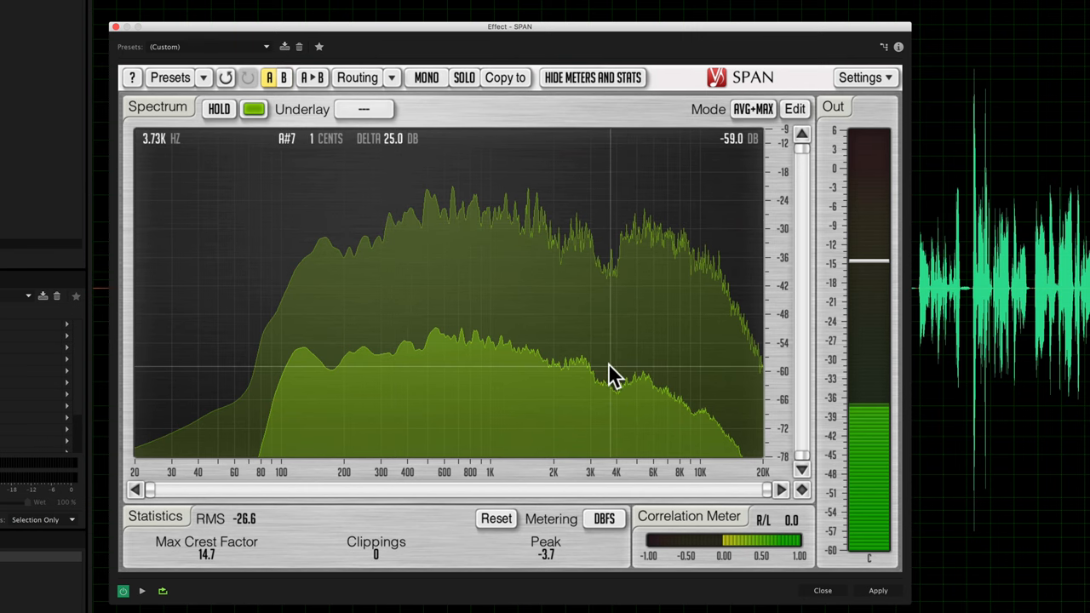
mouse_move(615, 381)
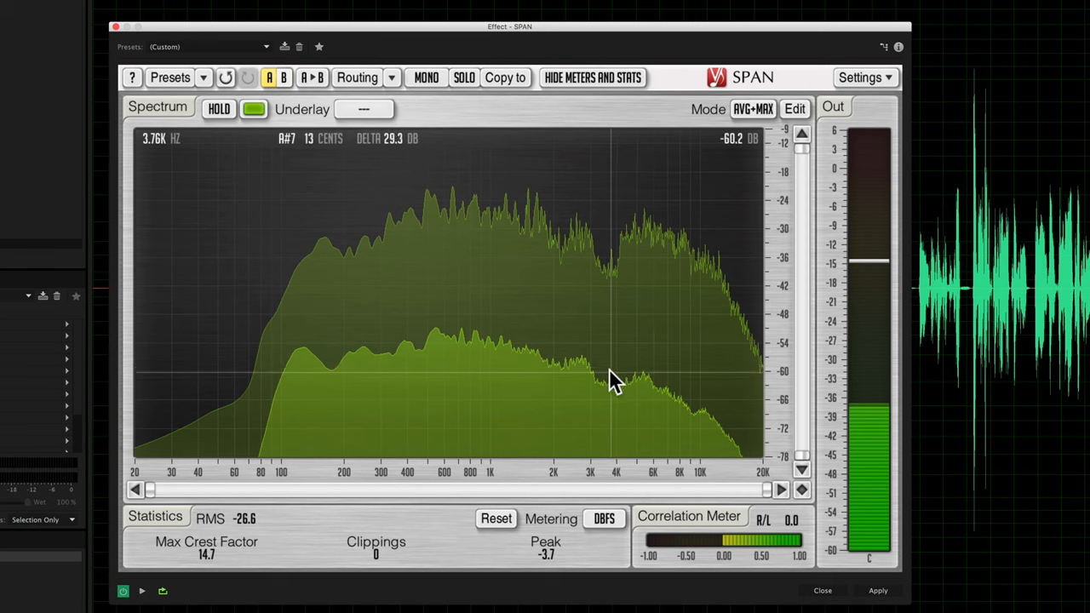
mouse_move(609, 380)
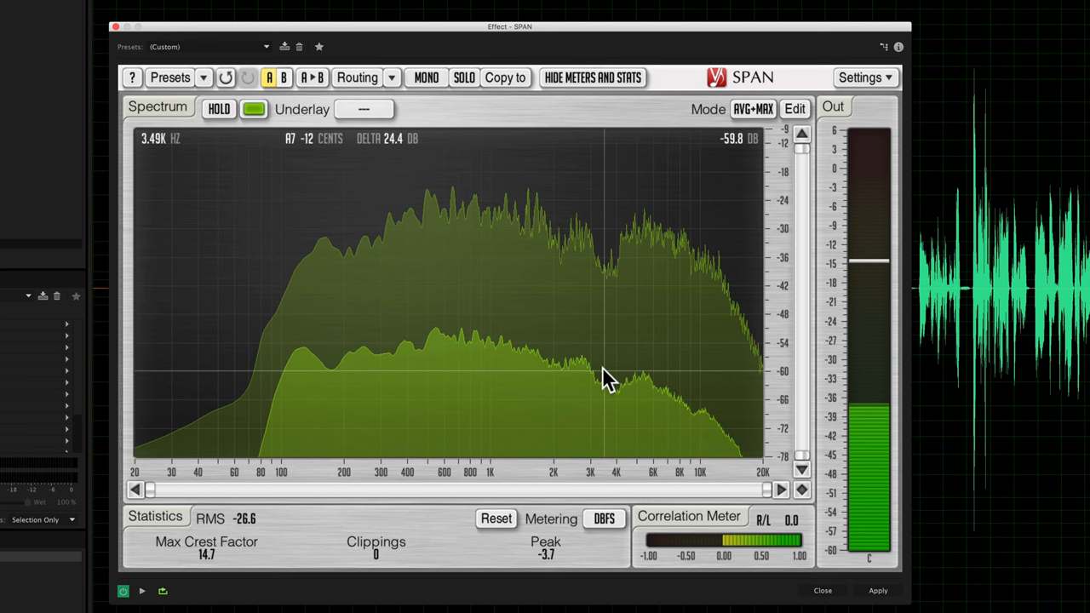
mouse_move(449, 342)
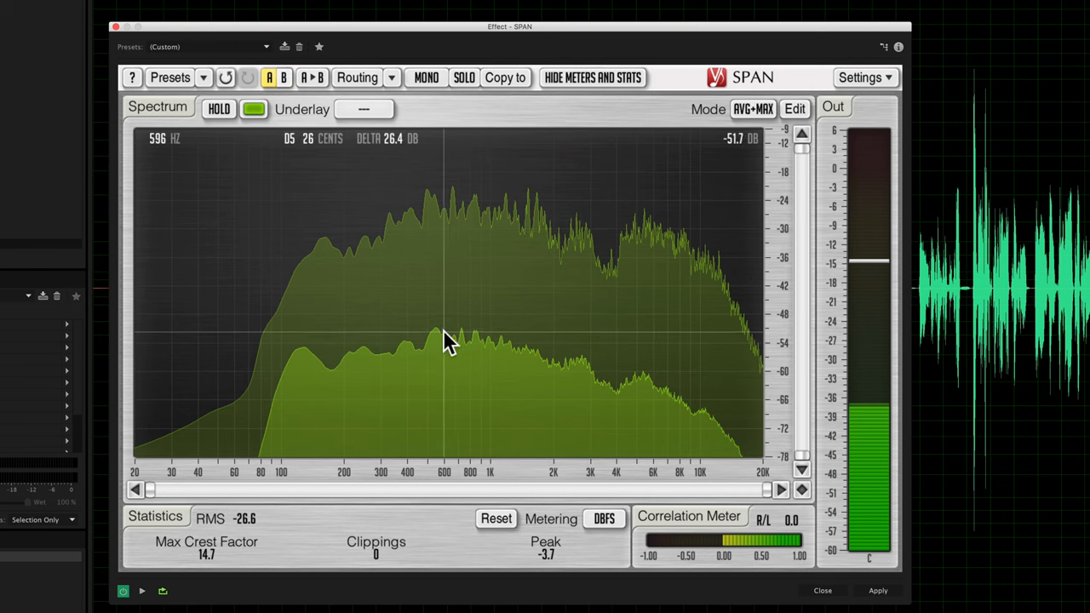
mouse_move(438, 345)
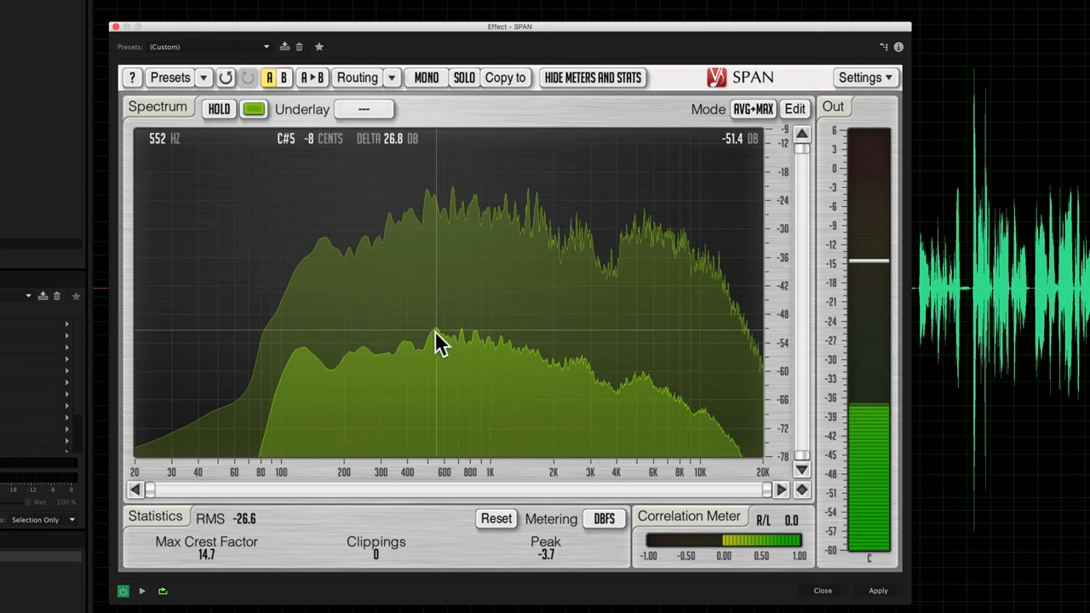
mouse_move(438, 370)
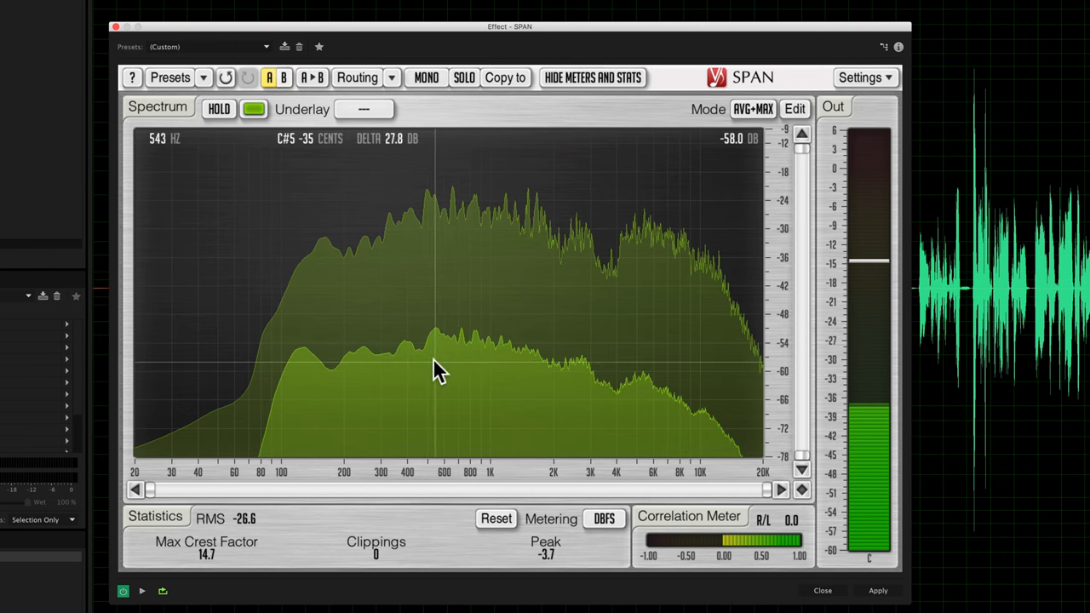
mouse_move(596, 362)
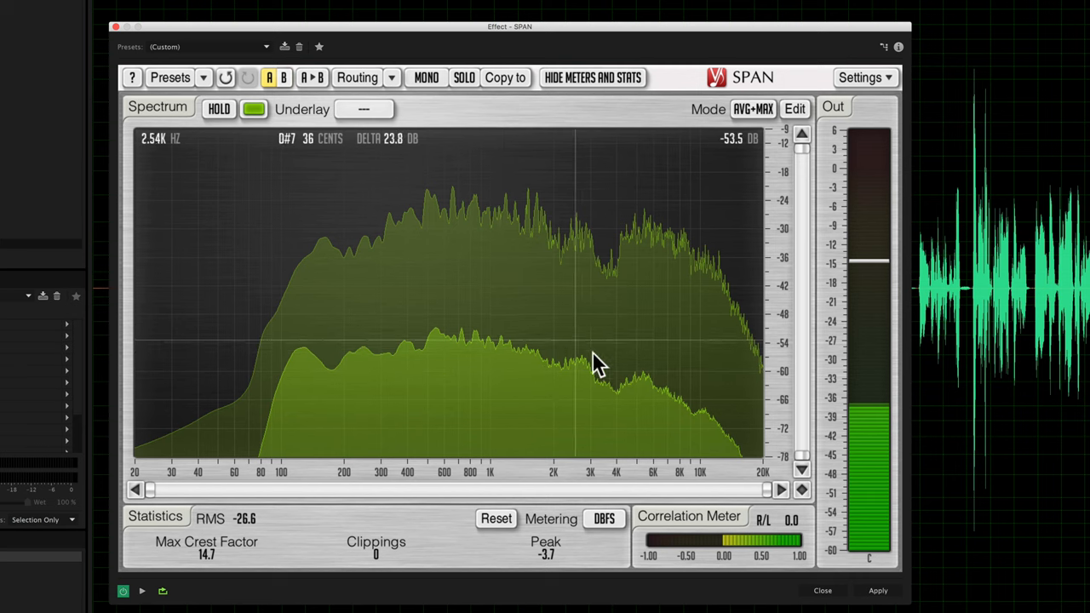
mouse_move(609, 379)
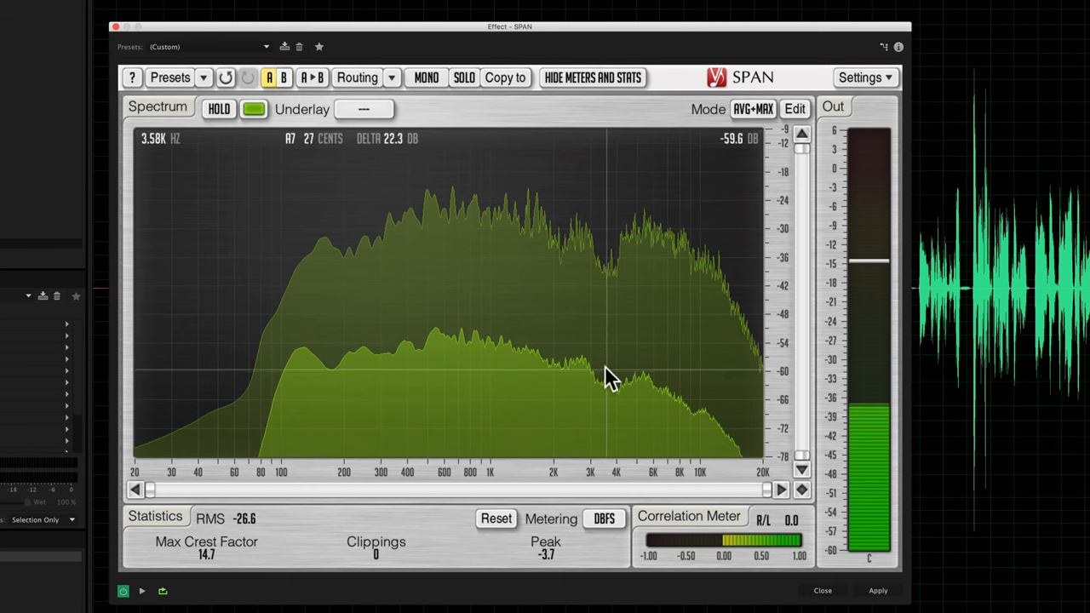
mouse_move(606, 379)
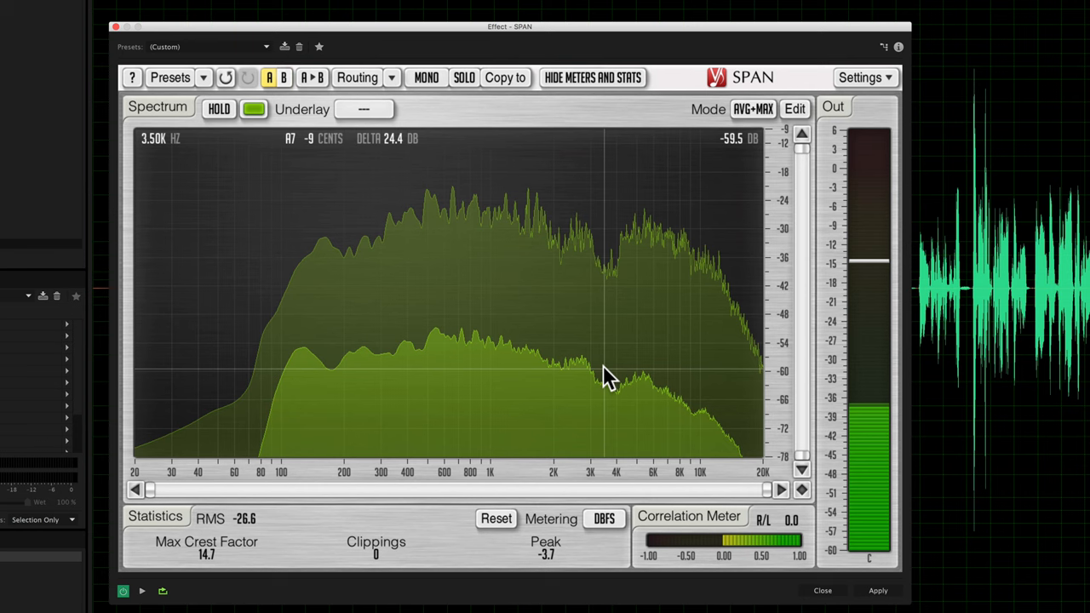
mouse_move(707, 396)
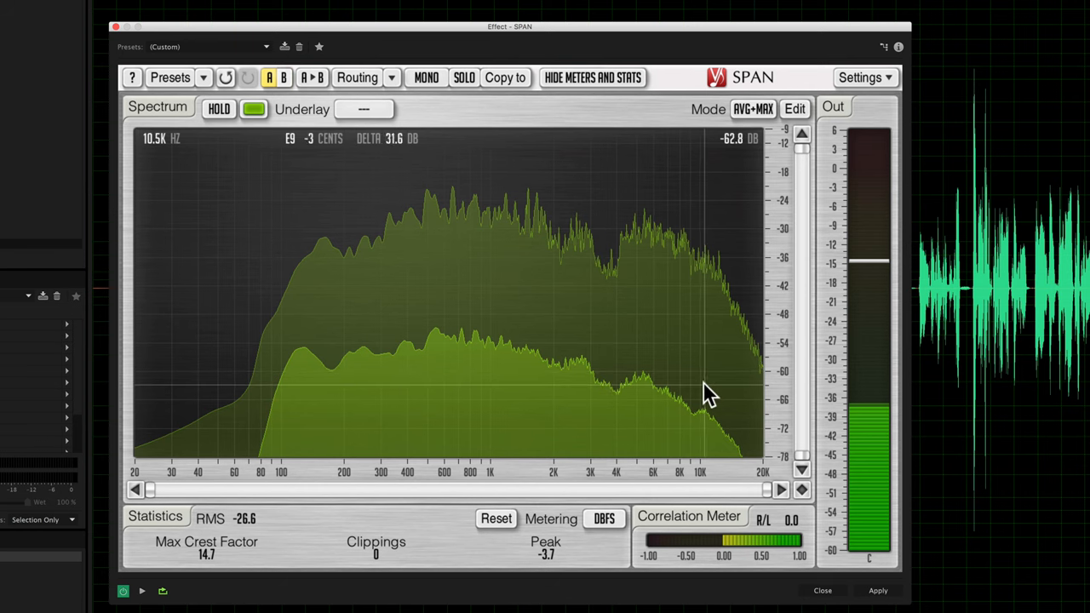
mouse_move(712, 396)
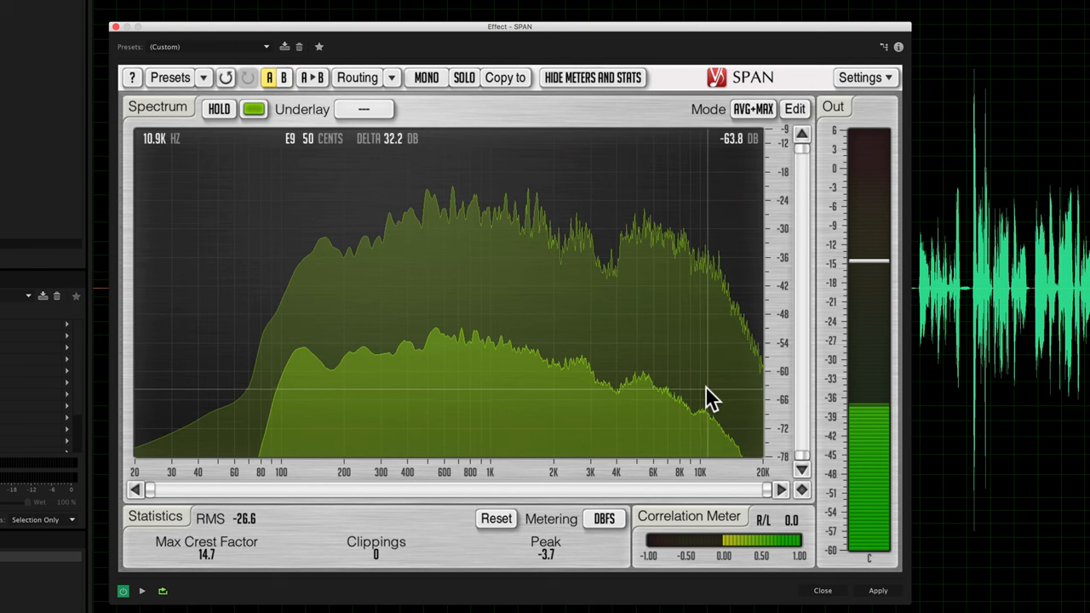
mouse_move(609, 379)
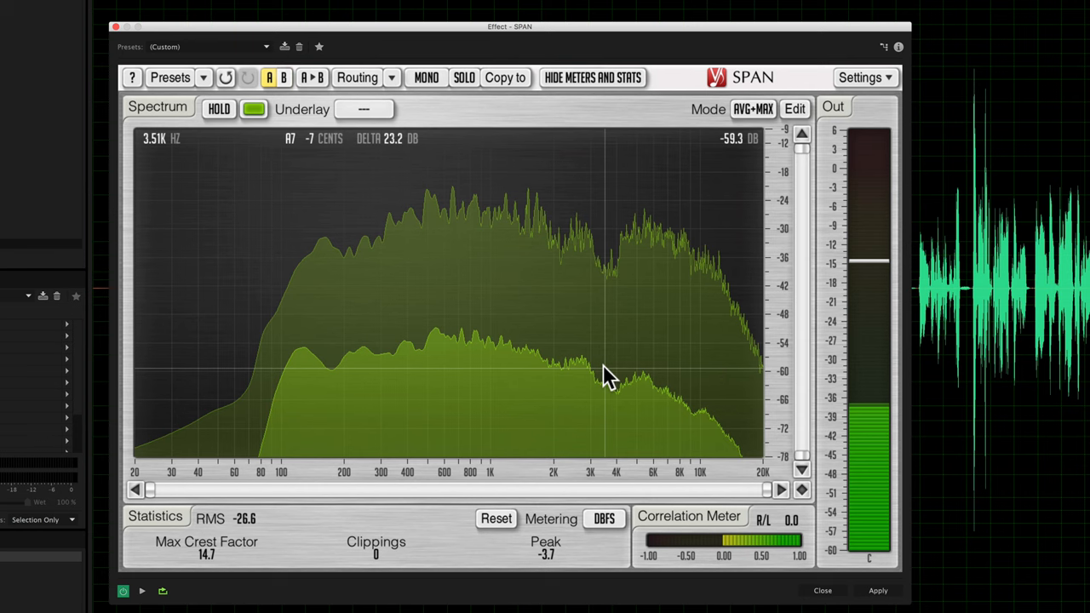
mouse_move(711, 396)
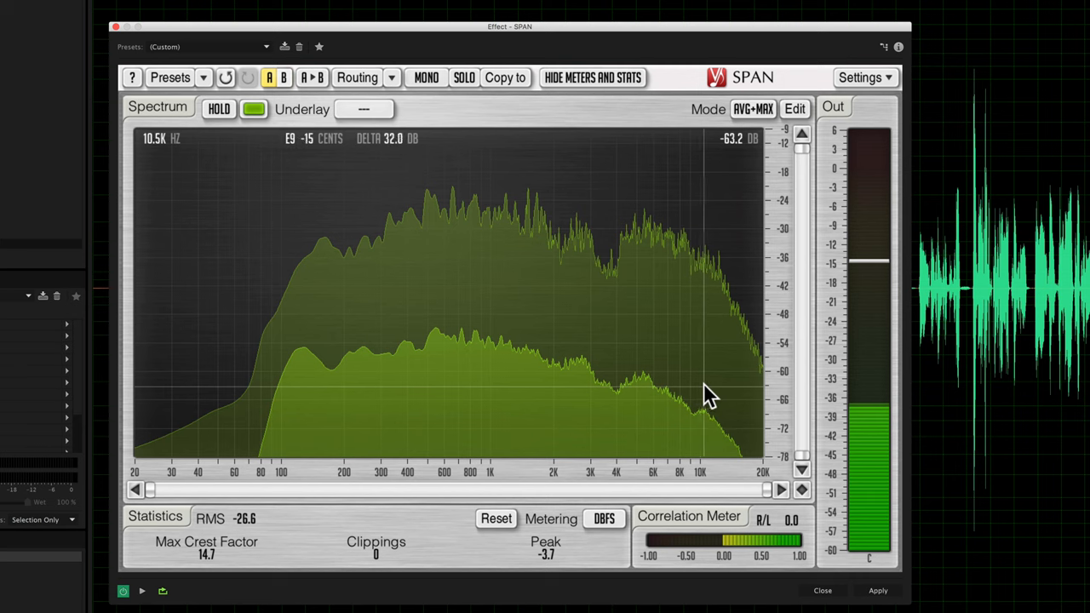
mouse_move(711, 387)
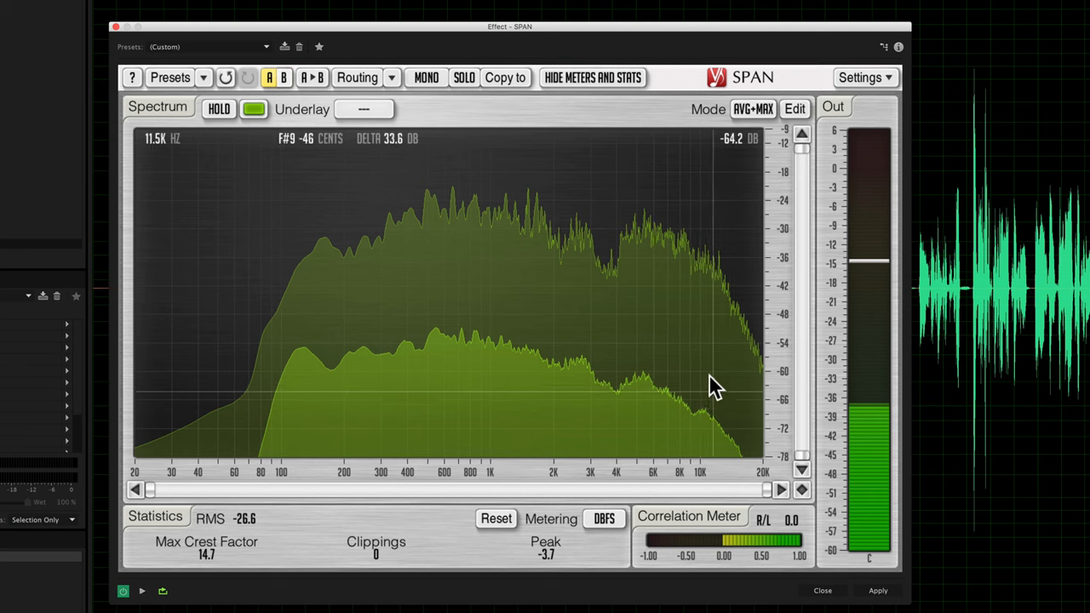
mouse_move(681, 327)
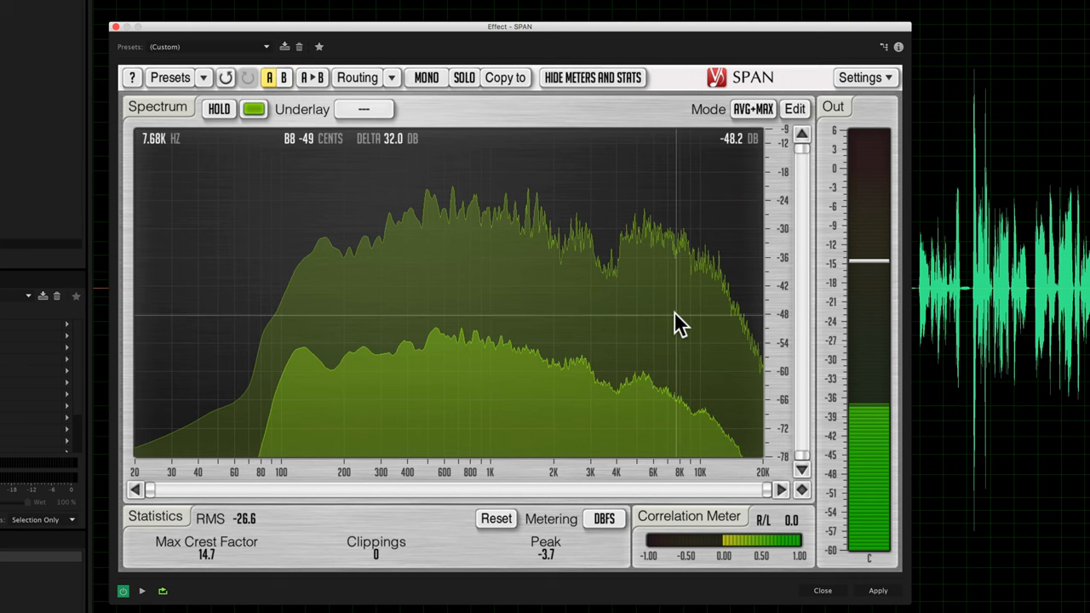
mouse_move(635, 362)
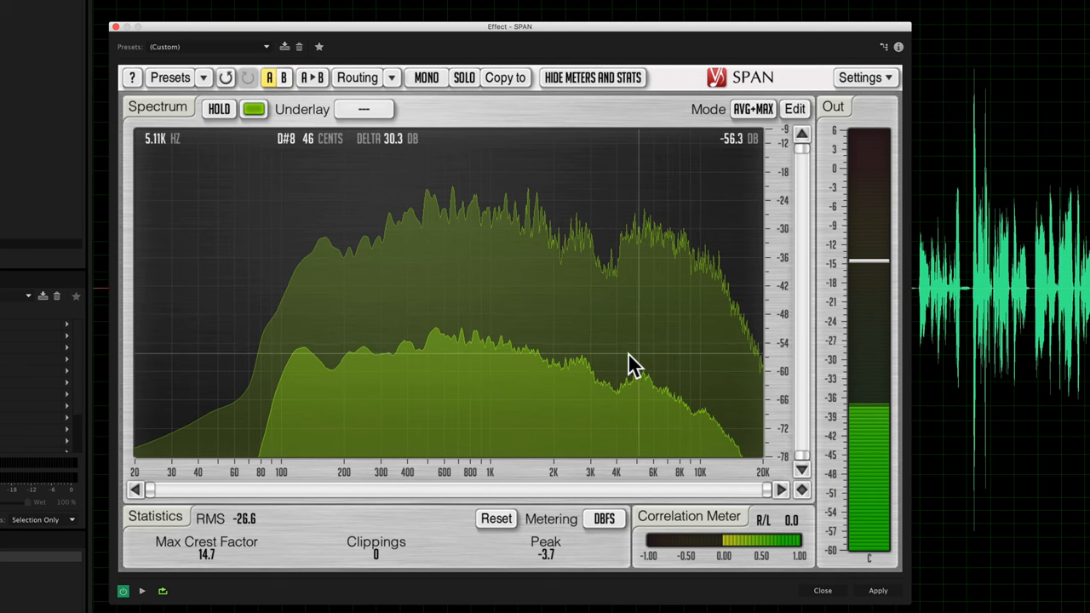
mouse_move(620, 373)
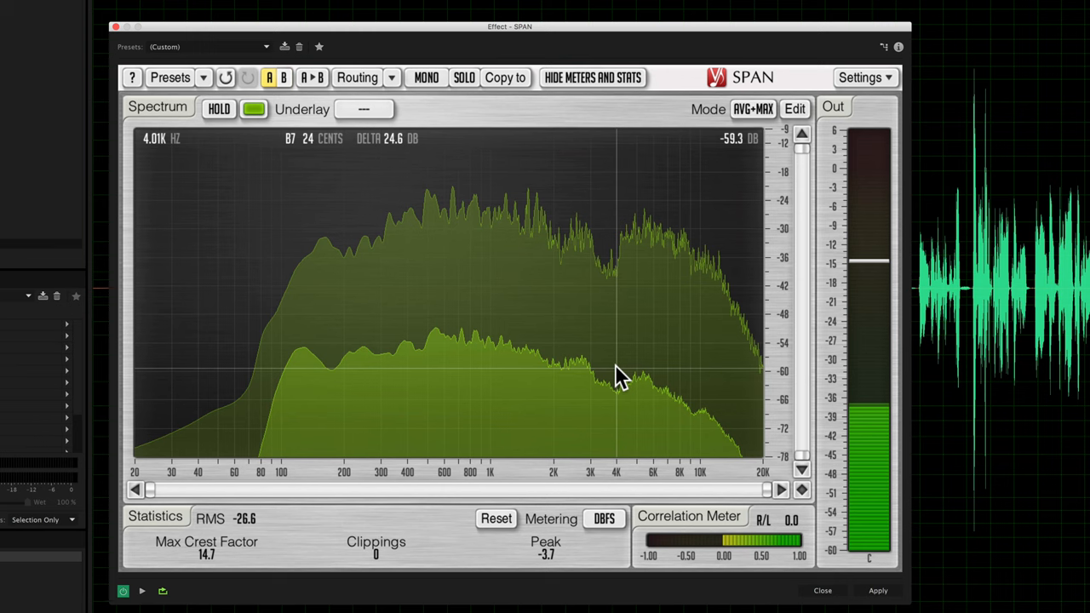
mouse_move(524, 379)
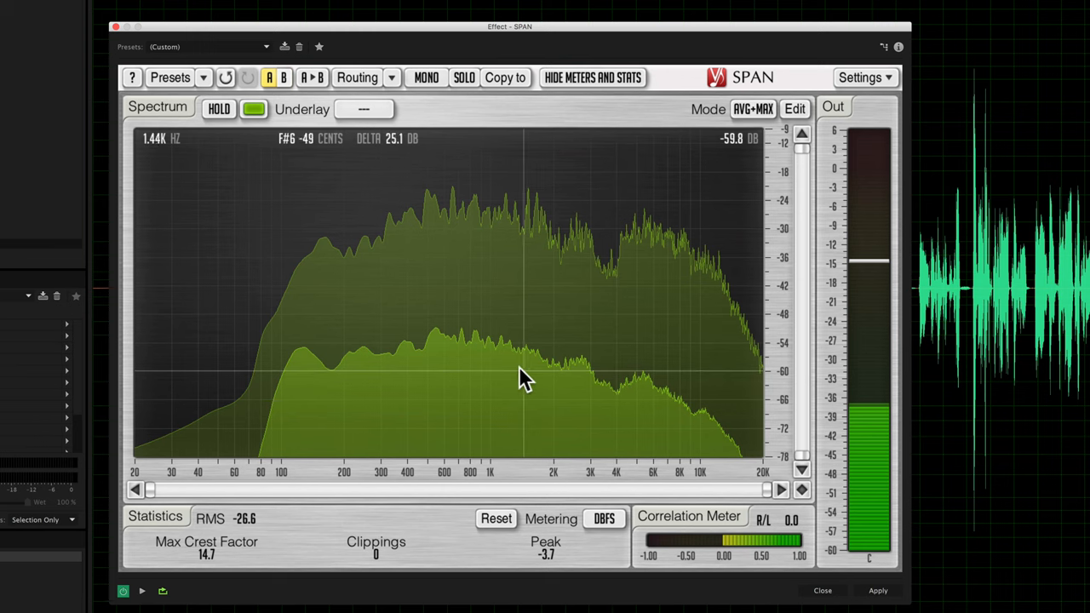
mouse_move(315, 377)
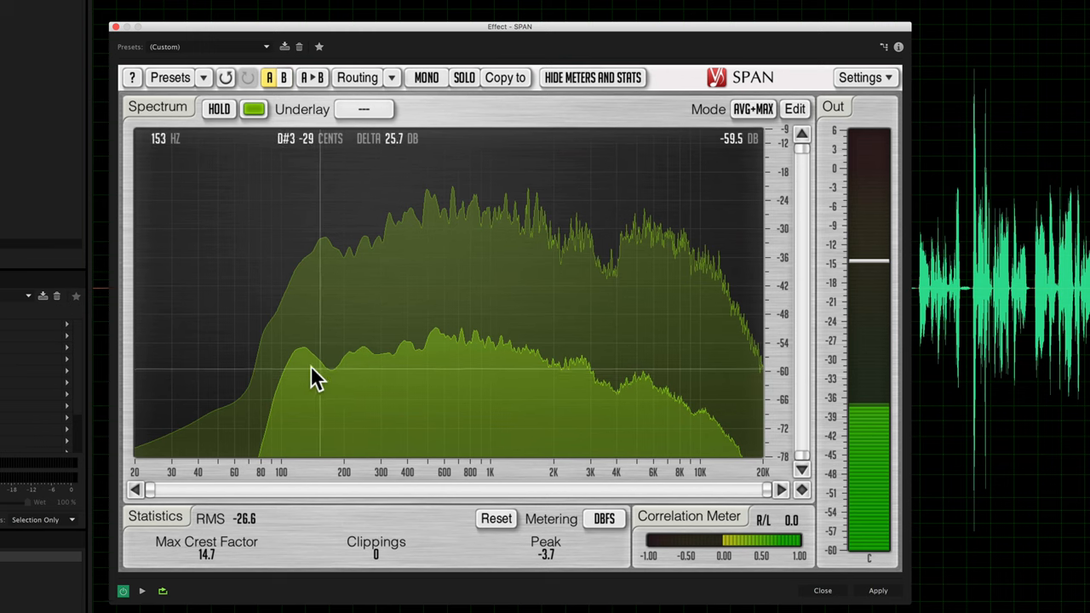
mouse_move(481, 379)
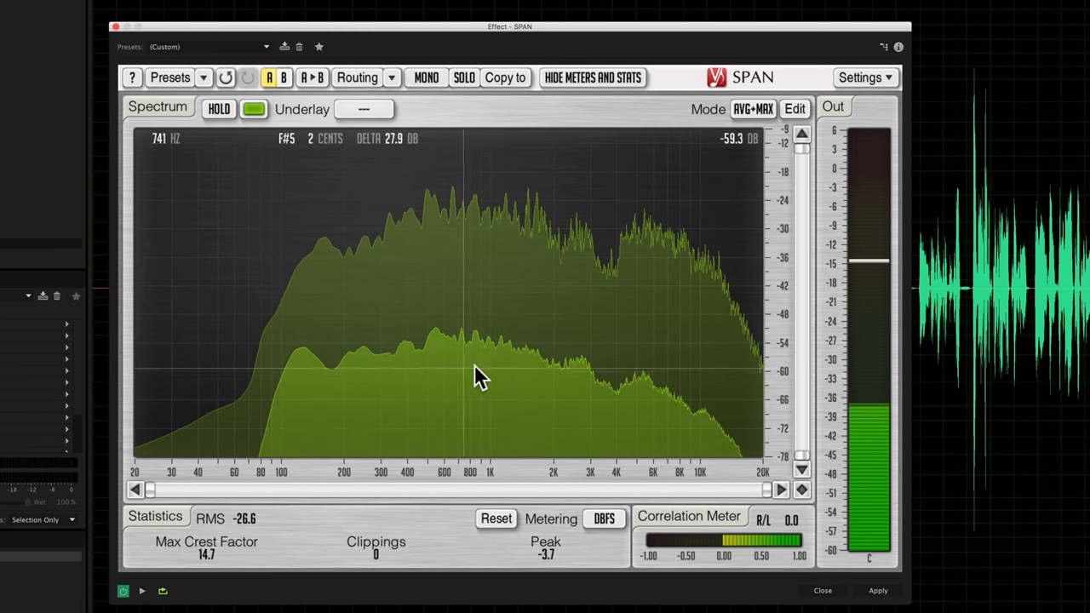
mouse_move(613, 377)
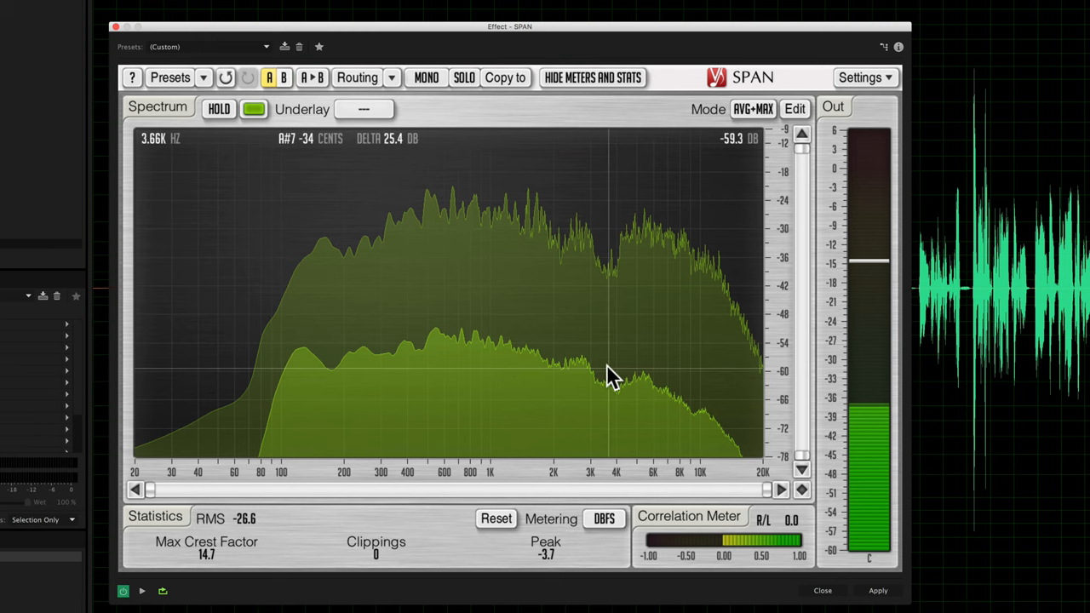
mouse_move(688, 377)
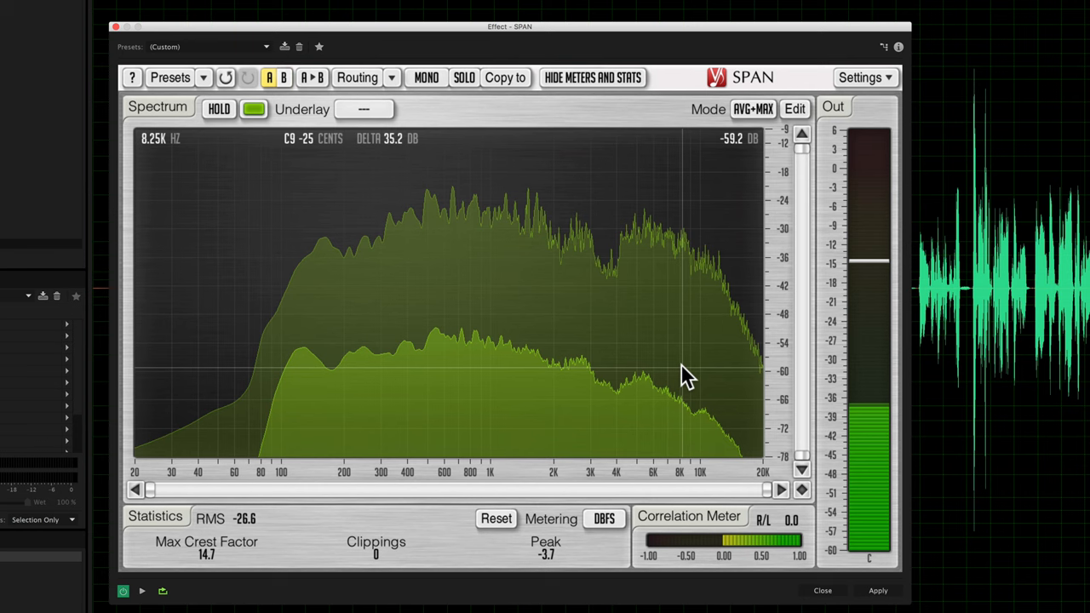
mouse_move(639, 392)
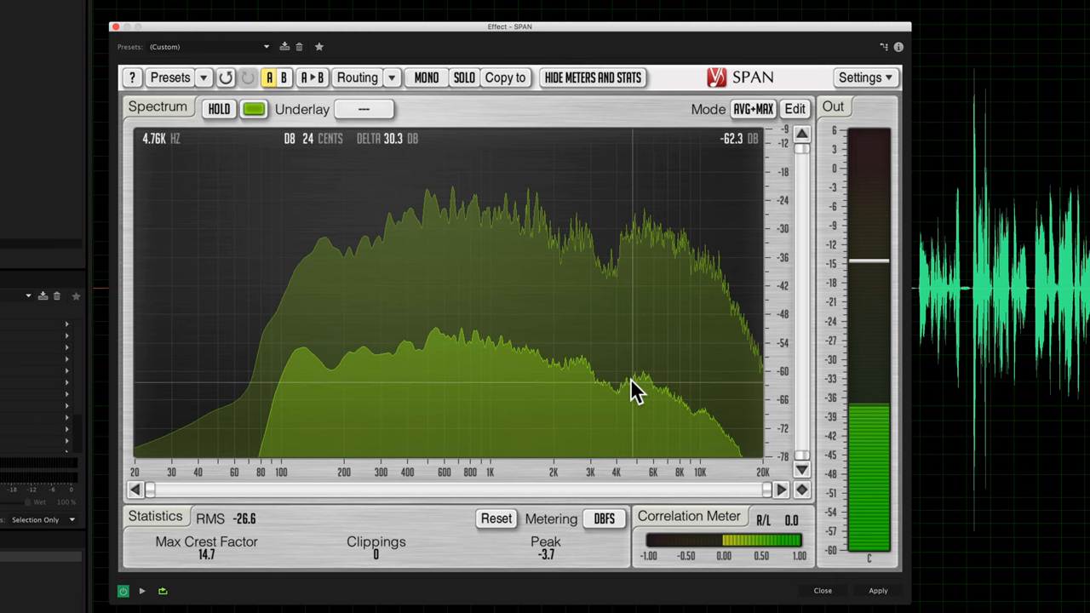
mouse_move(630, 377)
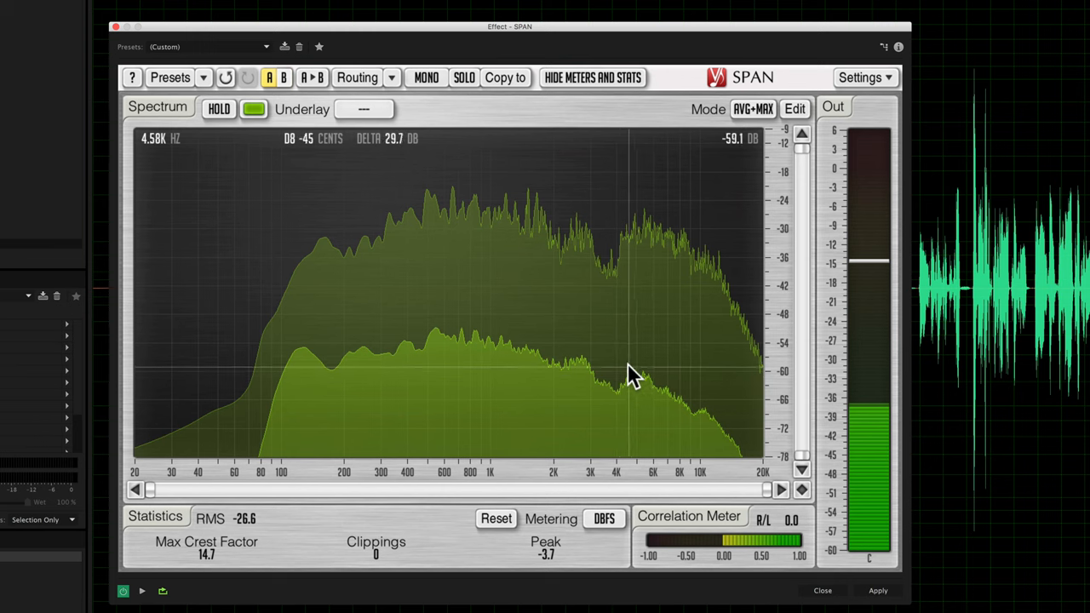
mouse_move(402, 372)
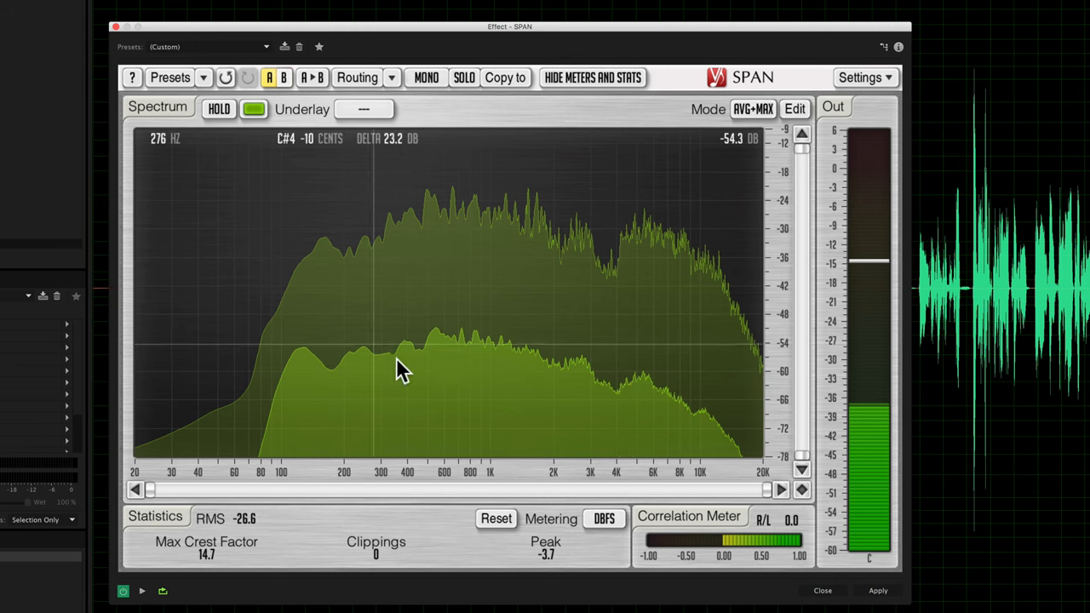
mouse_move(383, 352)
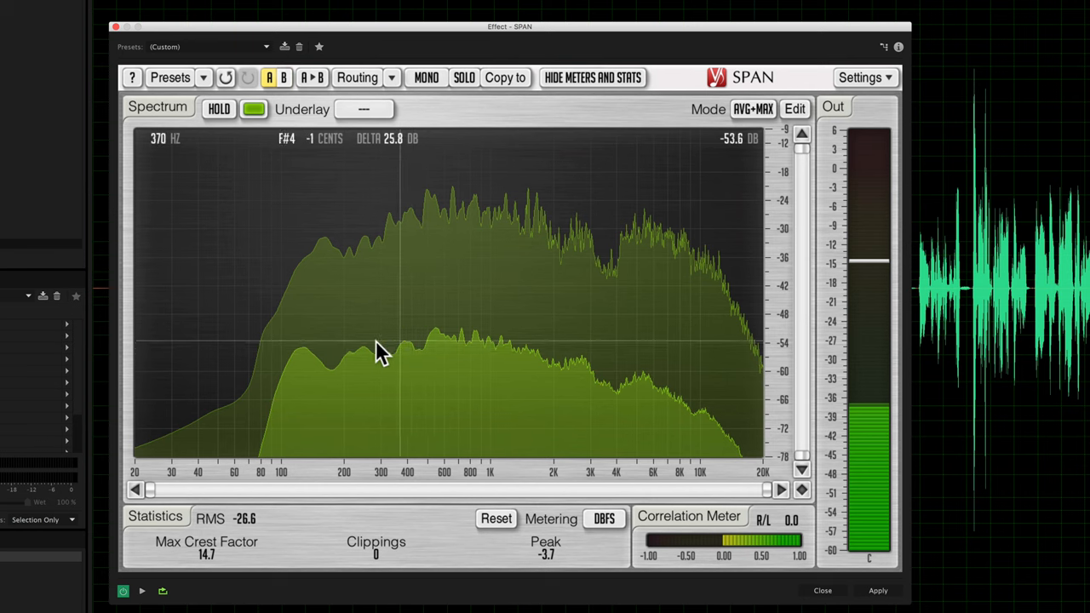
mouse_move(665, 375)
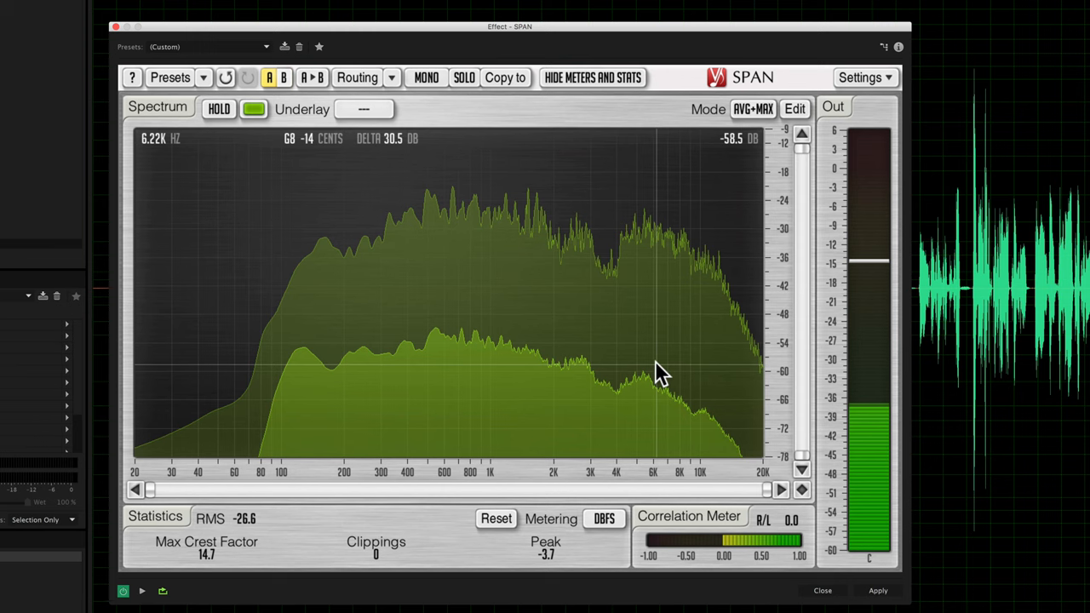
mouse_move(618, 379)
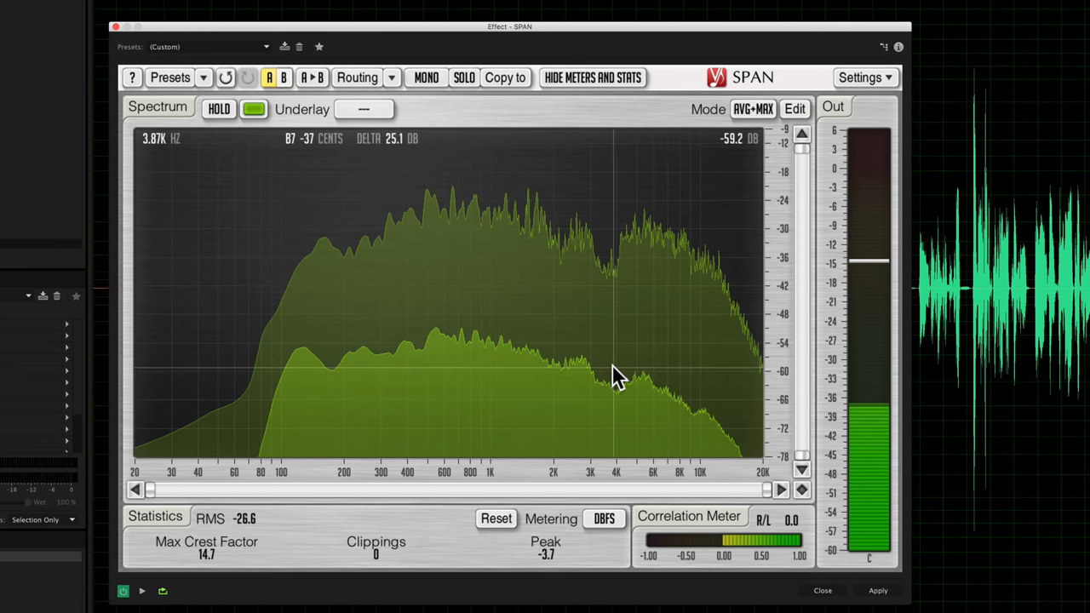
mouse_move(762, 89)
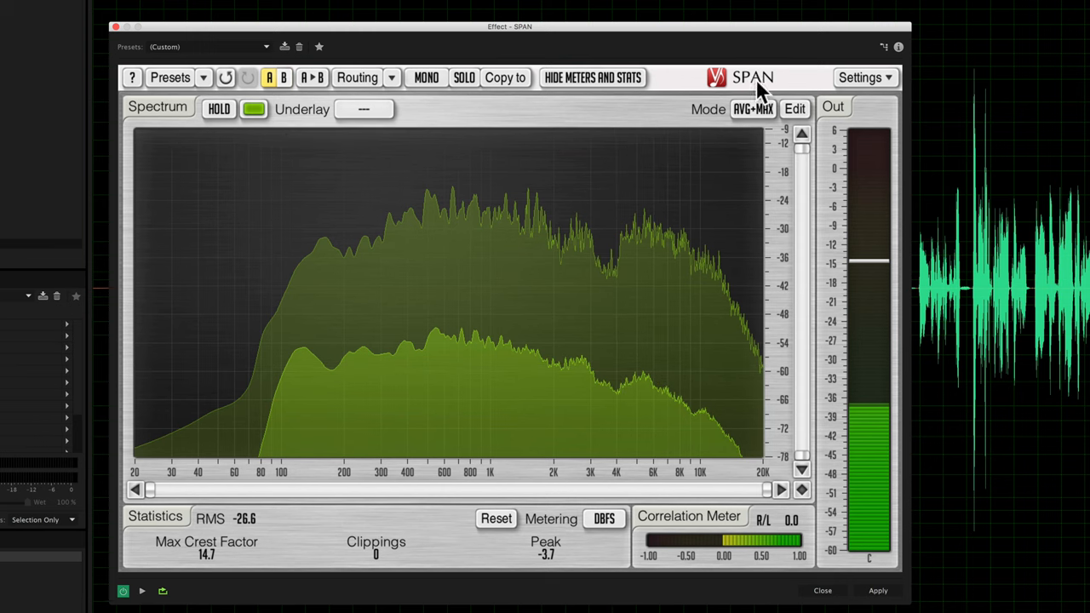
mouse_move(618, 375)
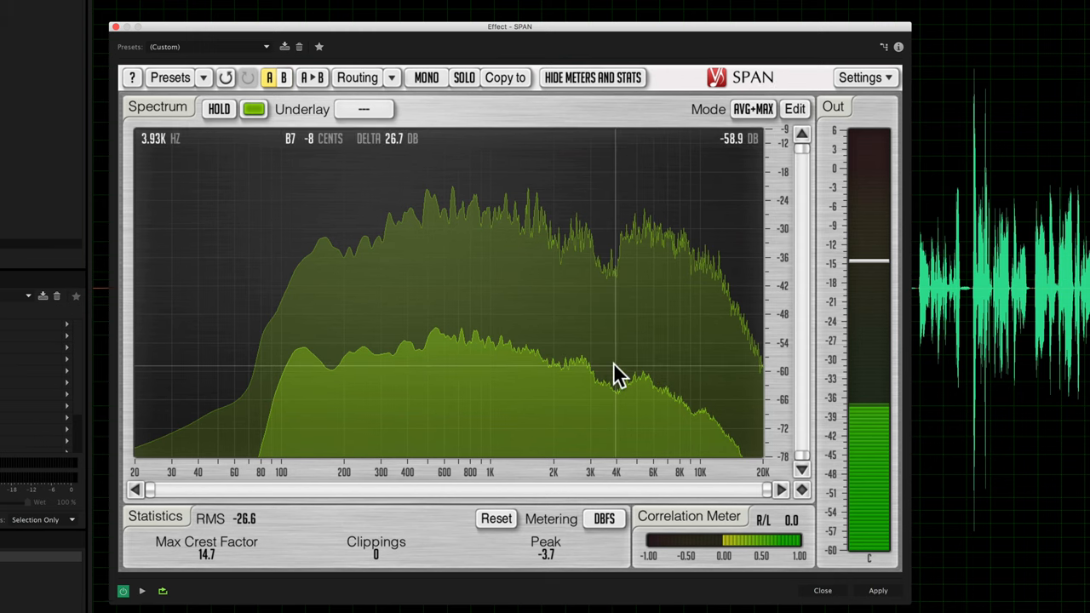
mouse_move(612, 382)
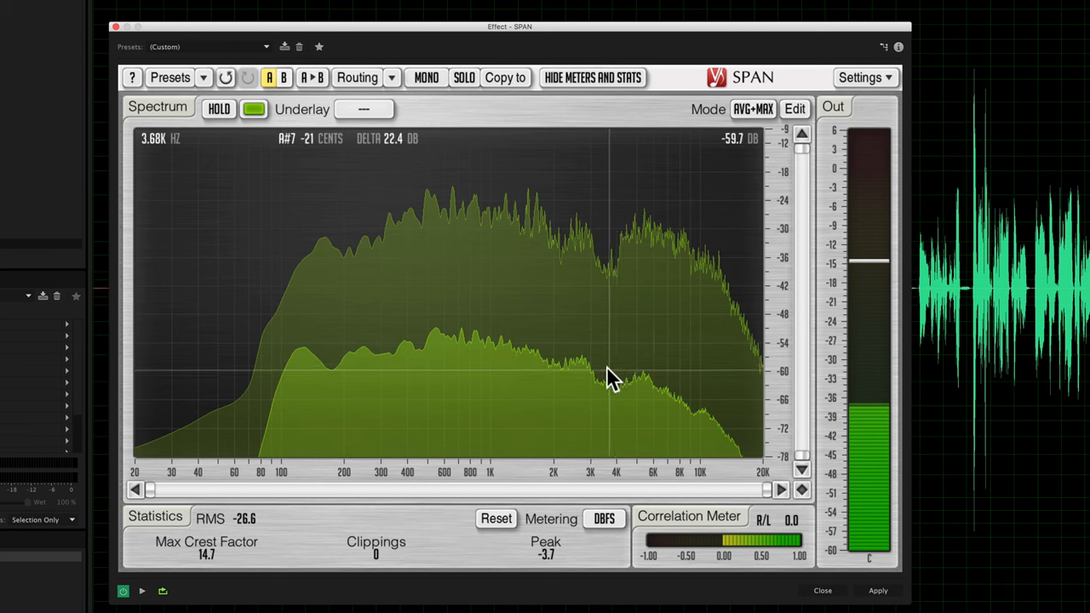
mouse_move(607, 378)
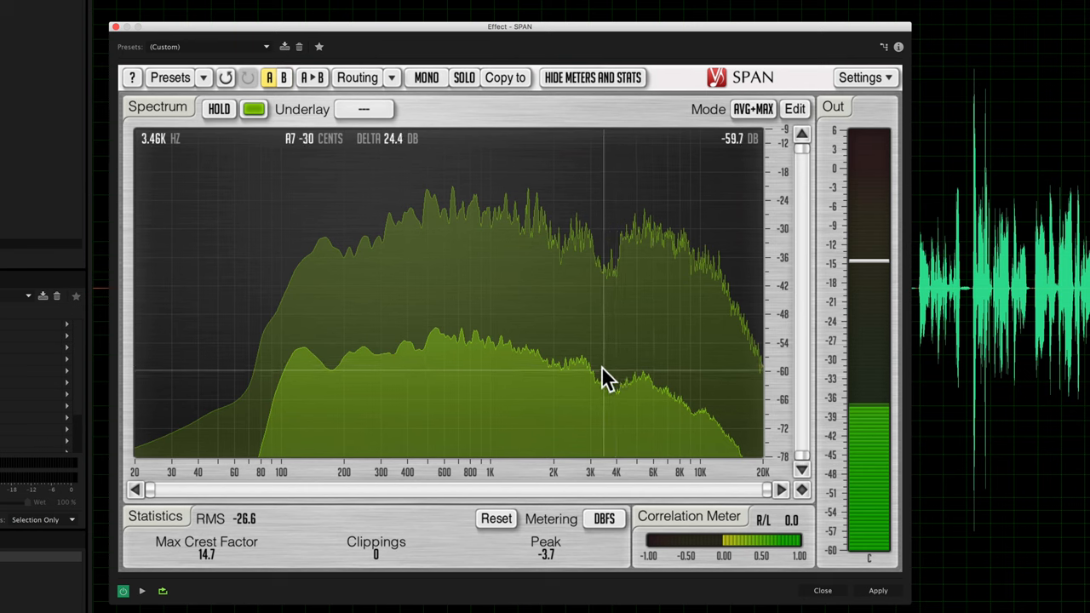
mouse_move(607, 379)
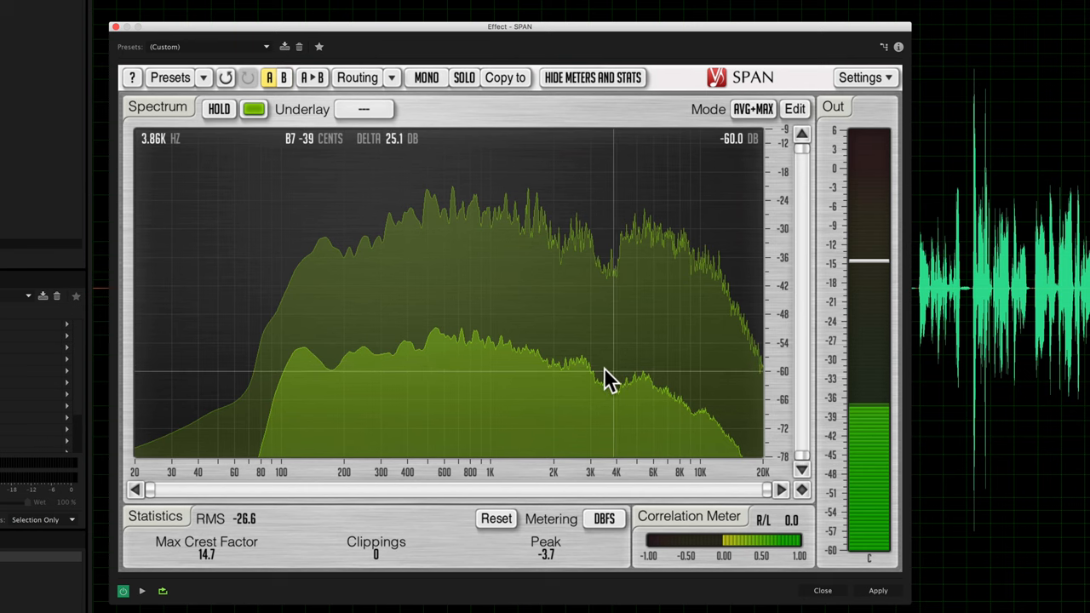
mouse_move(741, 380)
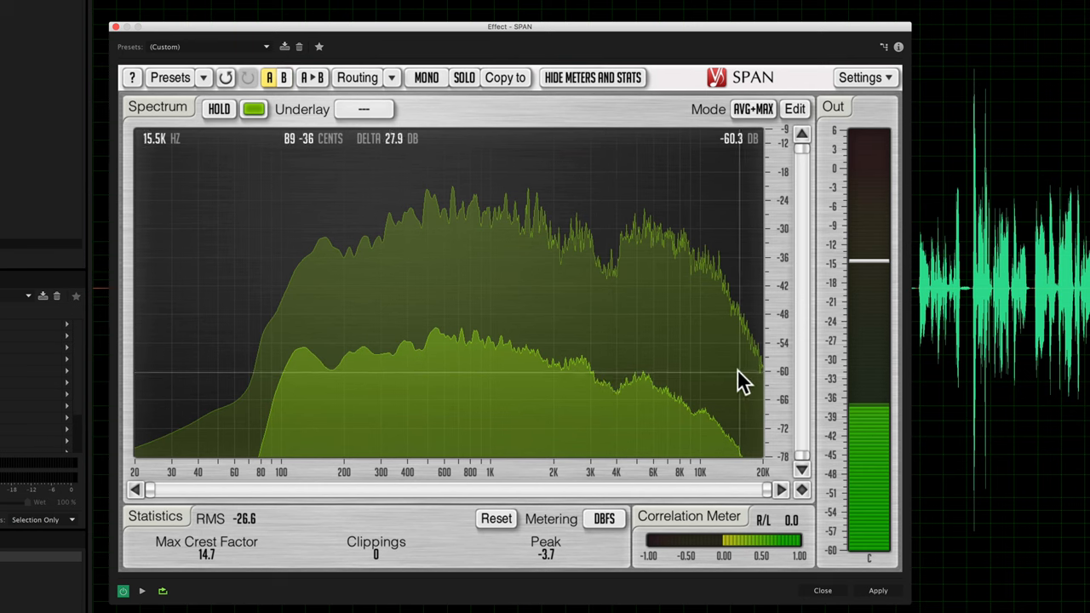
mouse_move(626, 378)
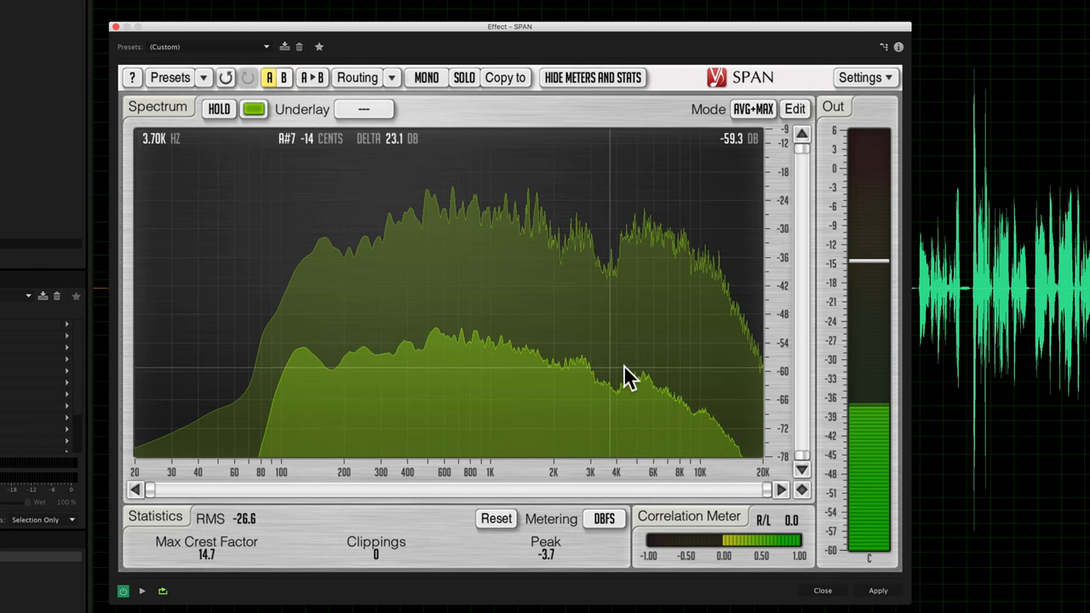
mouse_move(673, 93)
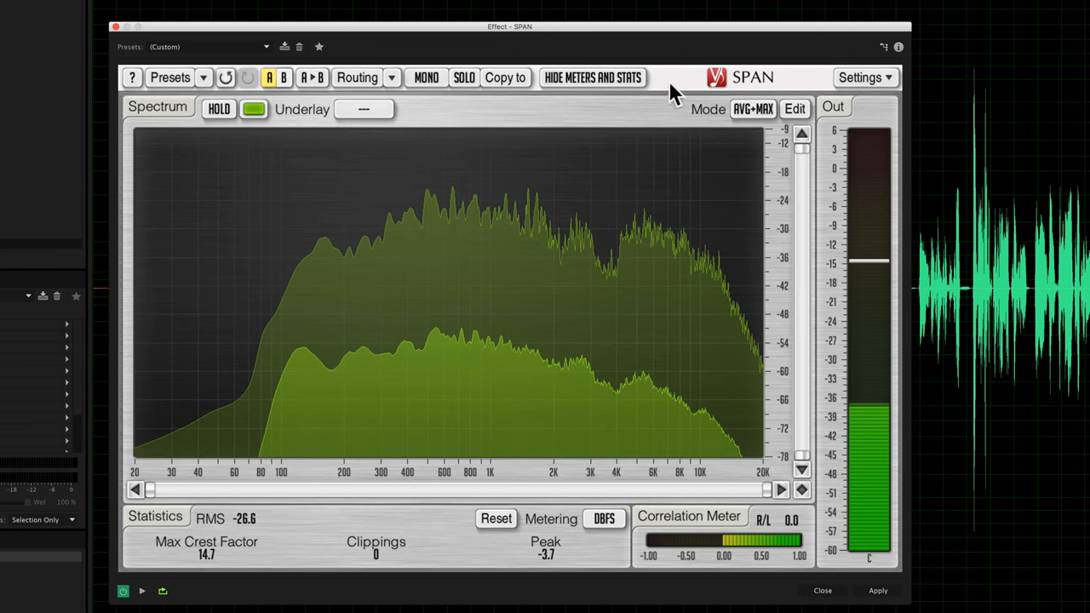
mouse_move(673, 41)
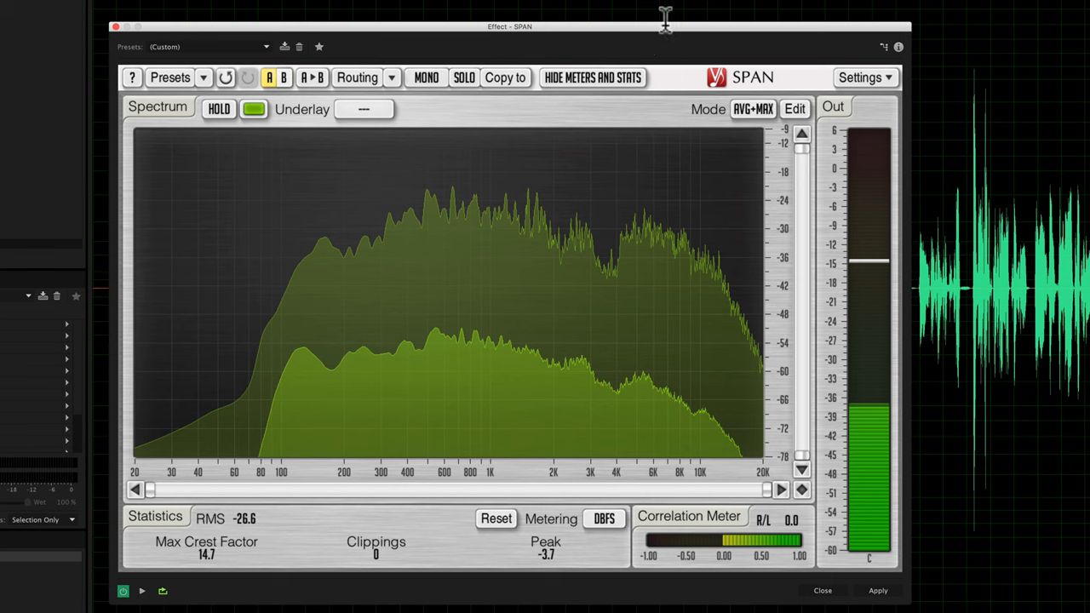
mouse_move(371, 51)
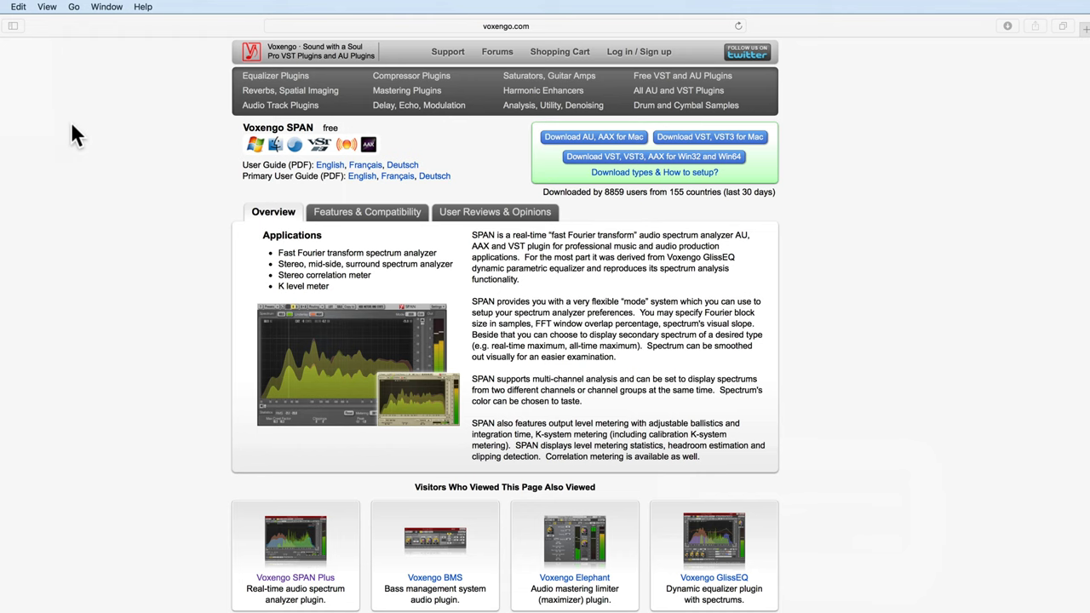
mouse_move(195, 103)
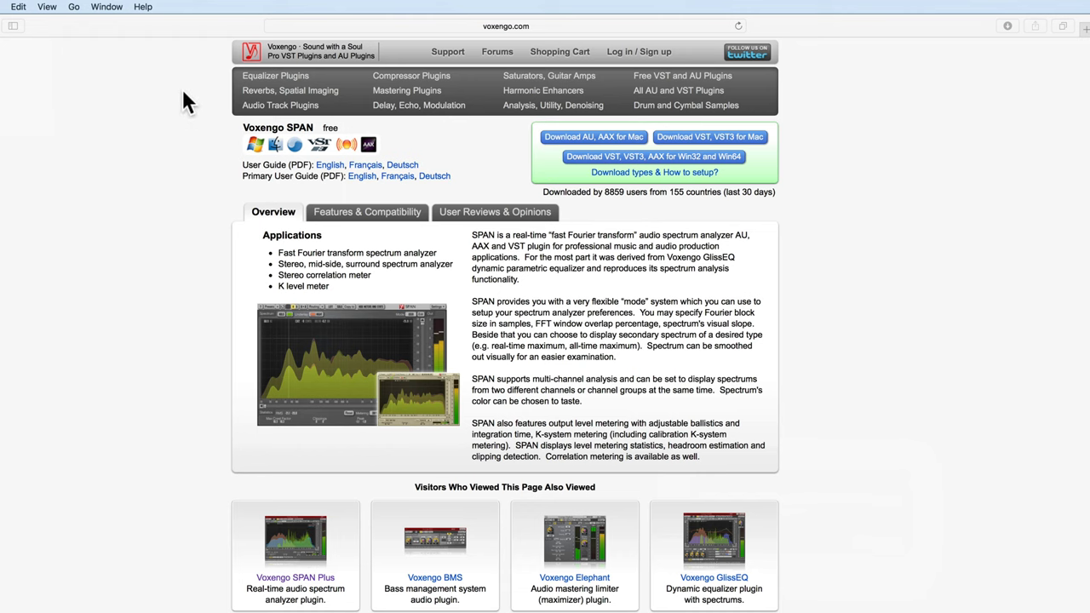
mouse_move(202, 129)
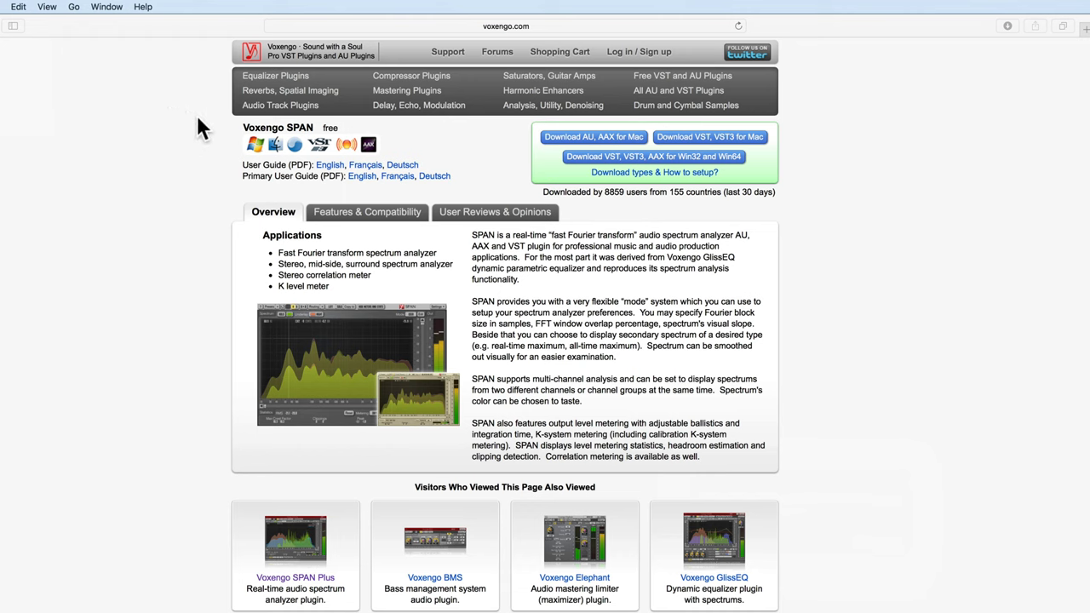
mouse_move(707, 141)
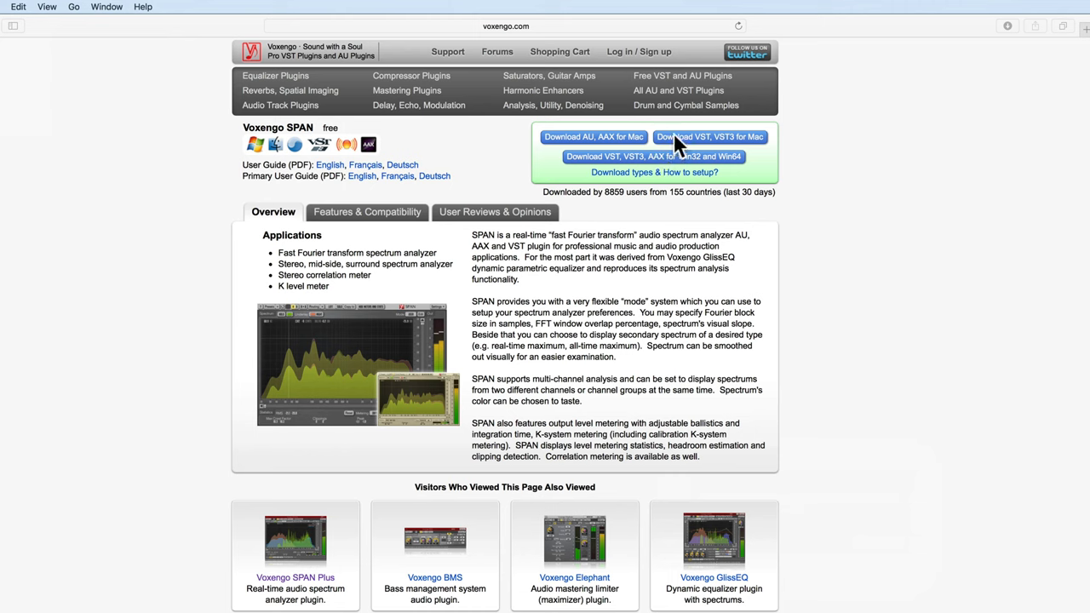
mouse_move(596, 144)
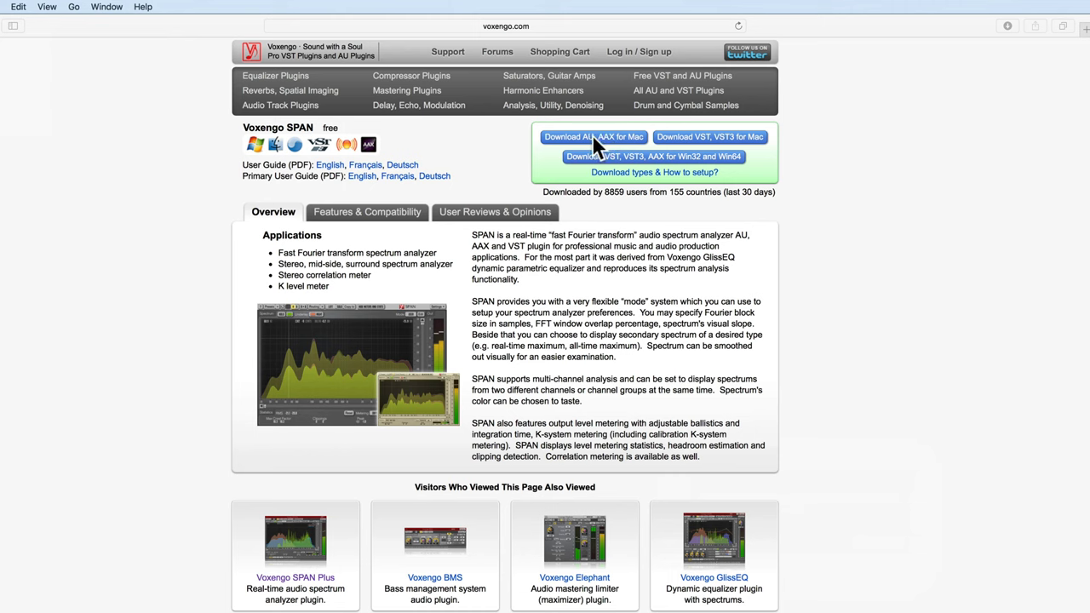
mouse_move(596, 149)
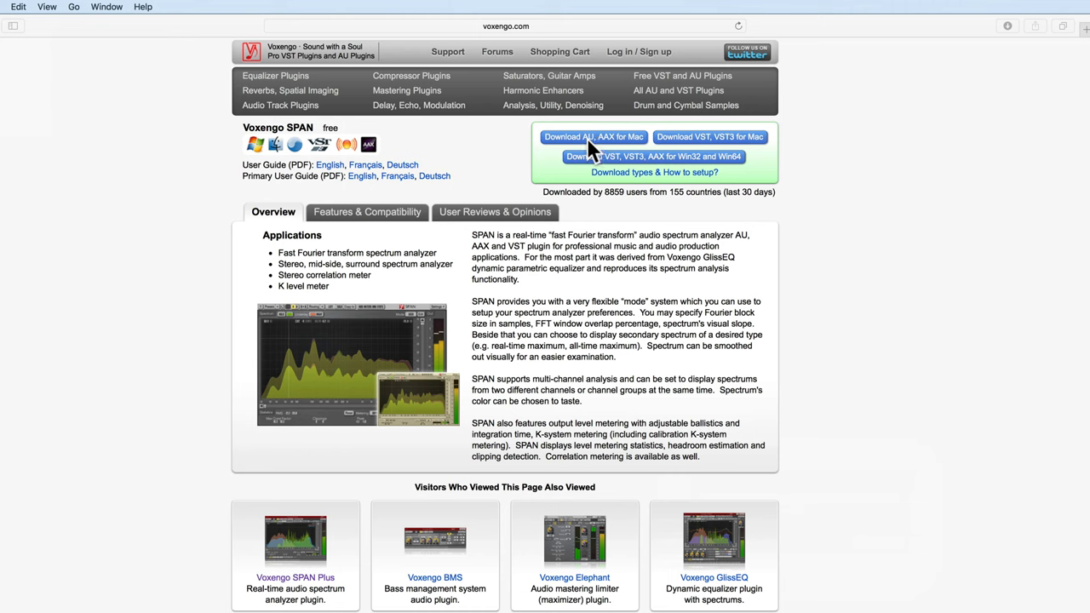
mouse_move(593, 145)
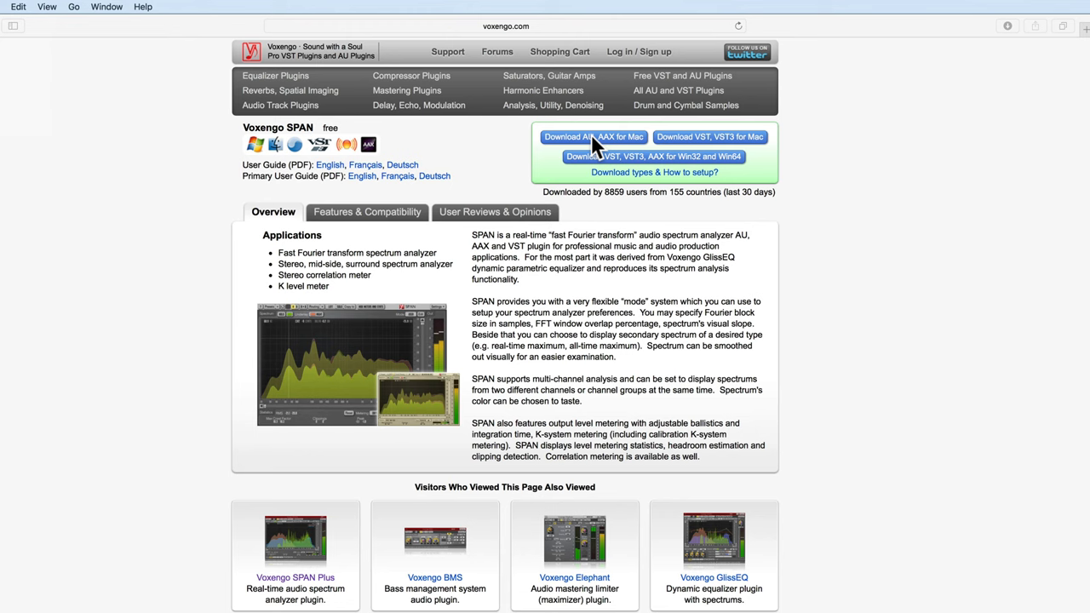
mouse_move(613, 145)
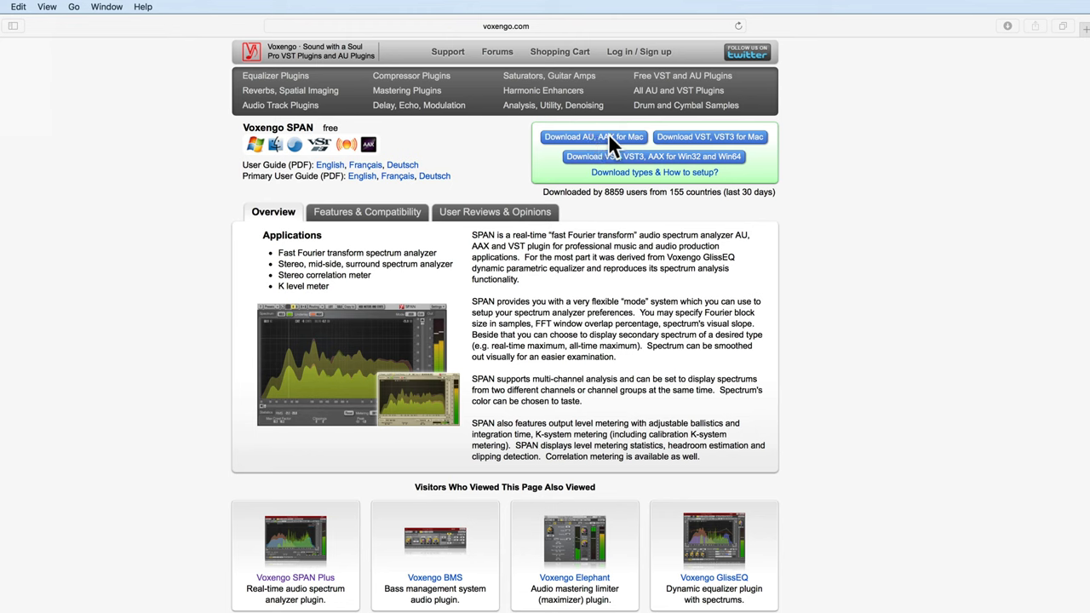
mouse_move(711, 145)
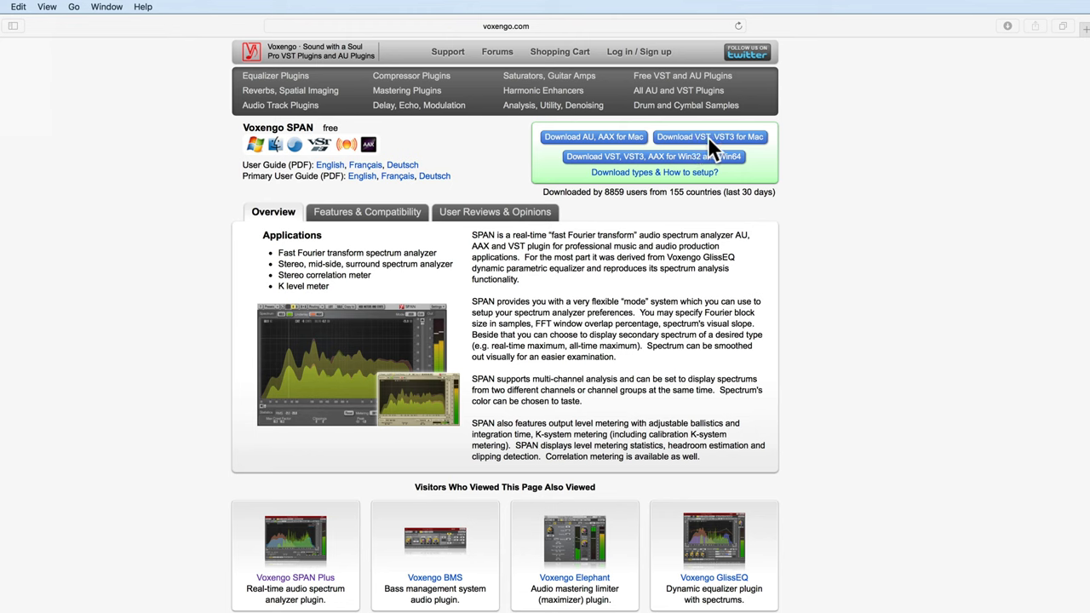
mouse_move(753, 158)
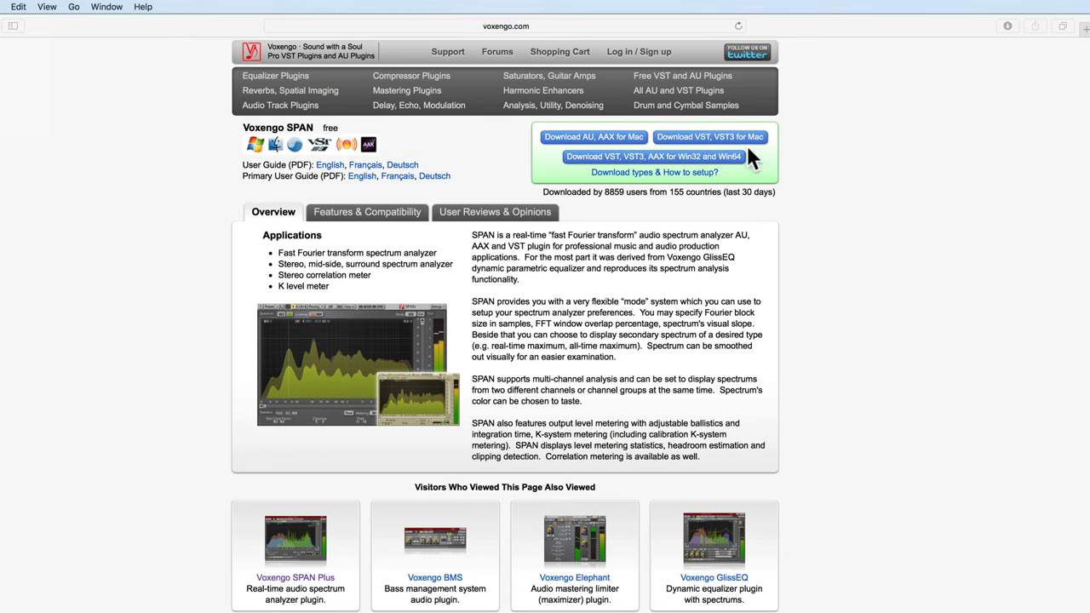
mouse_move(749, 160)
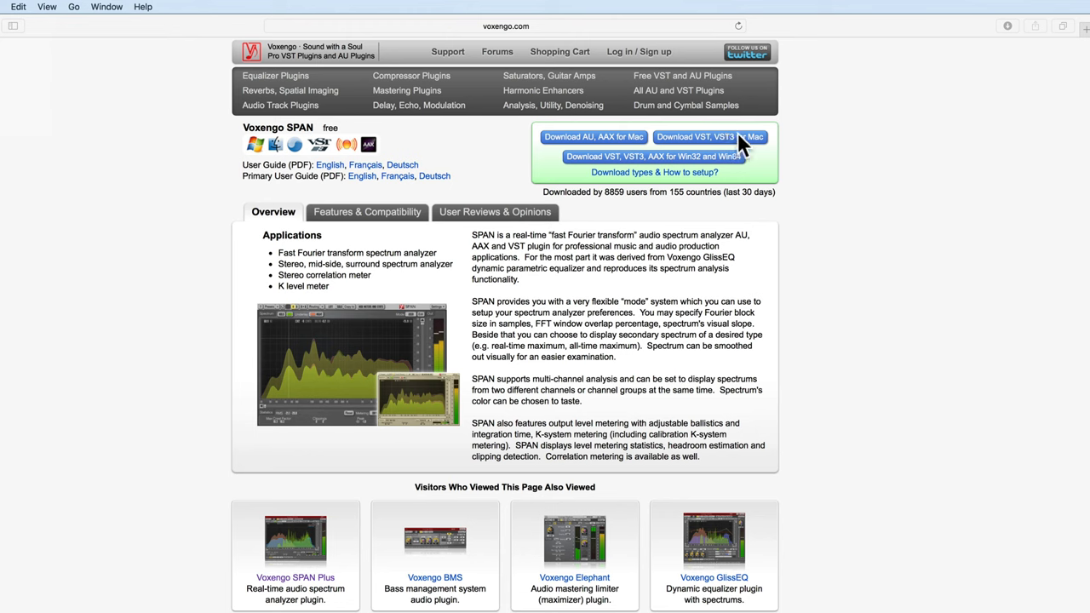
mouse_move(586, 168)
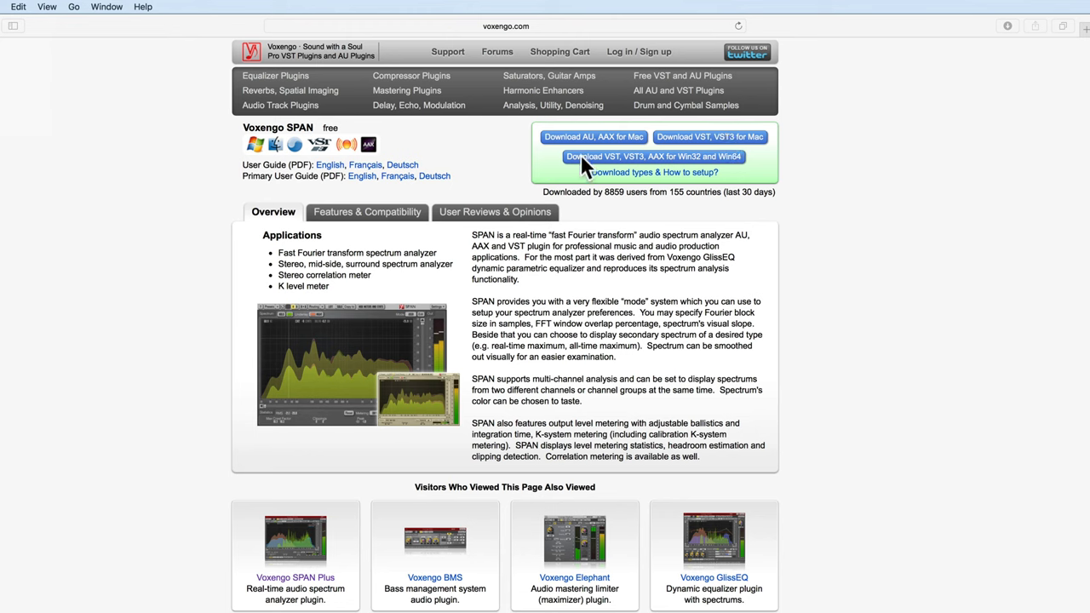
mouse_move(656, 164)
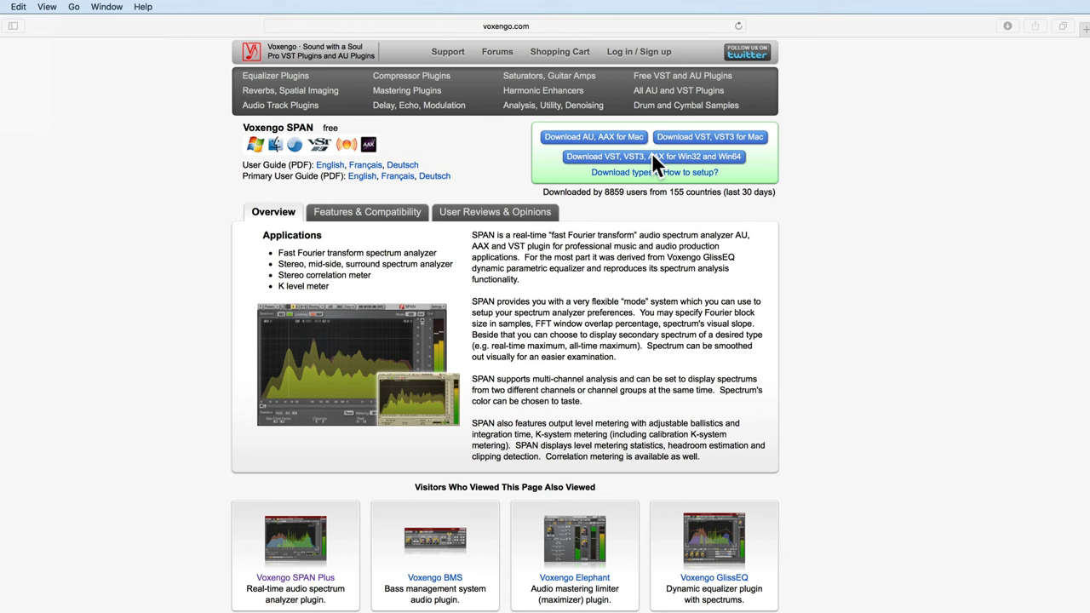
mouse_move(640, 166)
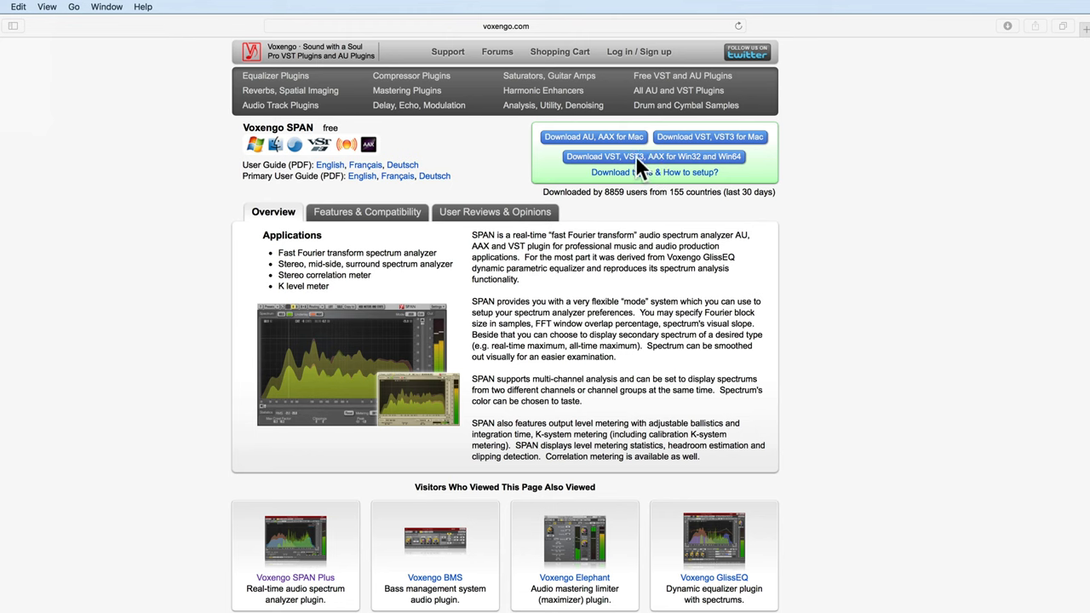
mouse_move(697, 162)
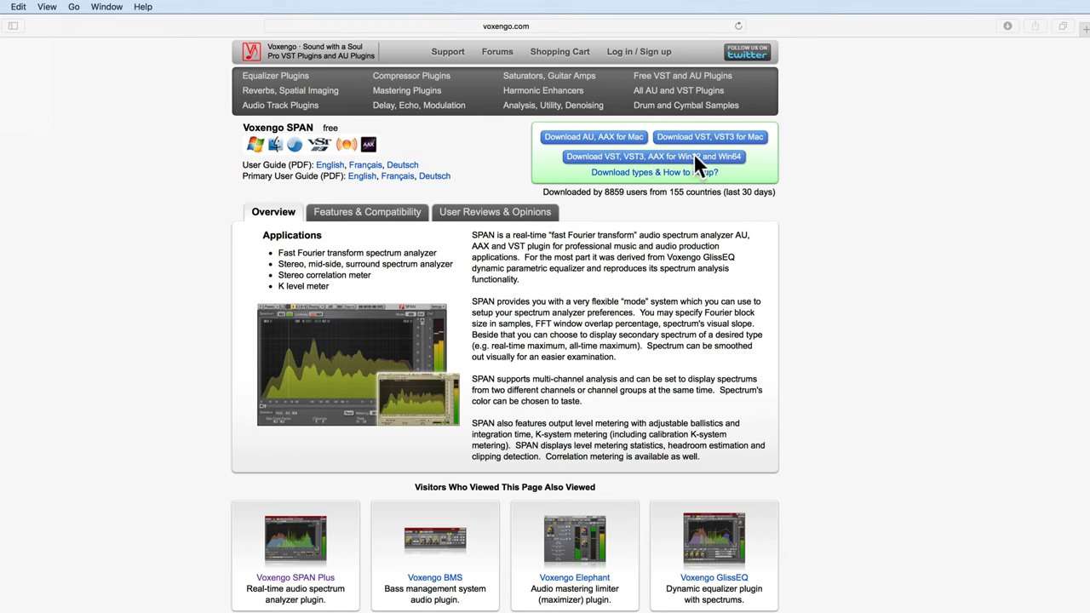
mouse_move(731, 167)
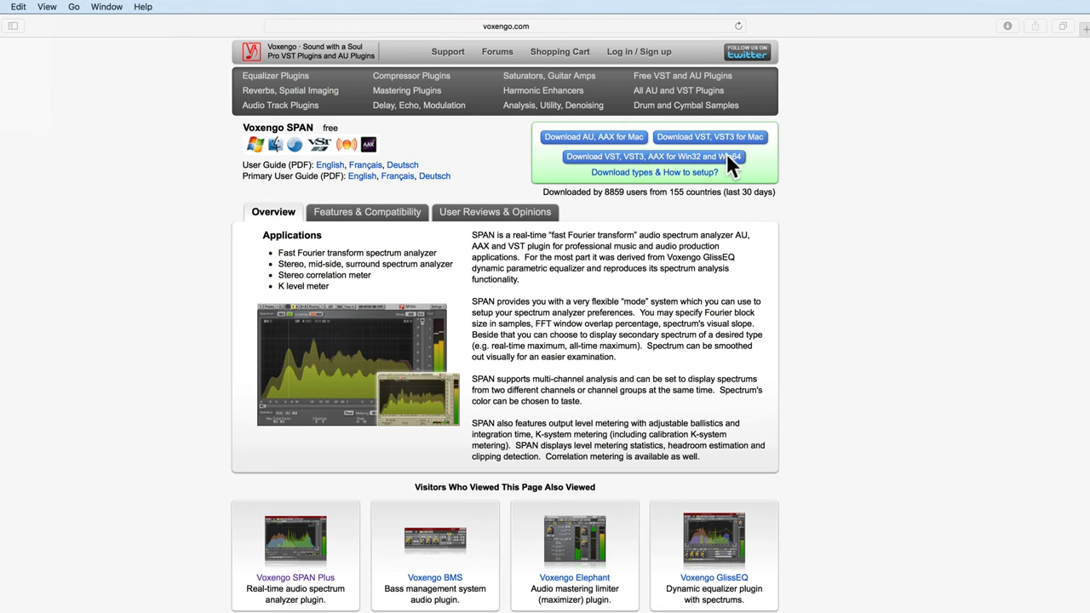
mouse_move(731, 152)
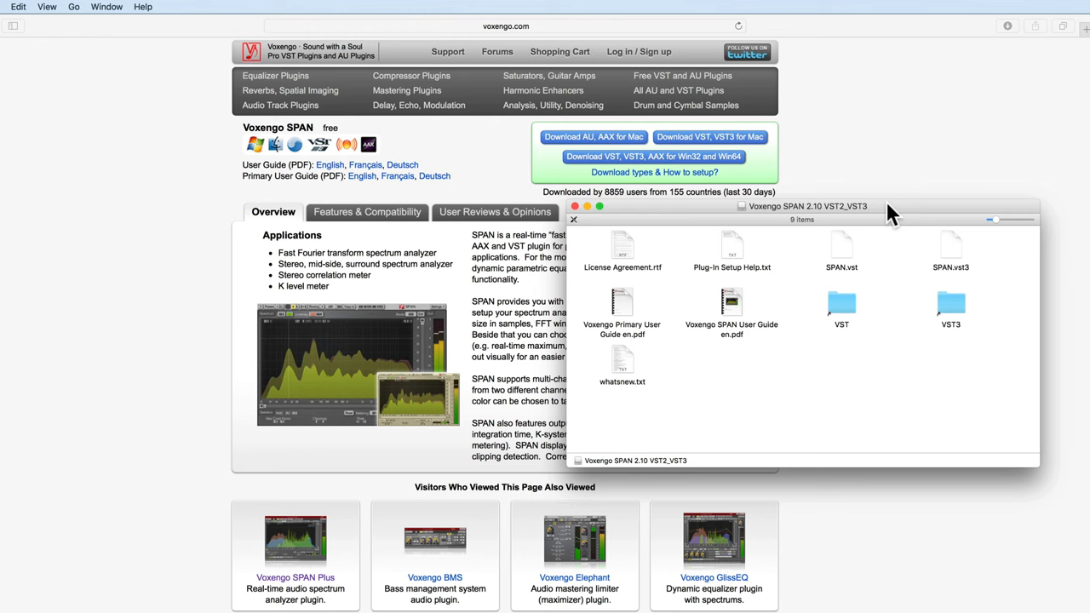
mouse_move(952, 260)
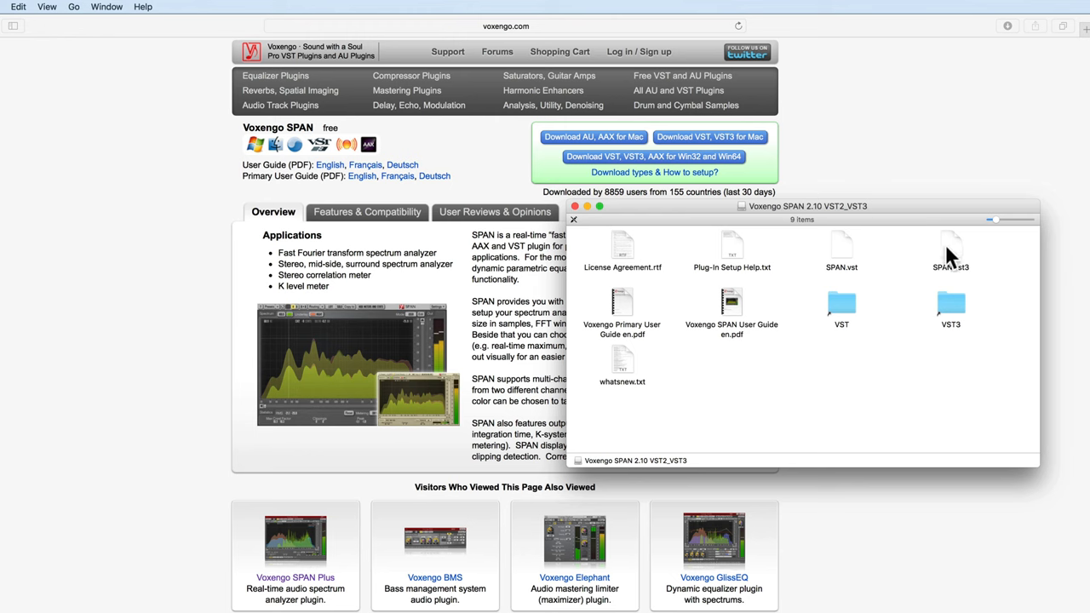
Select SPAN.vst3 in the Voxengo SPAN 2.10 folder
left_click(951, 247)
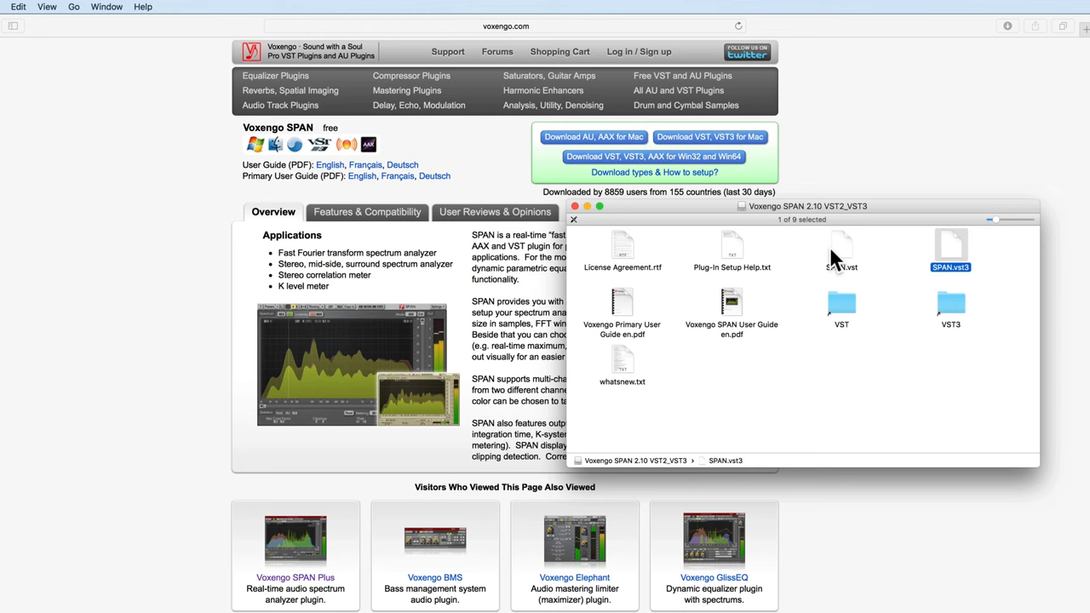
mouse_move(961, 249)
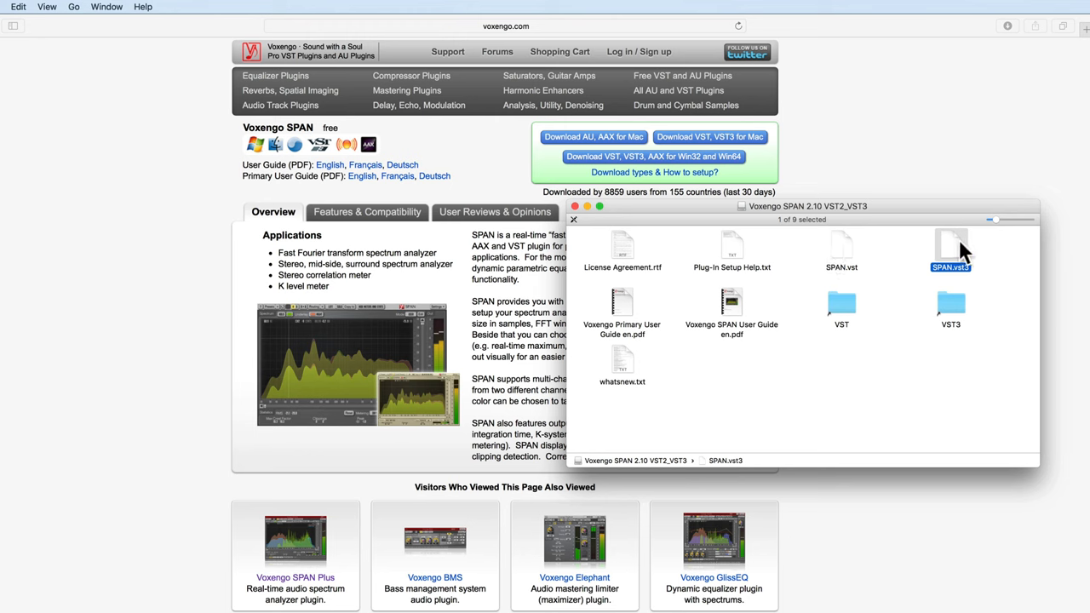
mouse_move(977, 277)
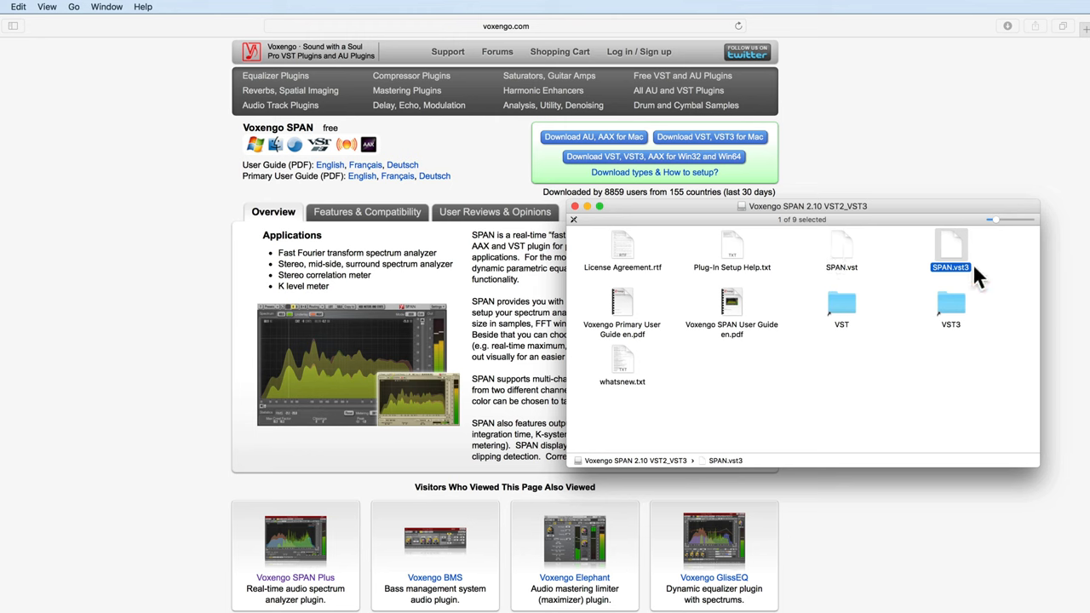
mouse_move(878, 271)
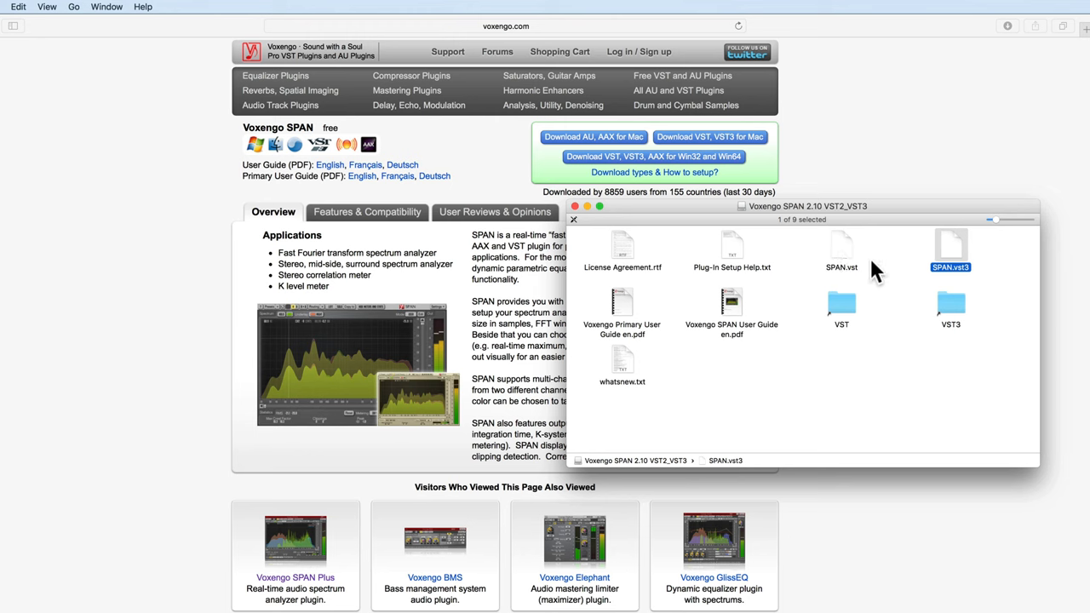
mouse_move(952, 255)
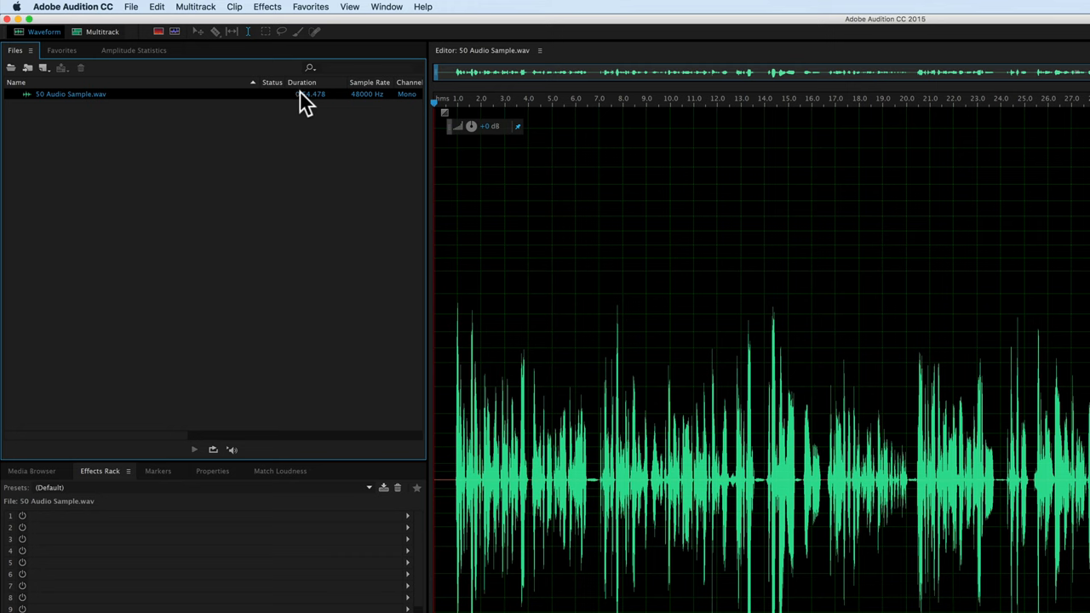
Scan for plug-ins in the Audio Plug-In Manager and scroll to locate SPAN
left_click(267, 7)
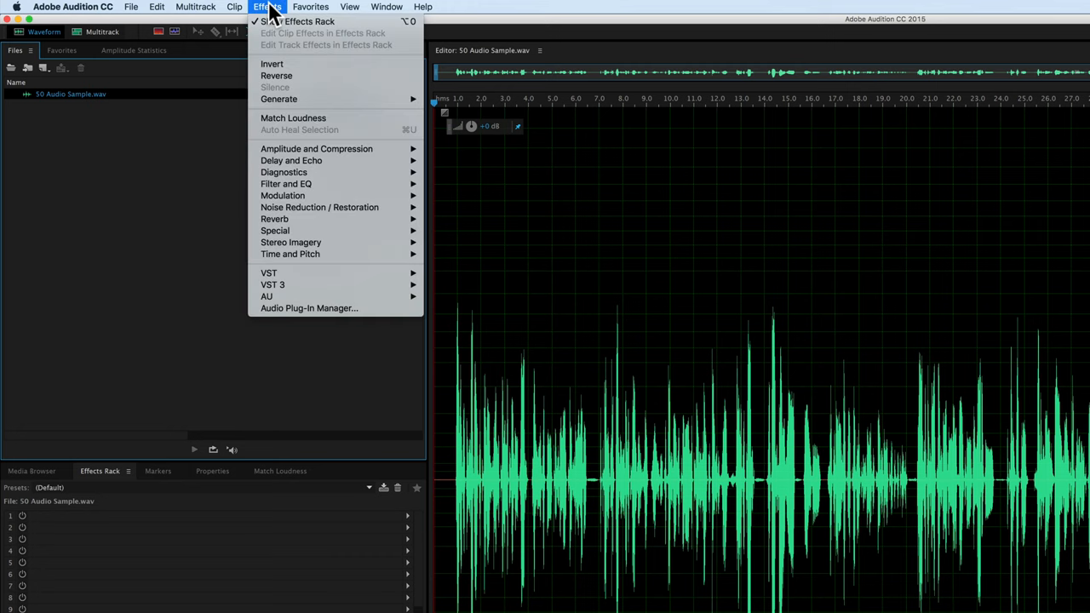
mouse_move(309, 309)
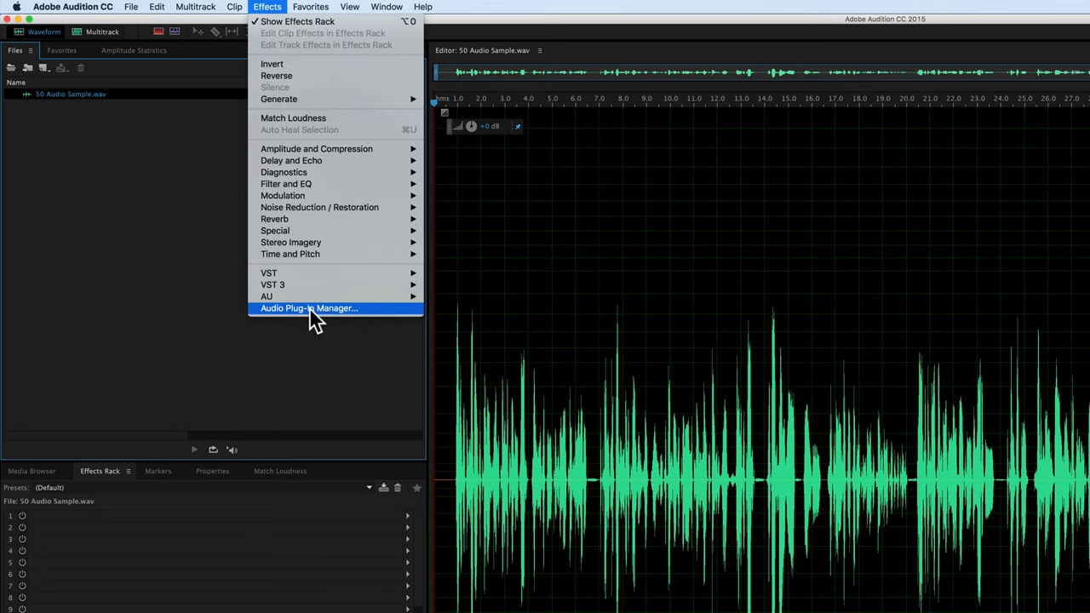
left_click(309, 307)
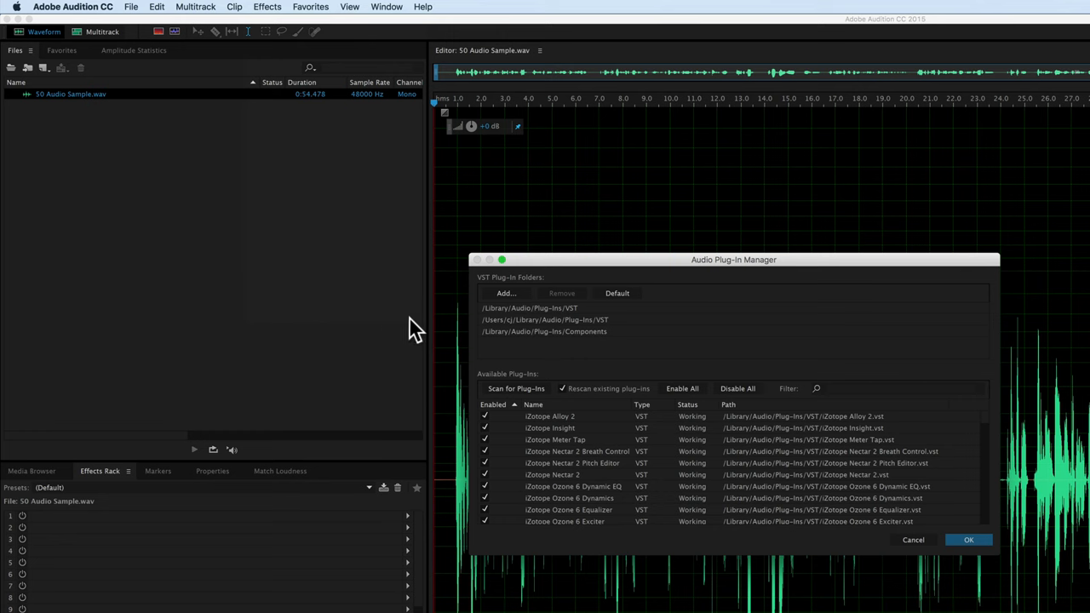
mouse_move(507, 401)
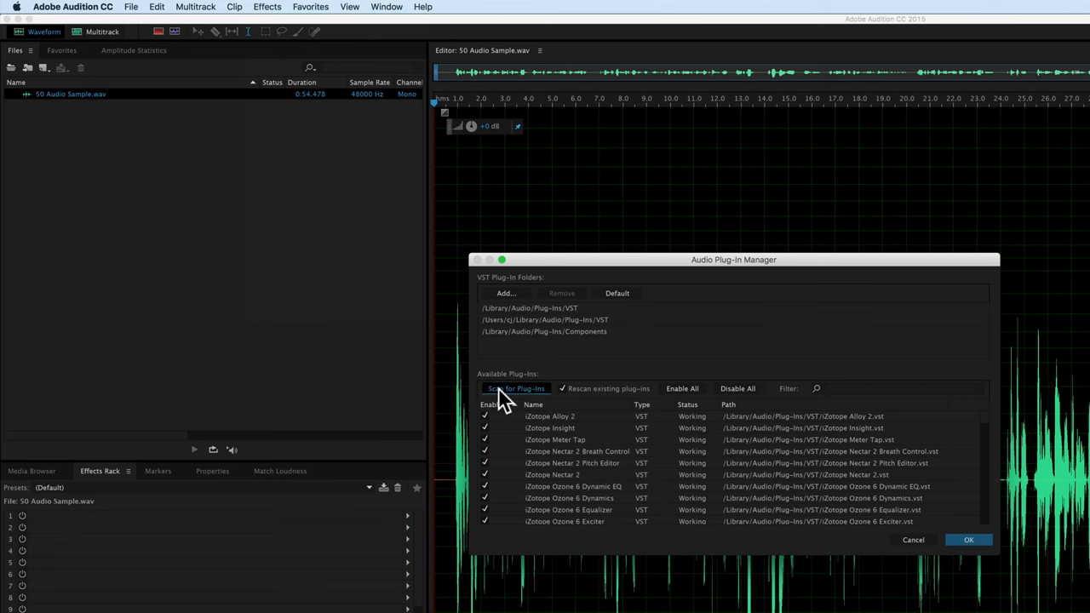
left_click(515, 388)
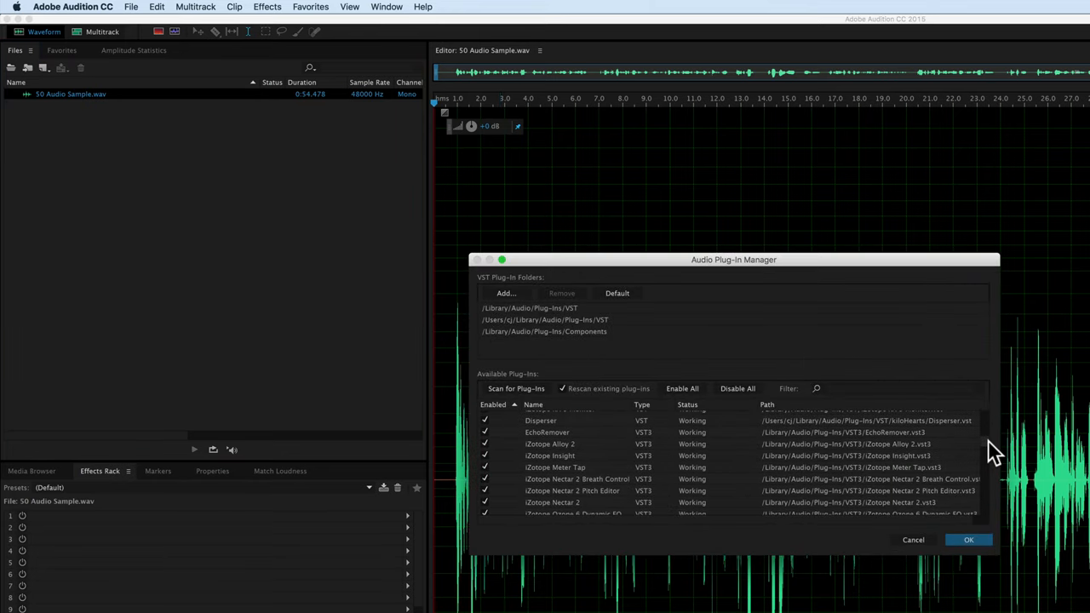
scroll("down", 3)
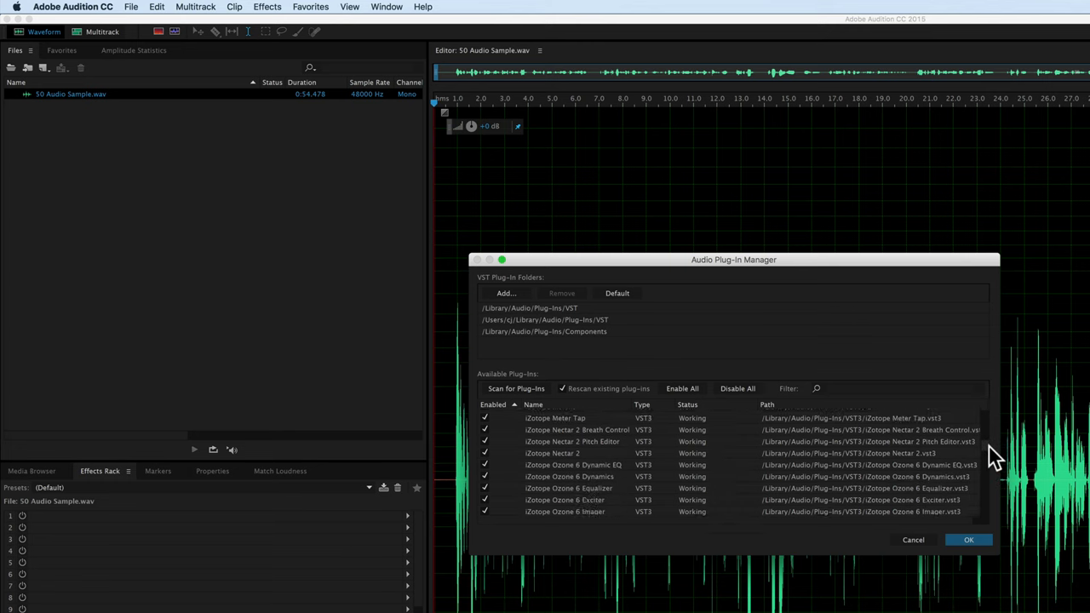
scroll("down", 3)
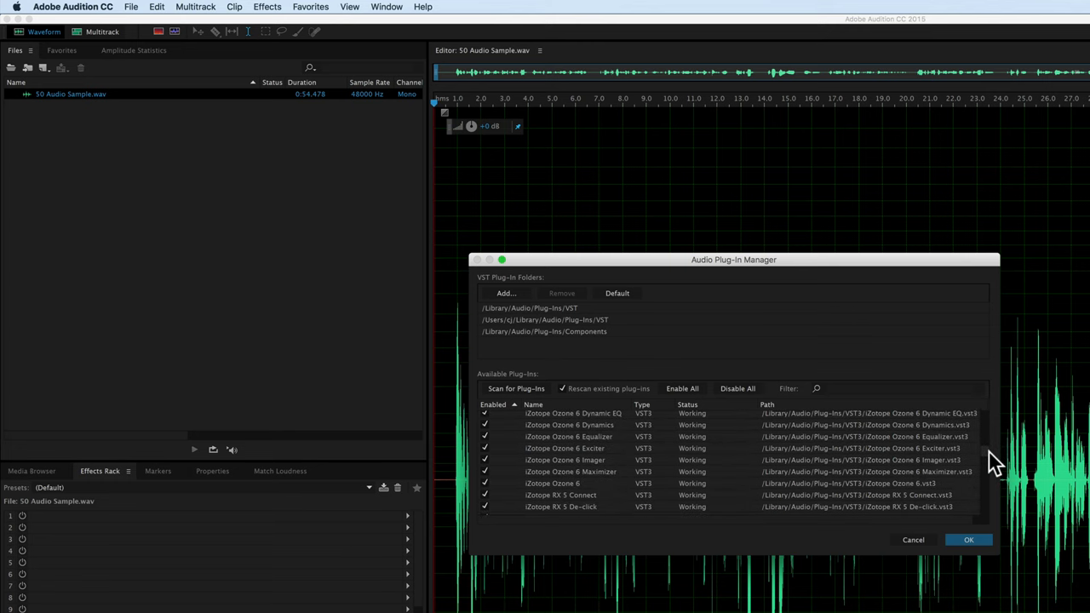
scroll("down", 3)
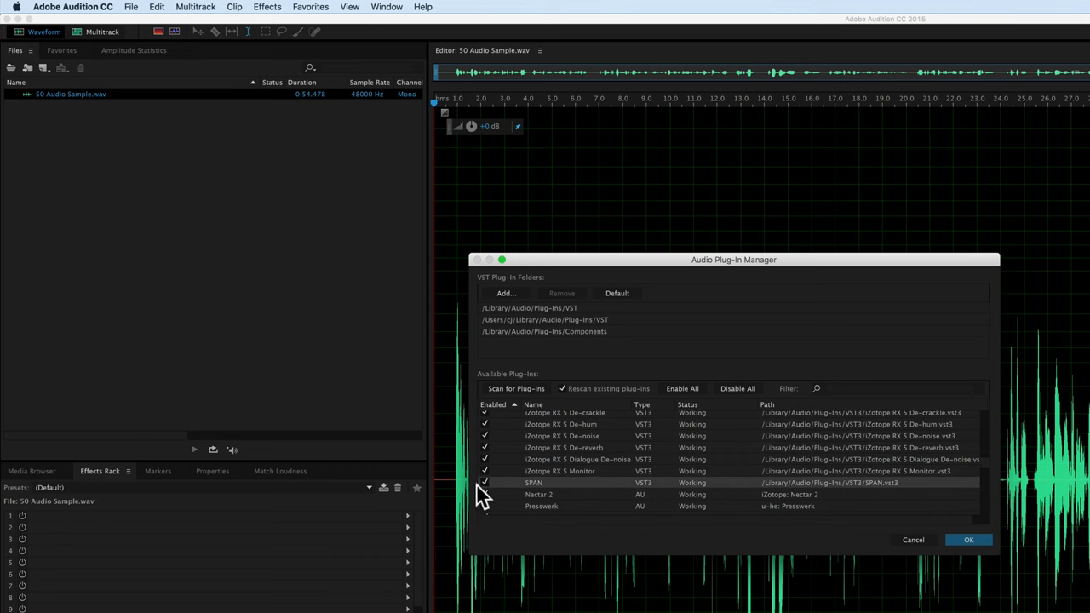
mouse_move(697, 493)
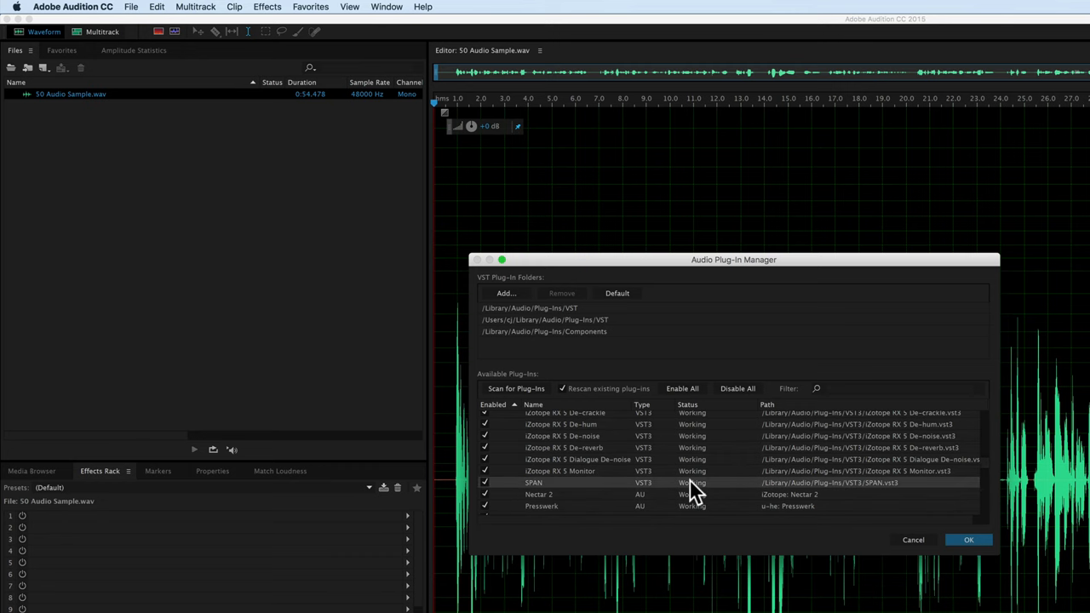
Load SPAN from Effects > VST 3 > Analyzer
left_click(267, 6)
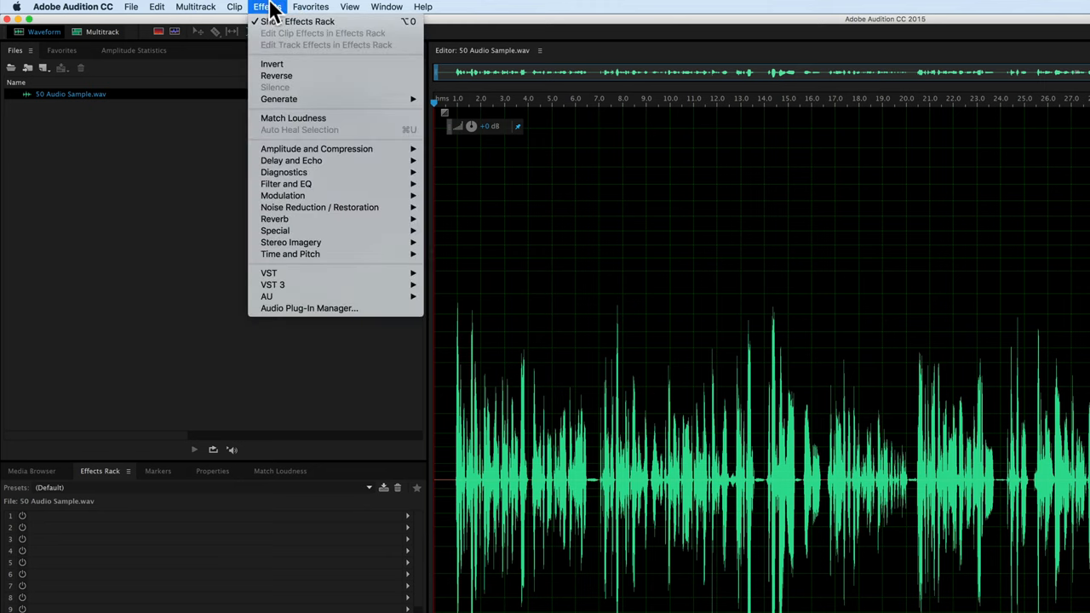
mouse_move(272, 285)
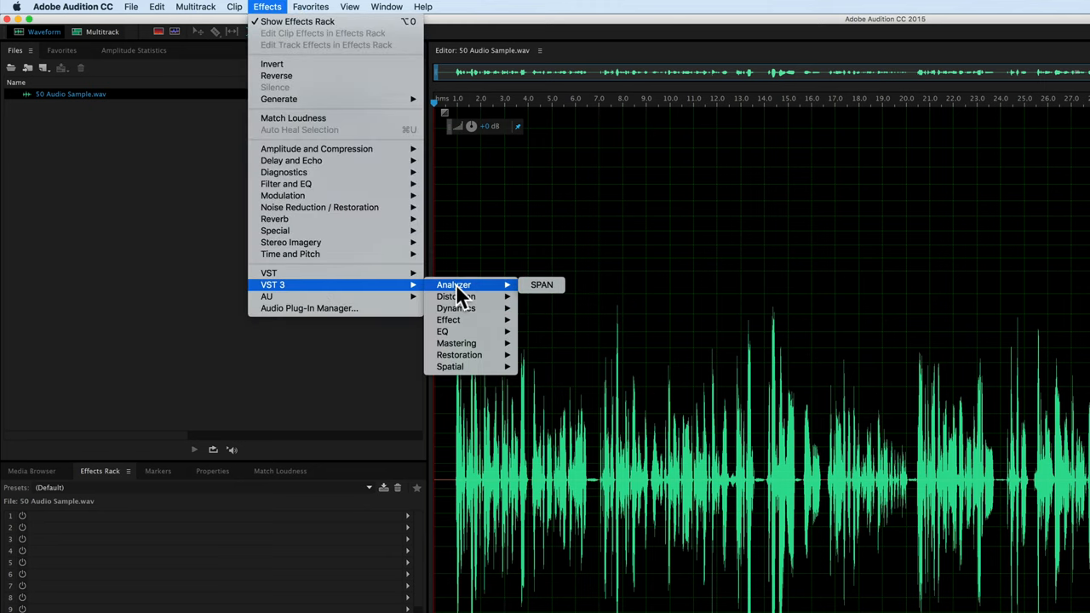
left_click(542, 285)
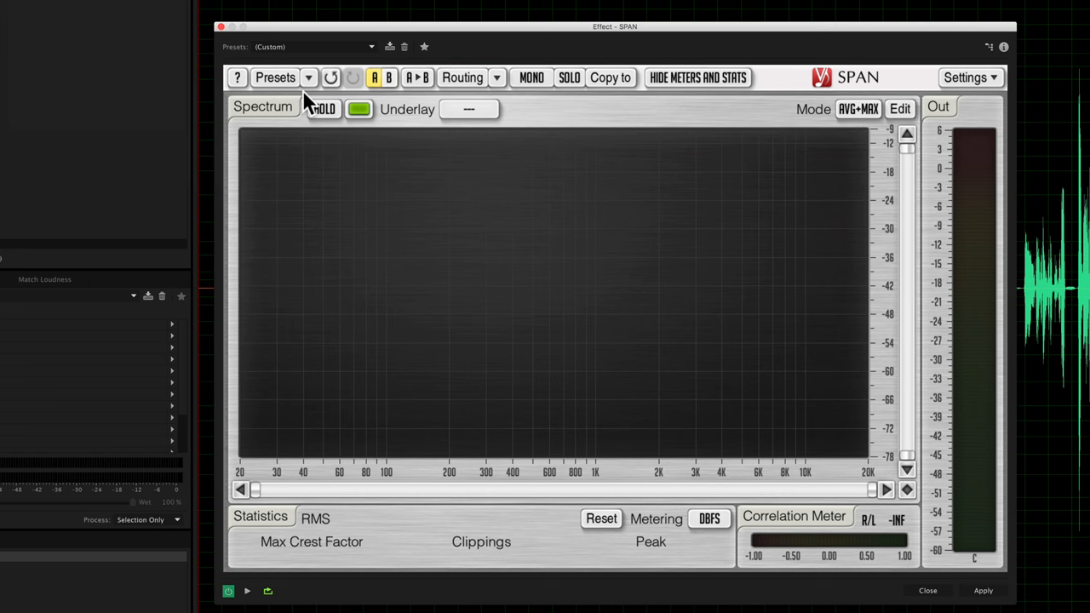
mouse_move(317, 100)
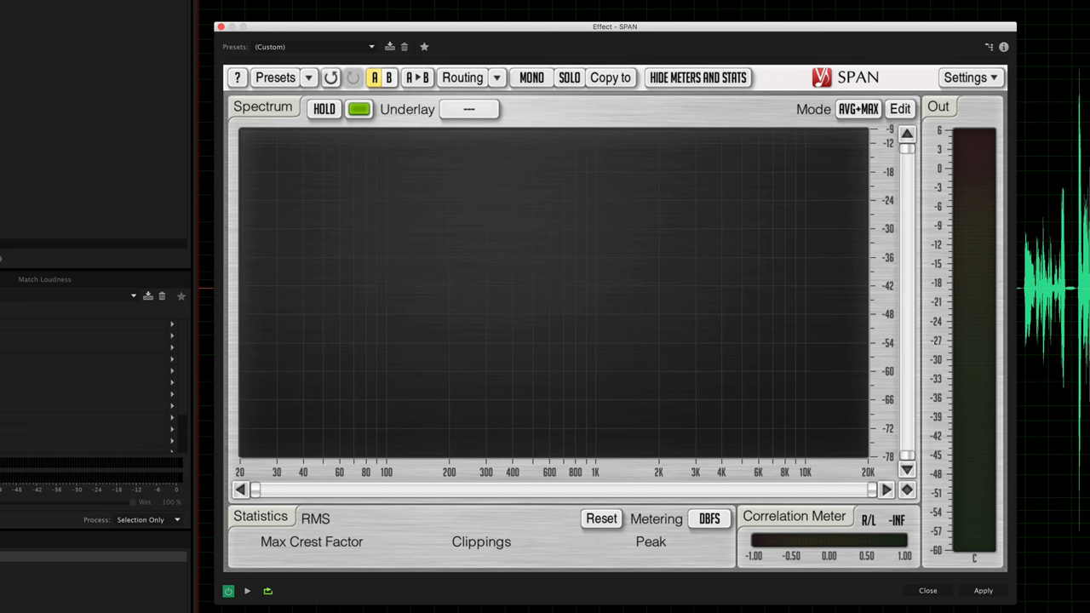
mouse_move(548, 185)
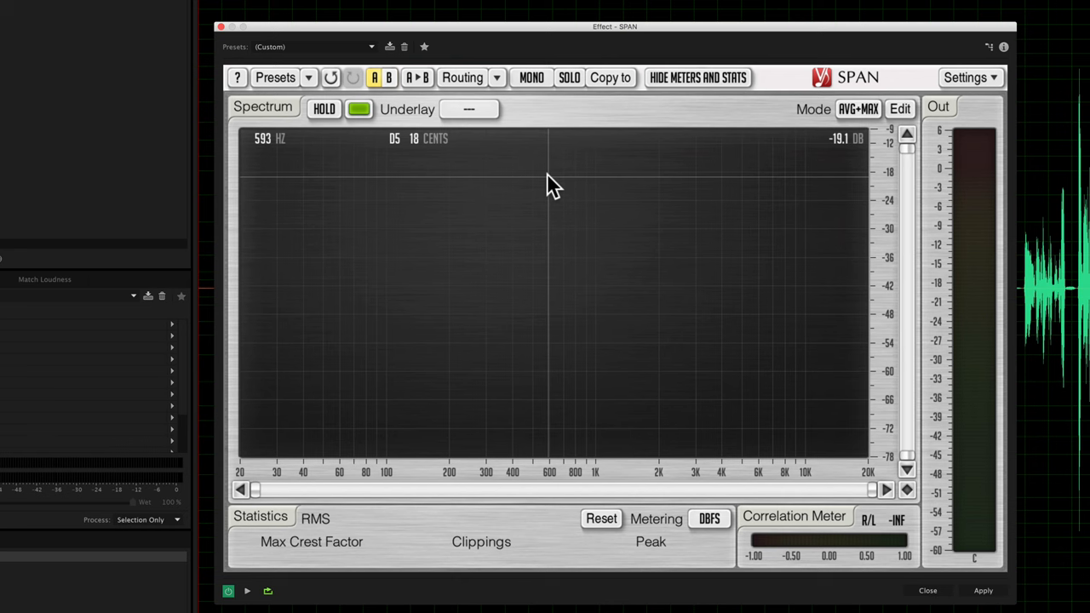
mouse_move(555, 185)
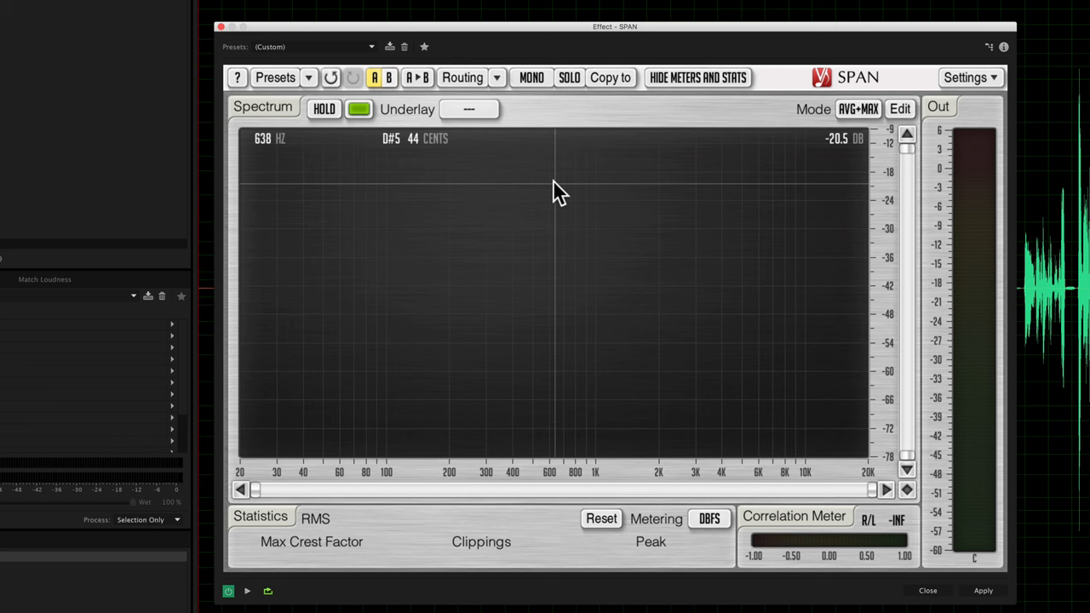
mouse_move(573, 187)
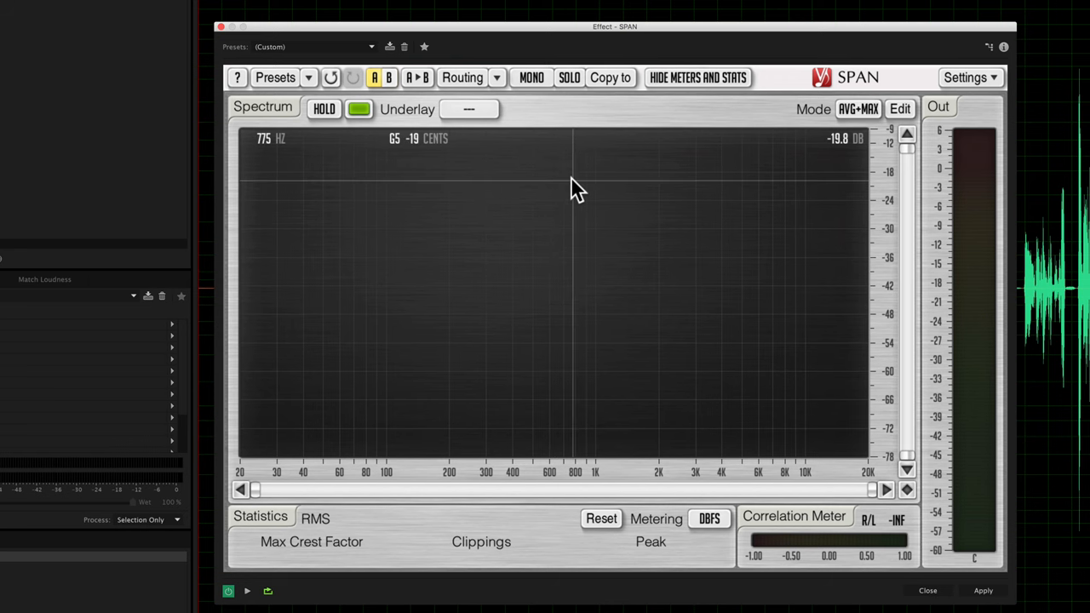